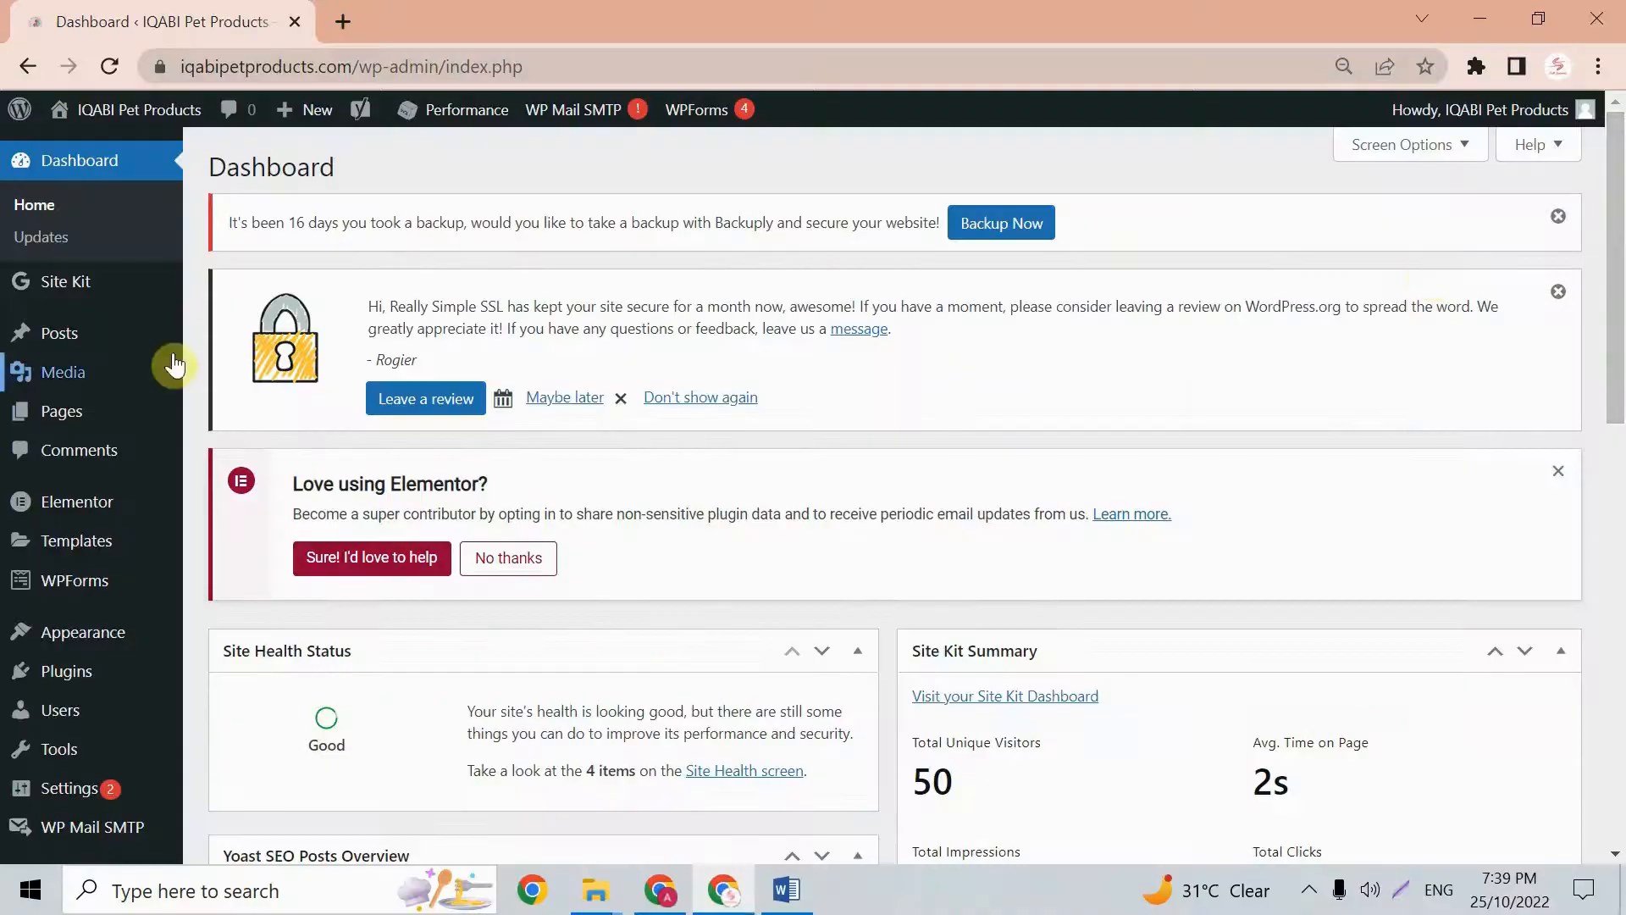
mouse_move(461, 258)
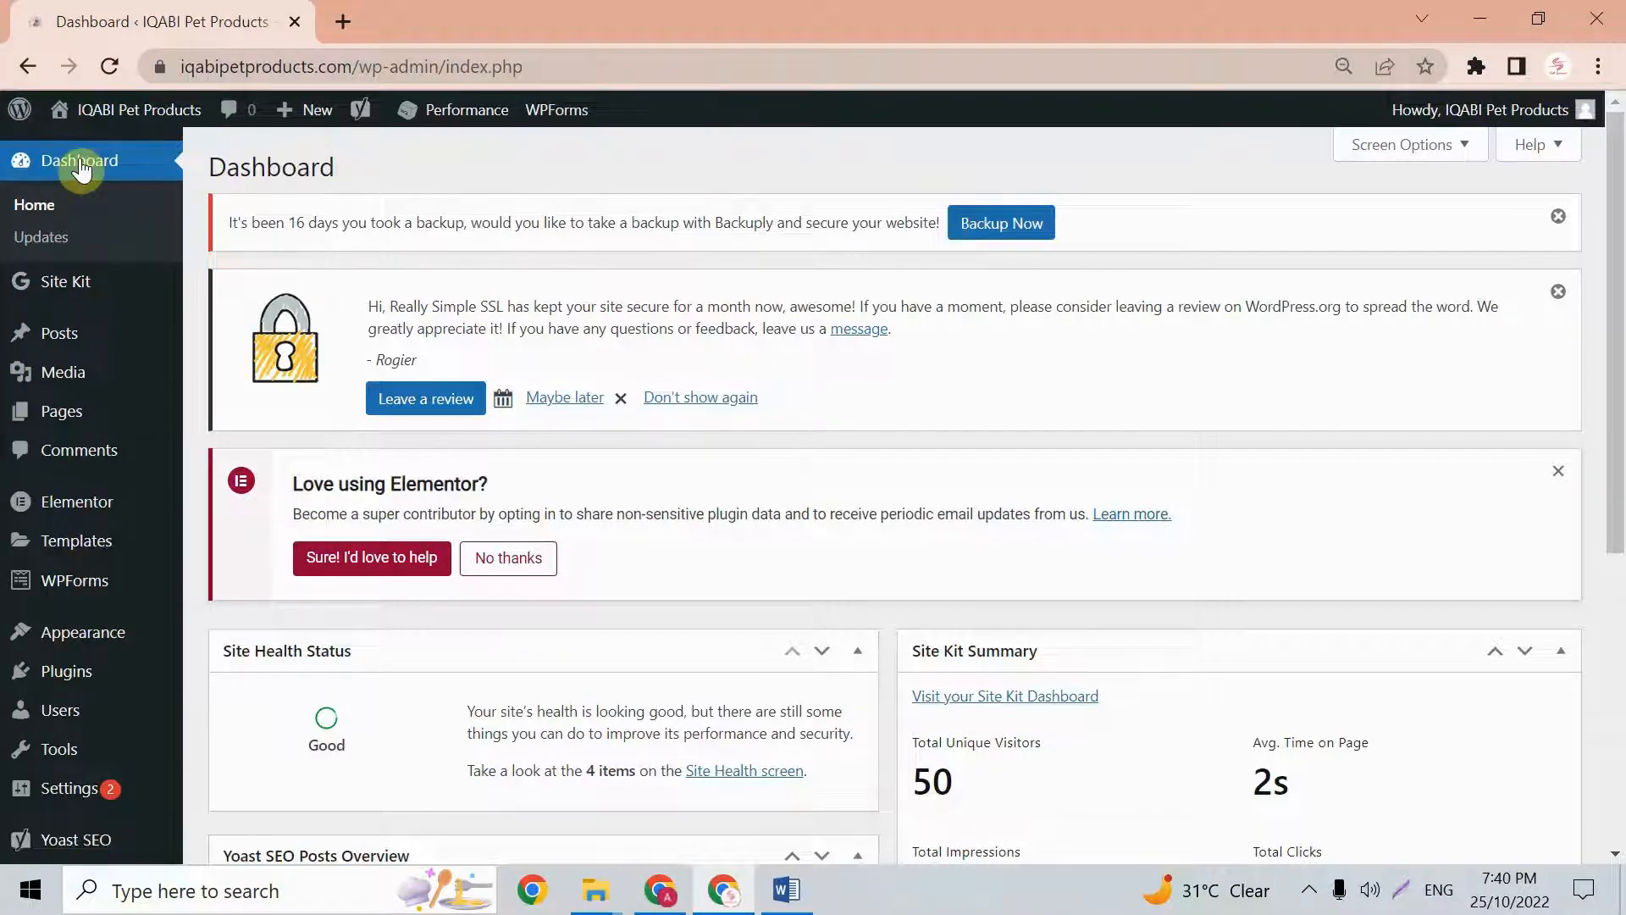
mouse_move(73, 579)
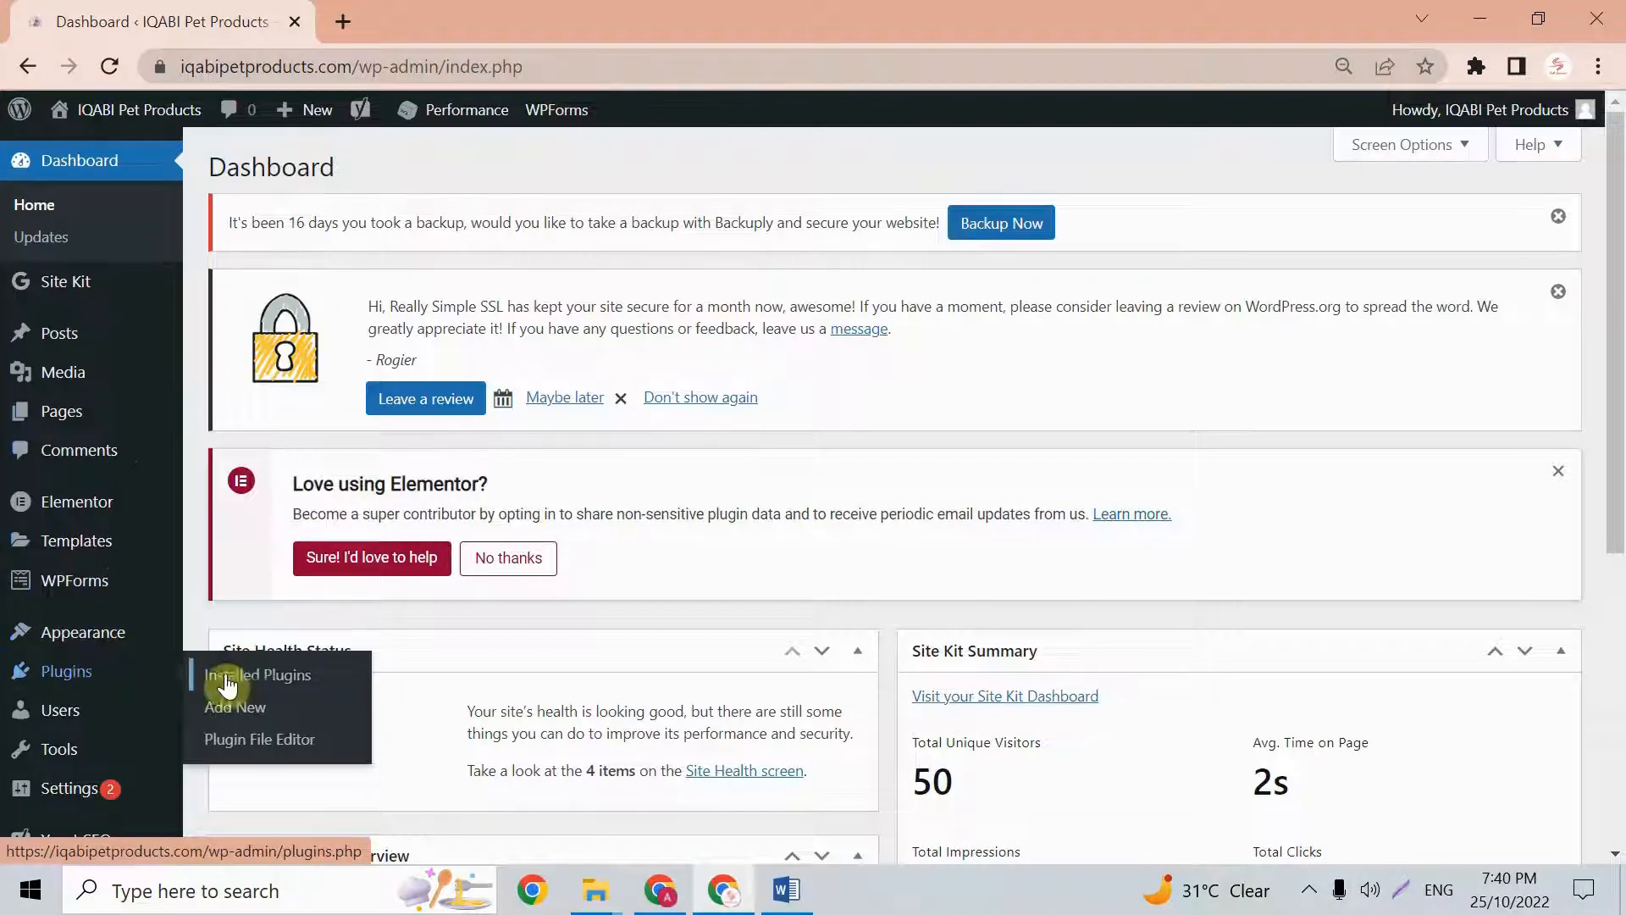
Step: Go from the Plugins sidebar menu to the Add New plugins page
click(234, 706)
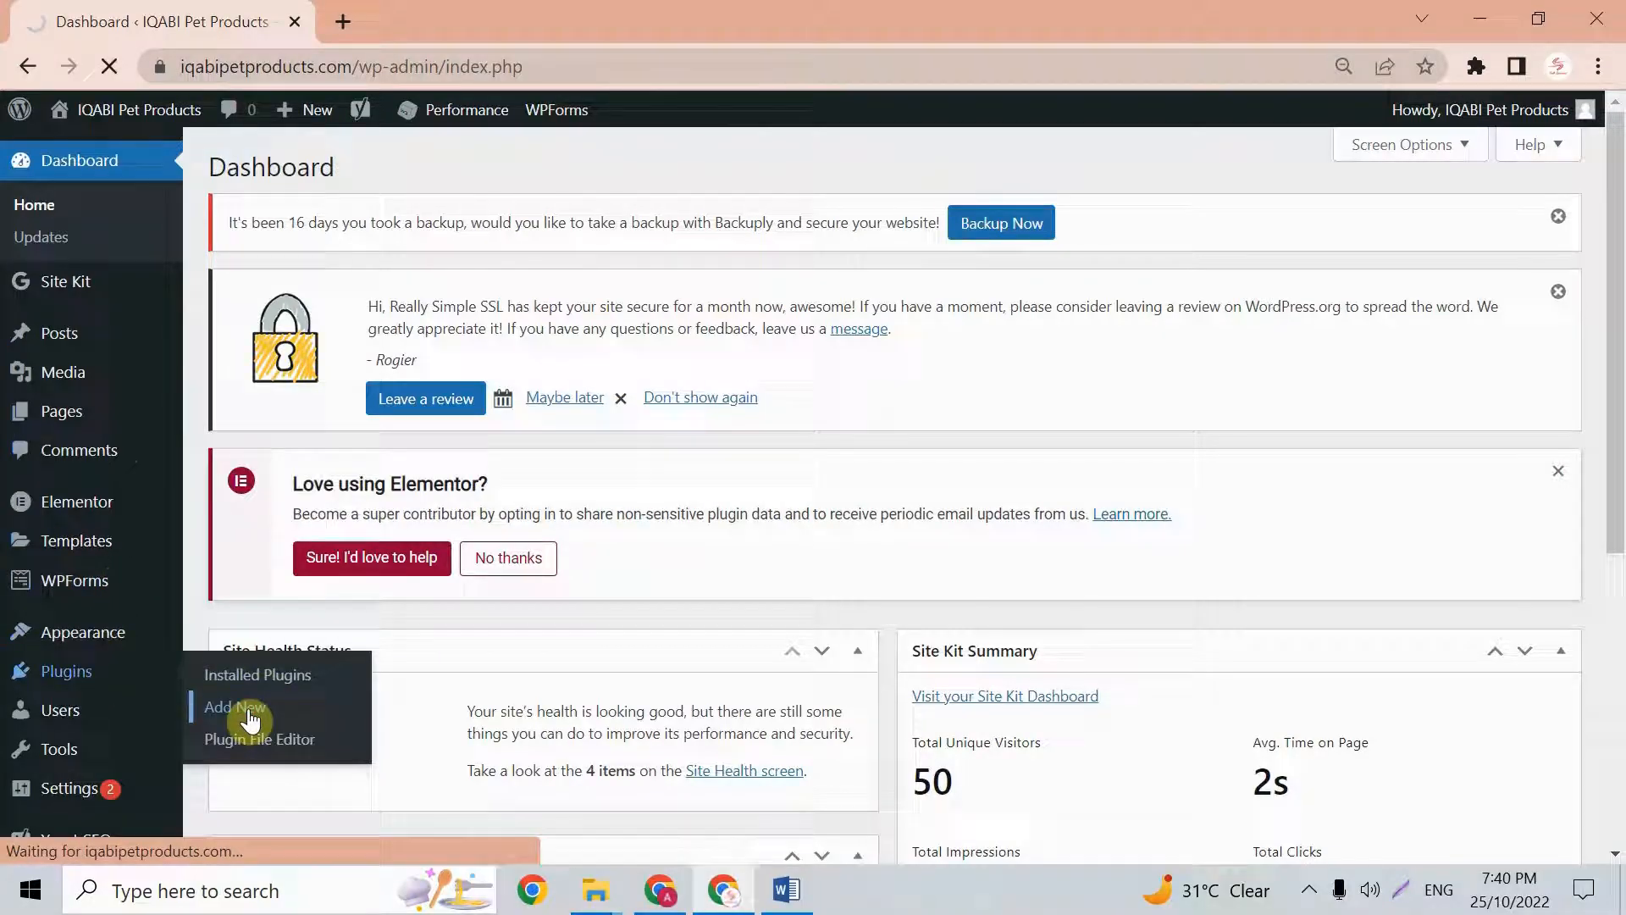
click(232, 706)
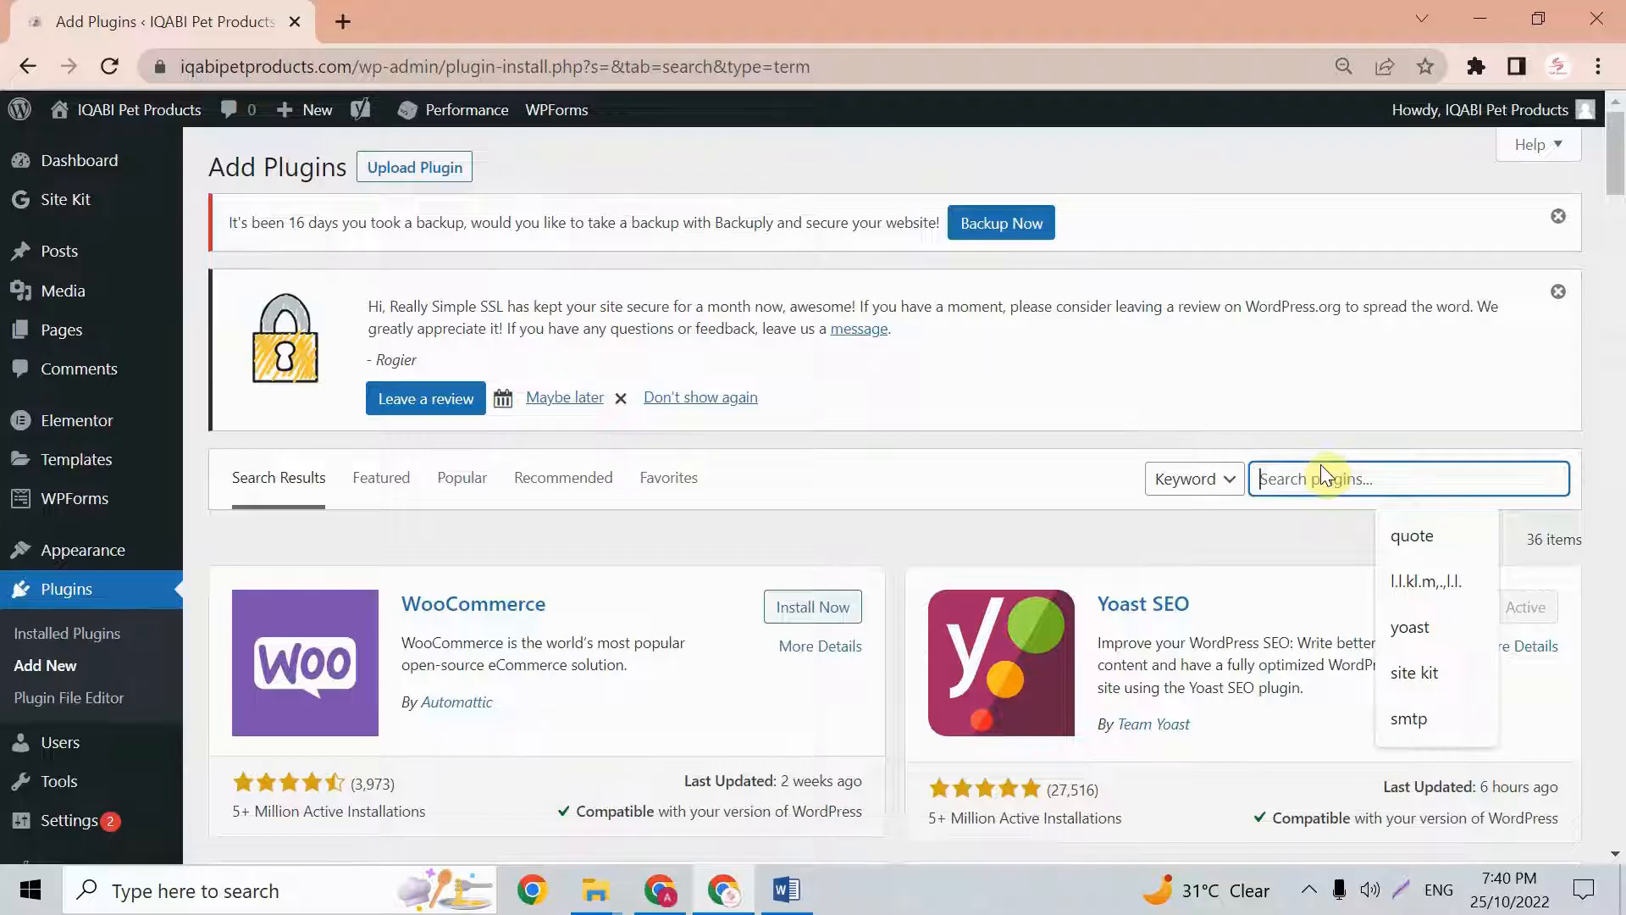
Step: Search plugins for 'smtp' and find WP Mail SMTP already active
click(1407, 718)
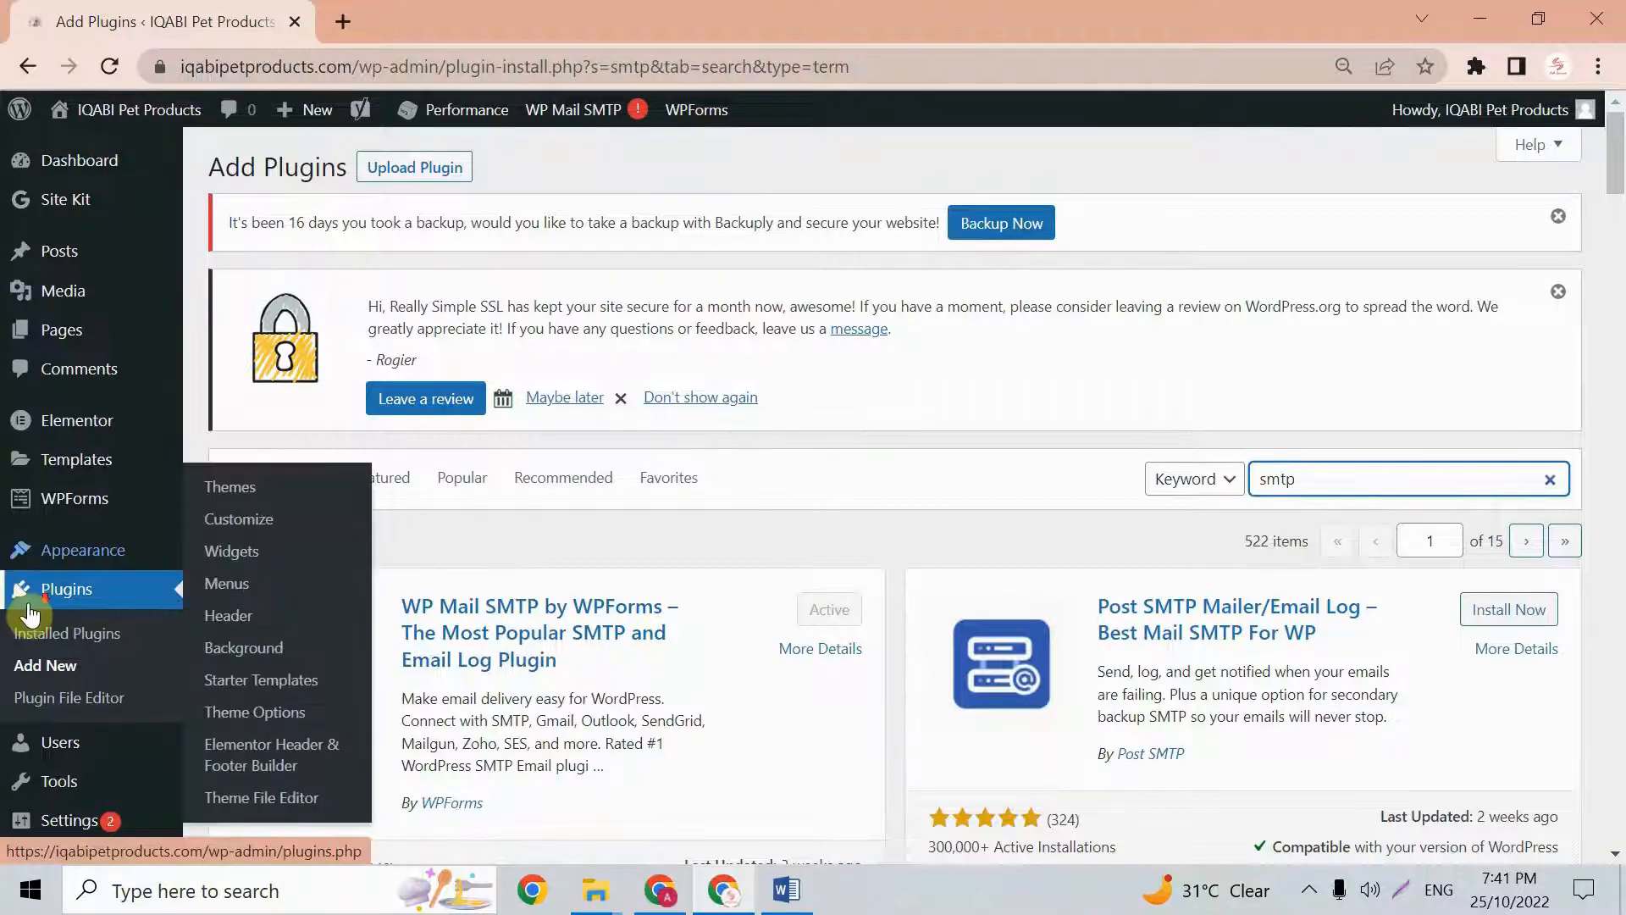
scroll(down, 3)
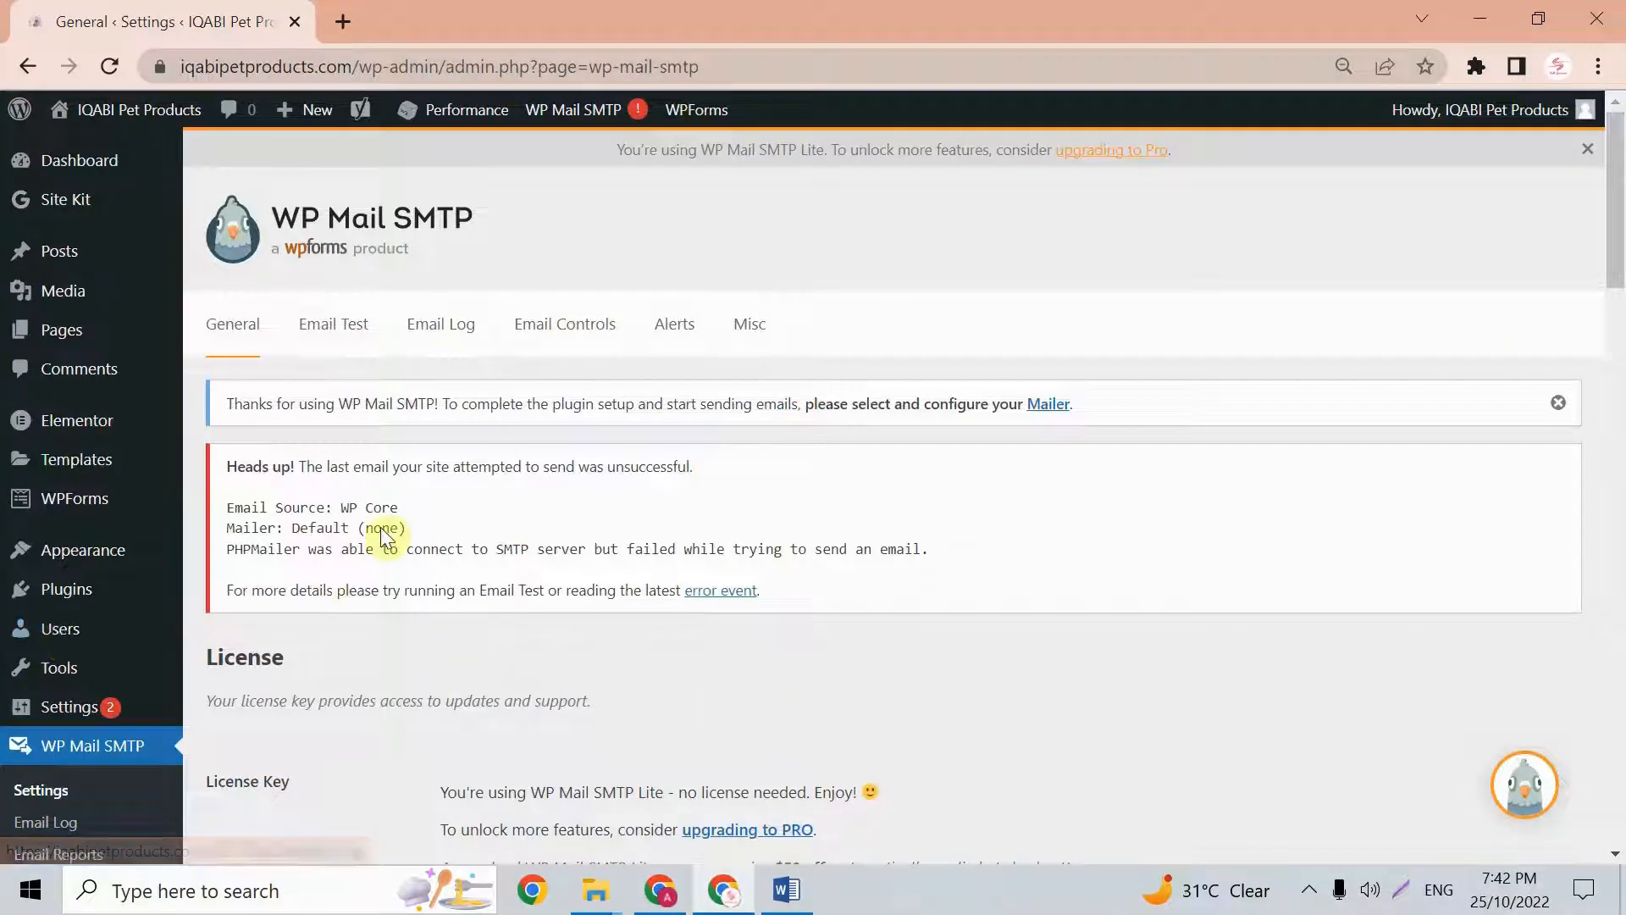
mouse_move(1001, 198)
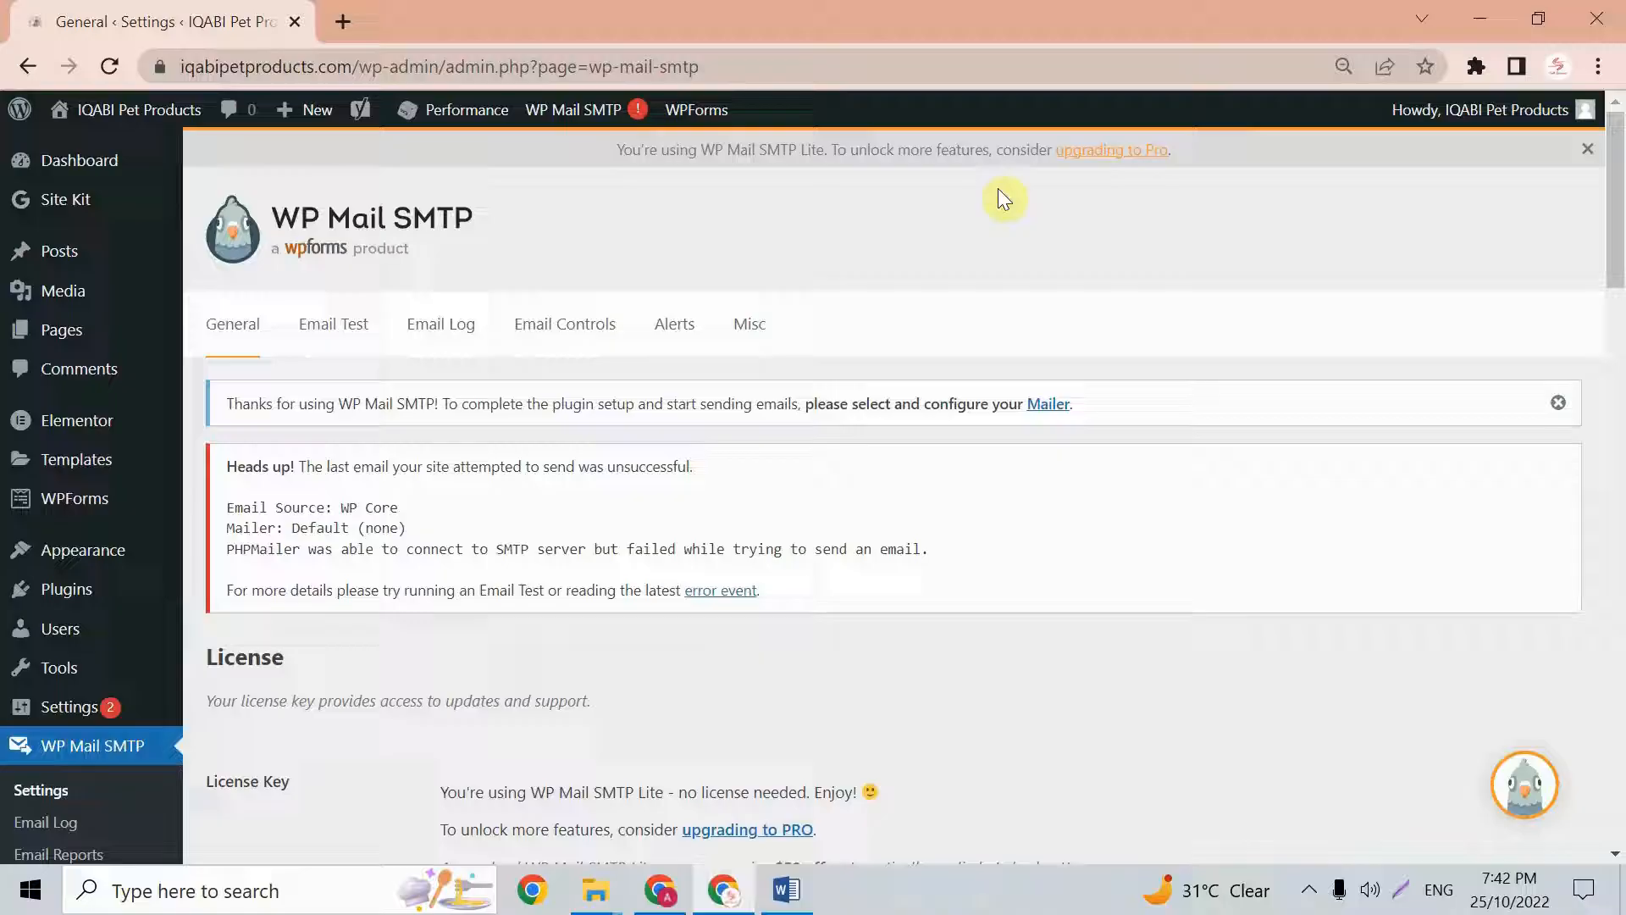
mouse_move(334, 324)
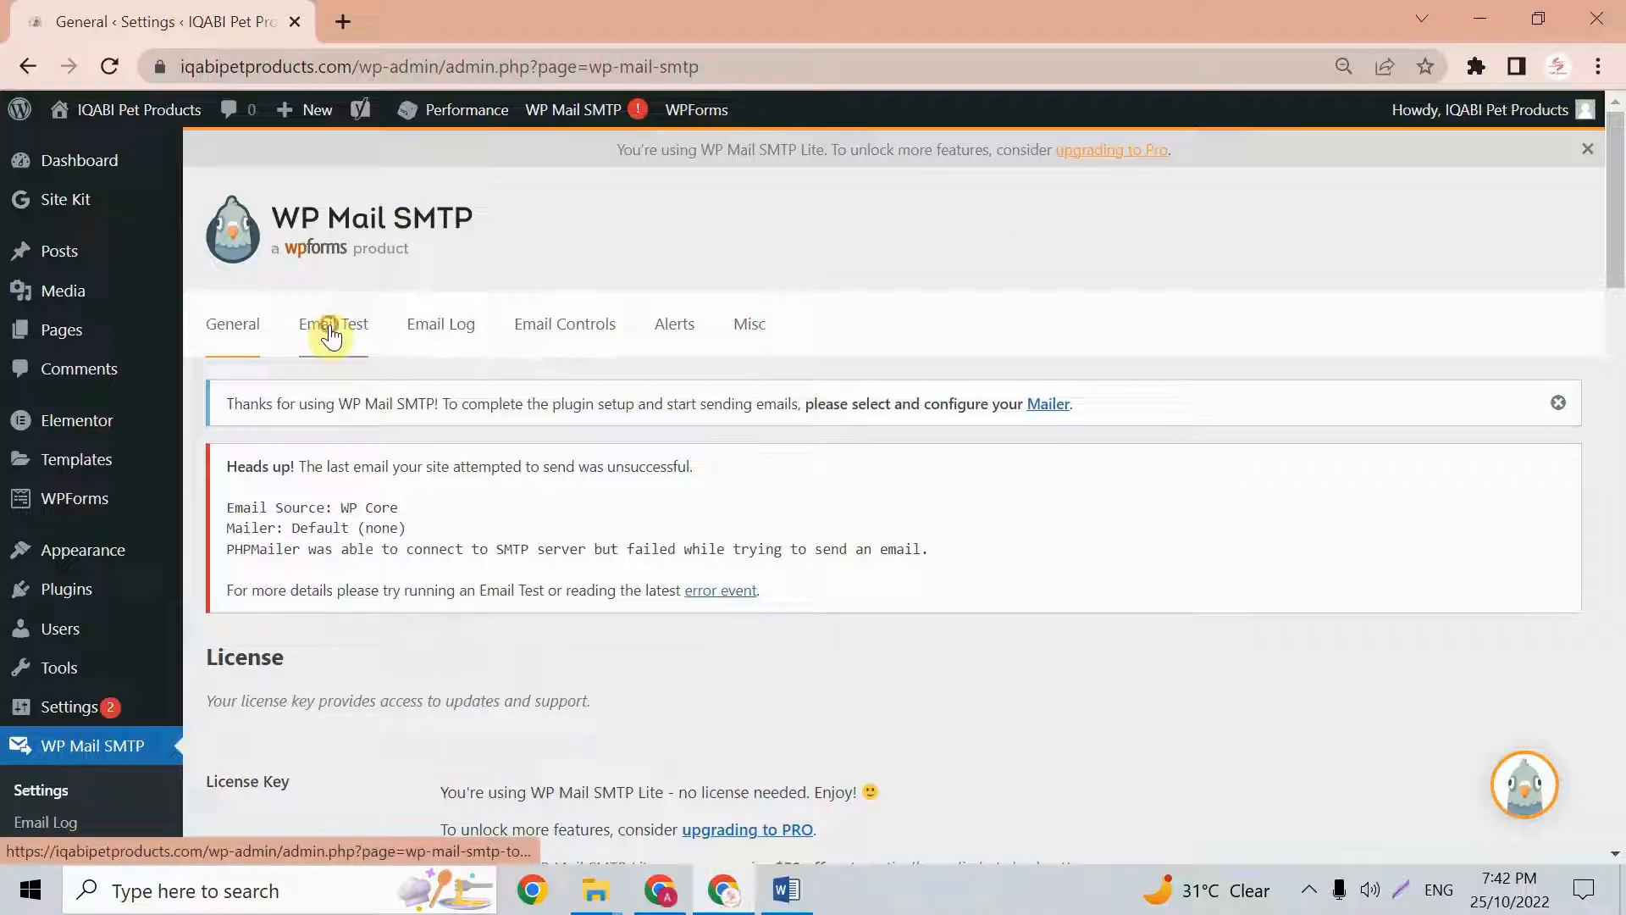
Step: Go to the Email Test tab and check the signed-in Google account details
click(334, 323)
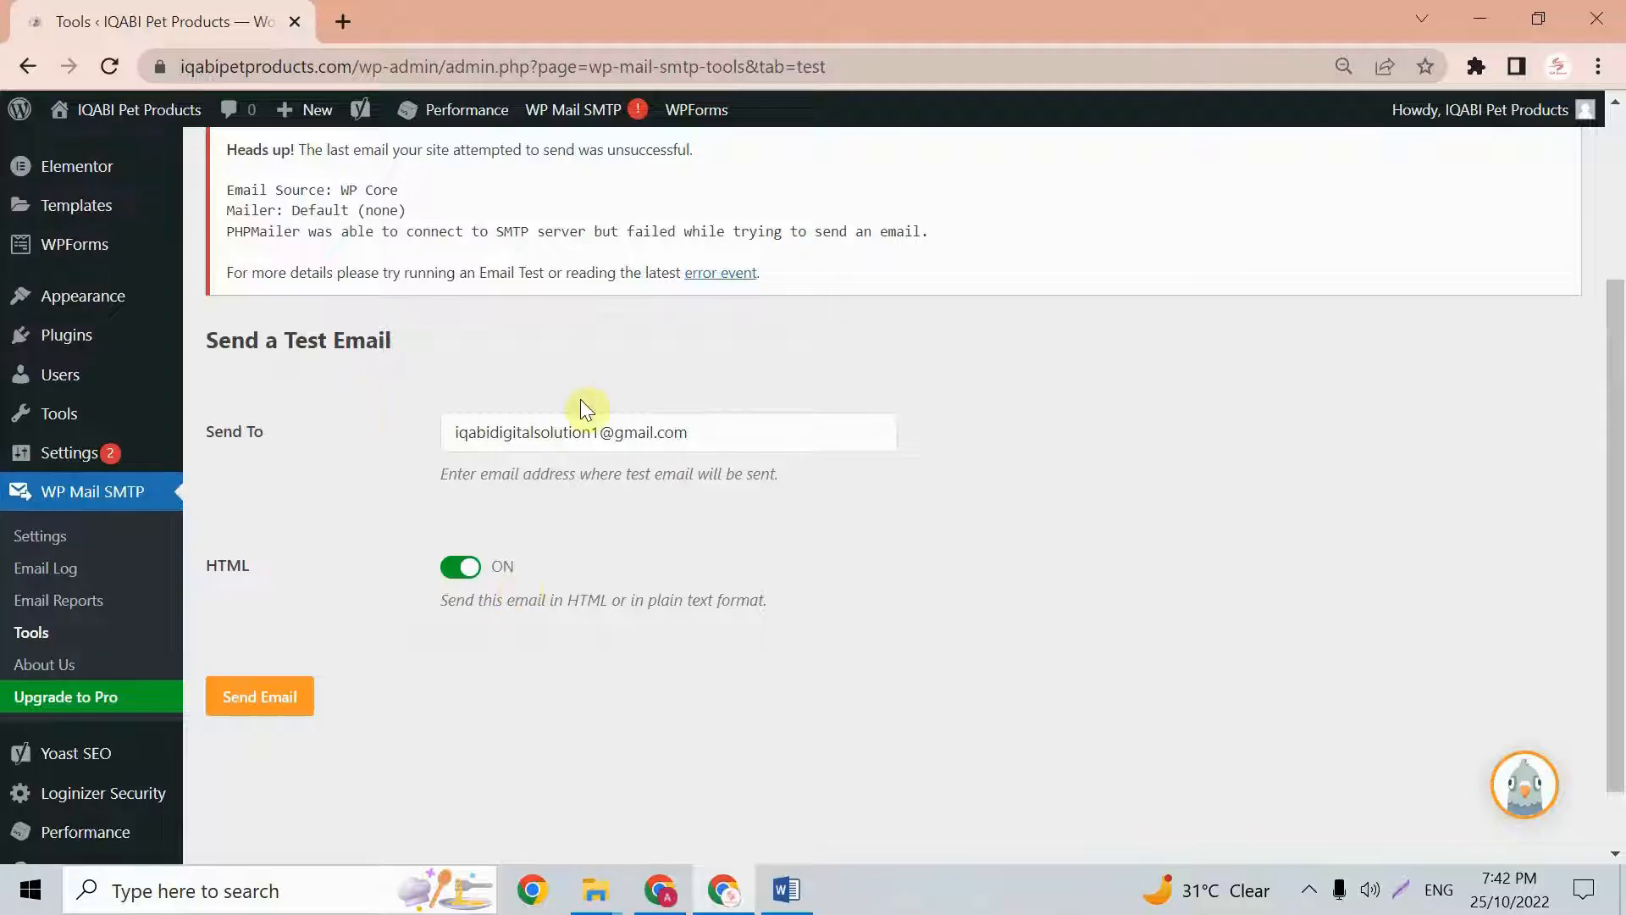
scroll(down, 3)
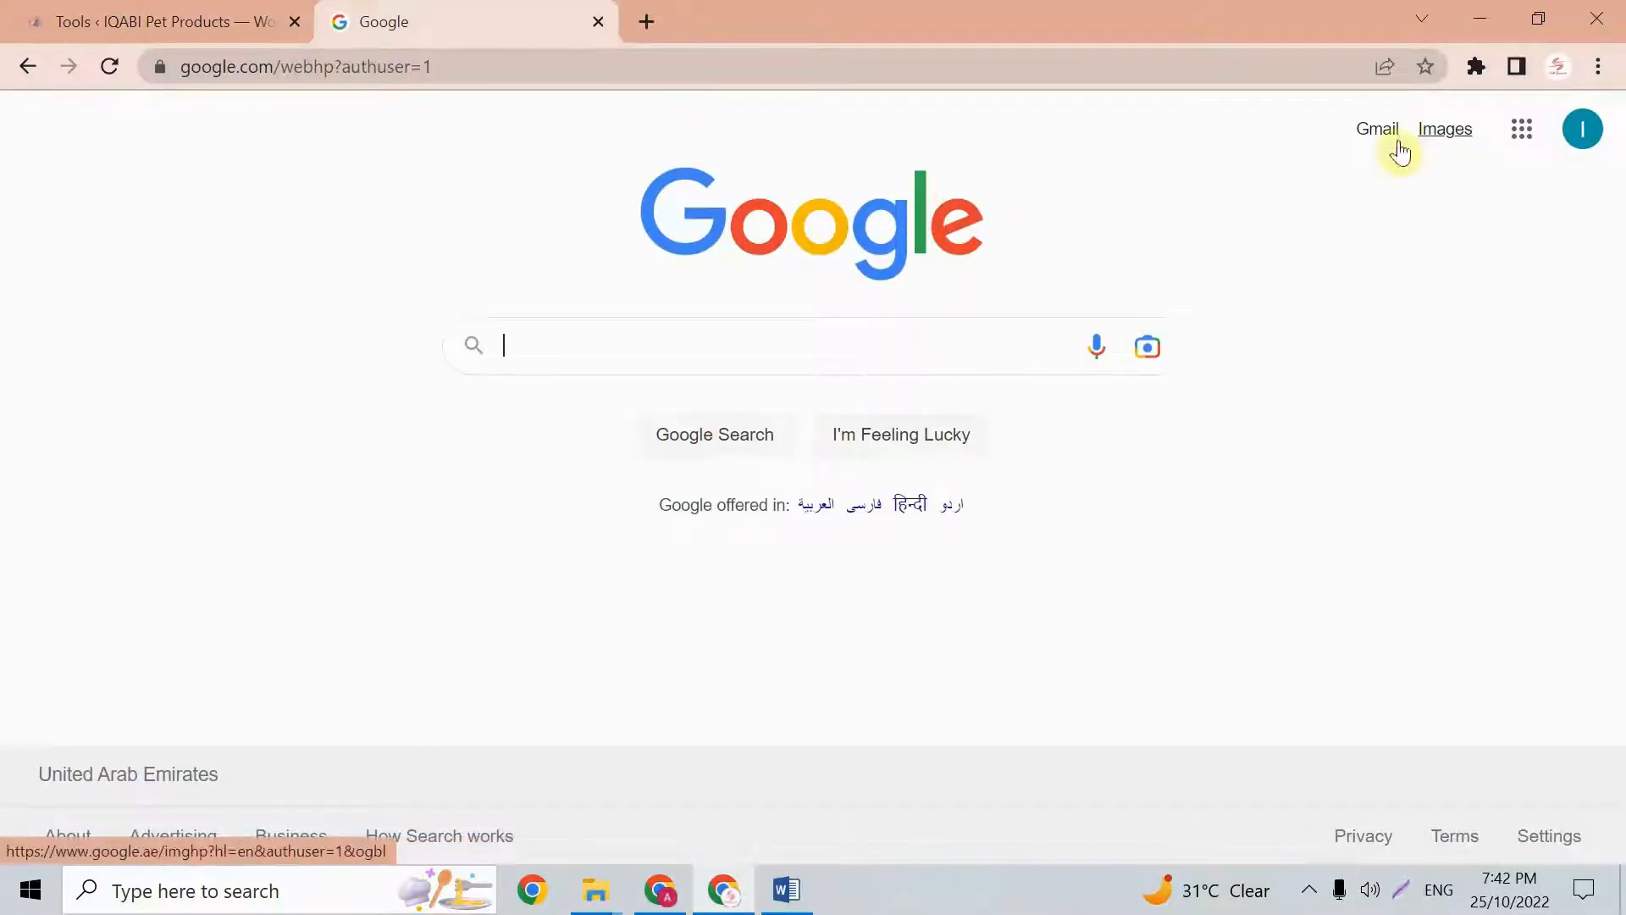
click(1580, 129)
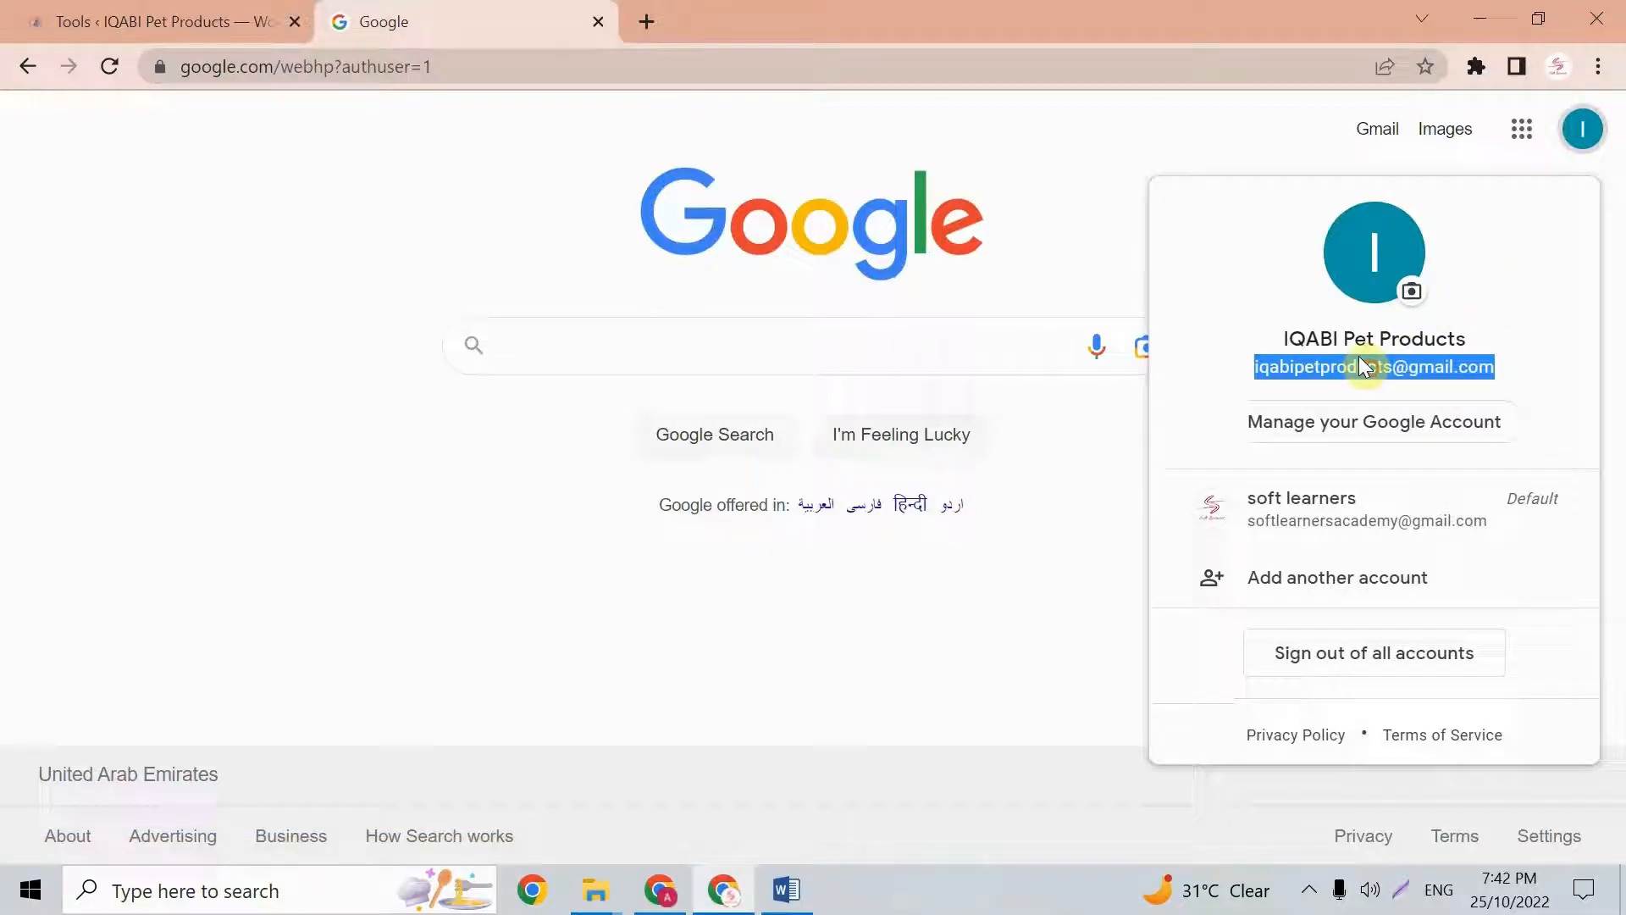
click(156, 20)
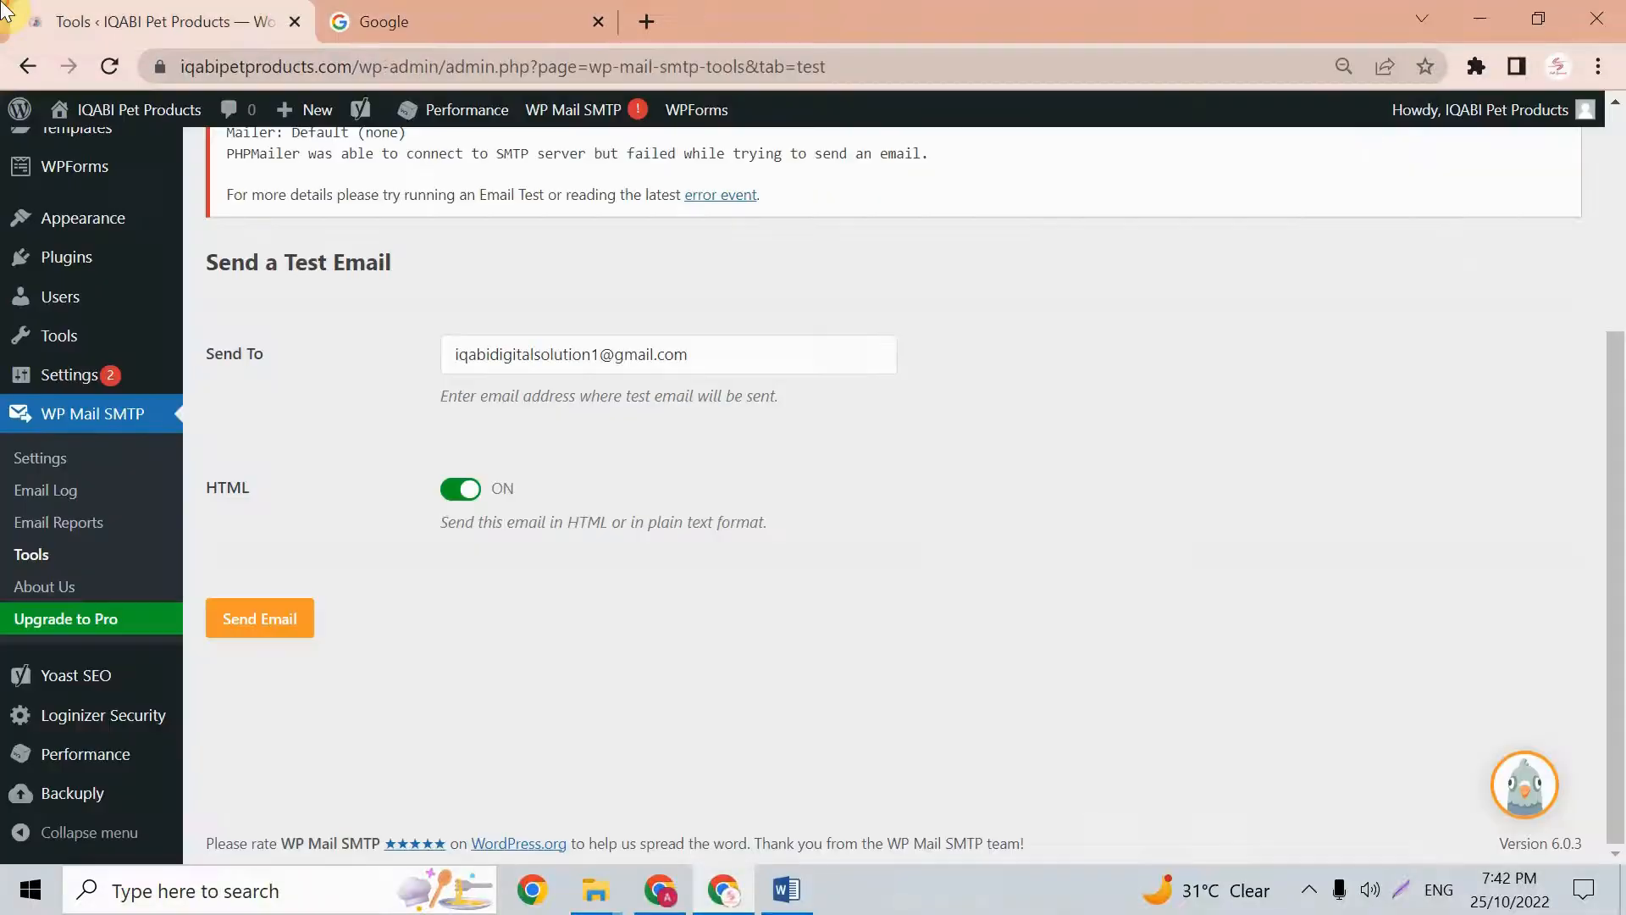
click(598, 20)
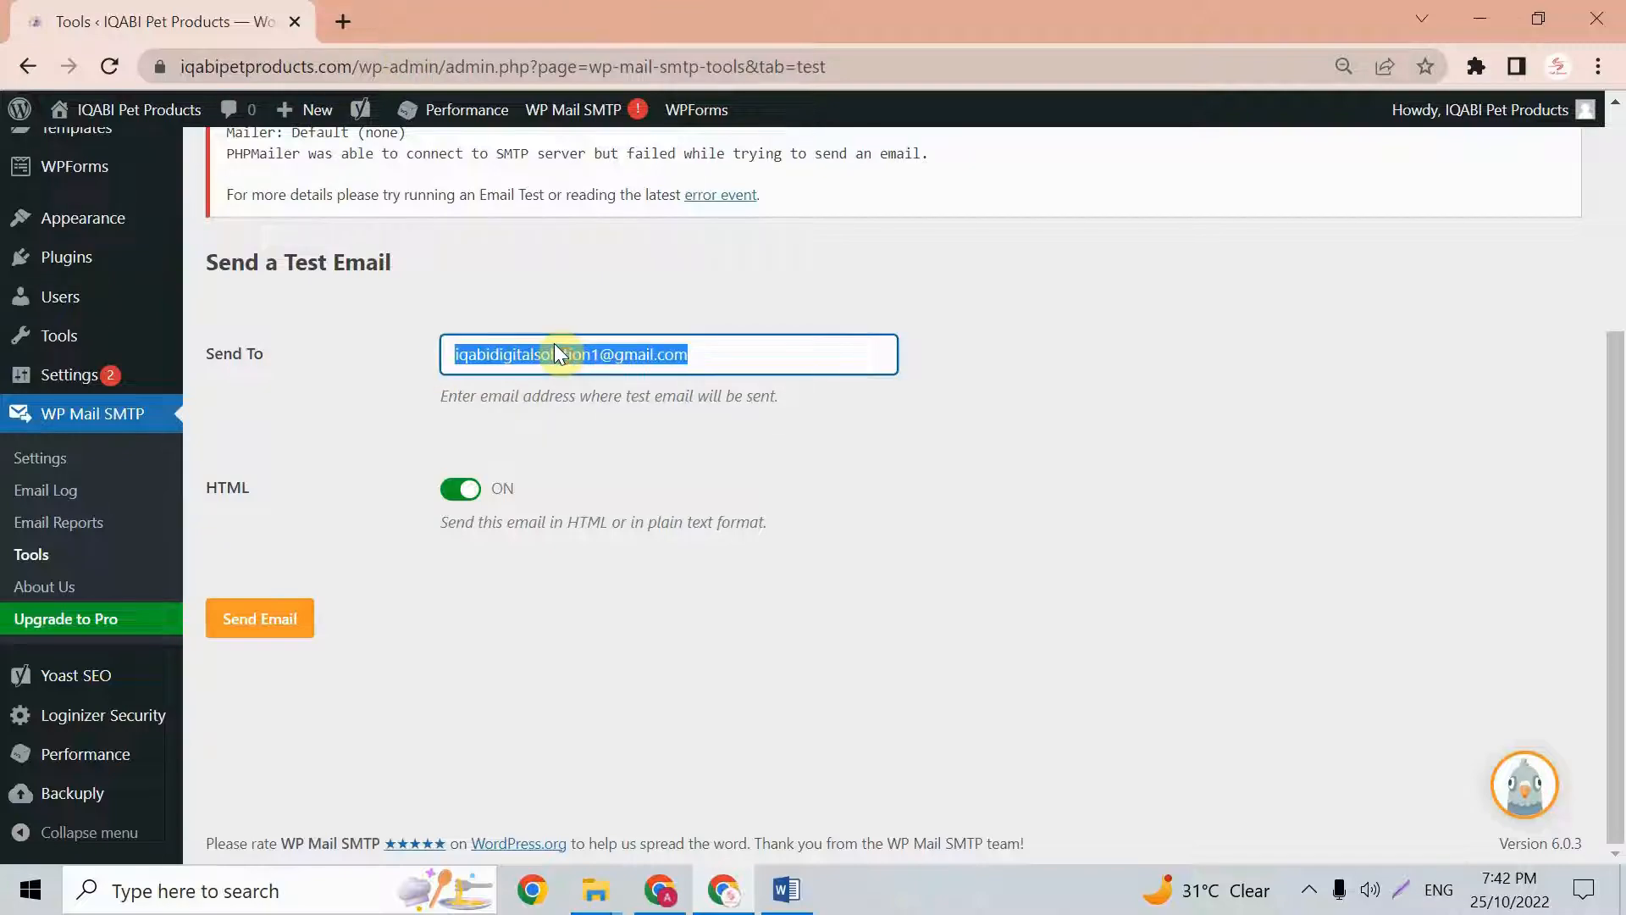
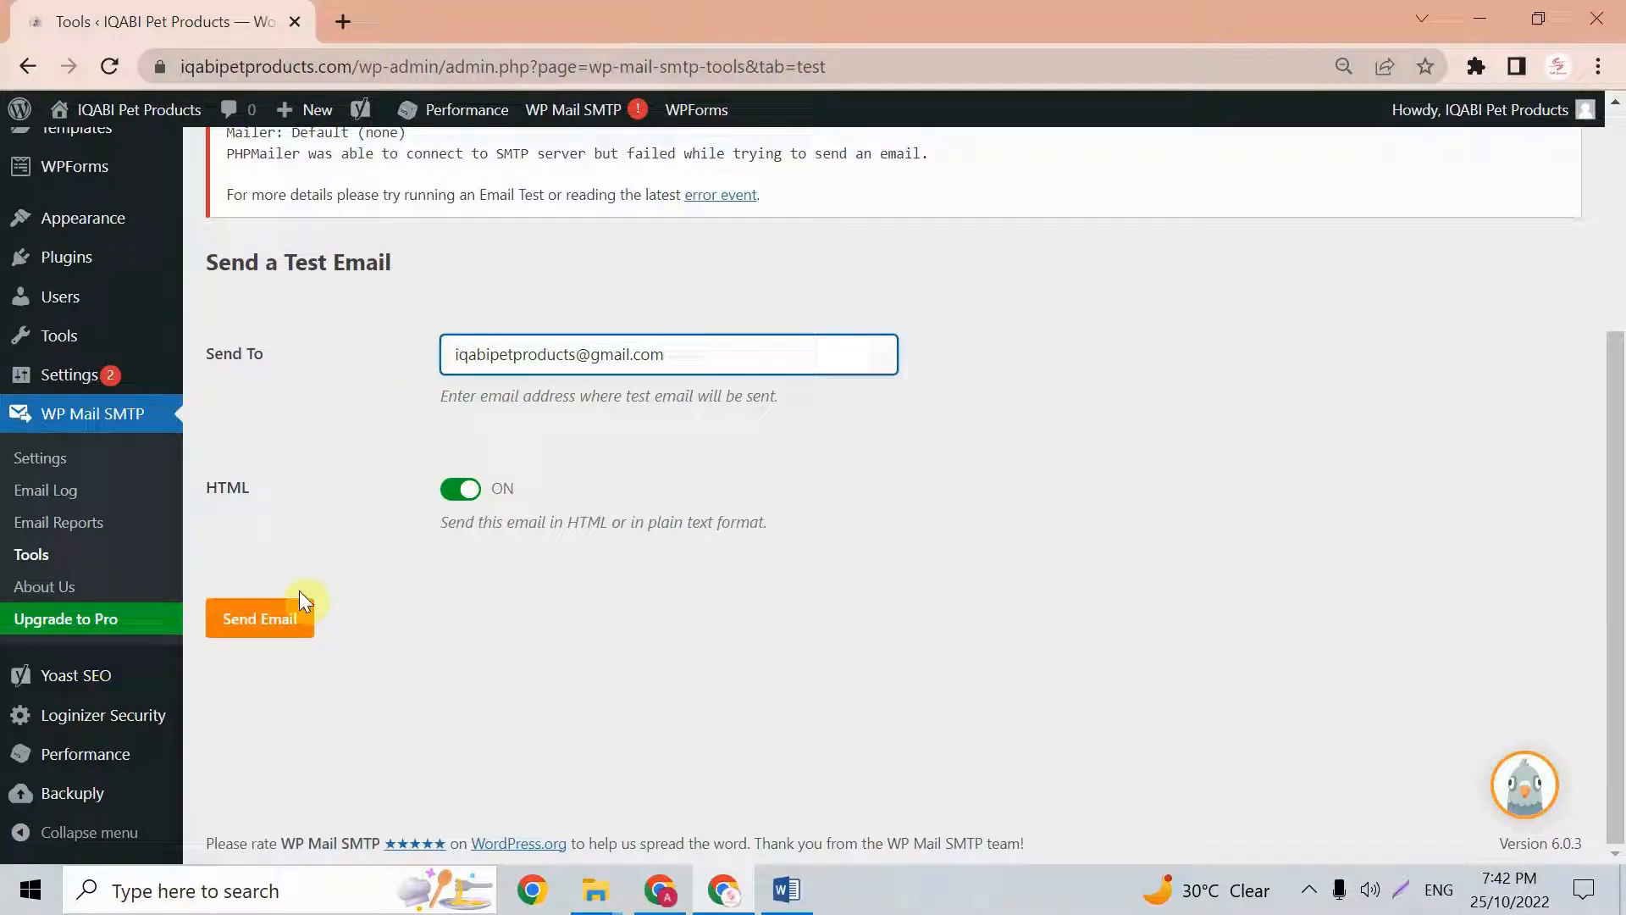
click(258, 618)
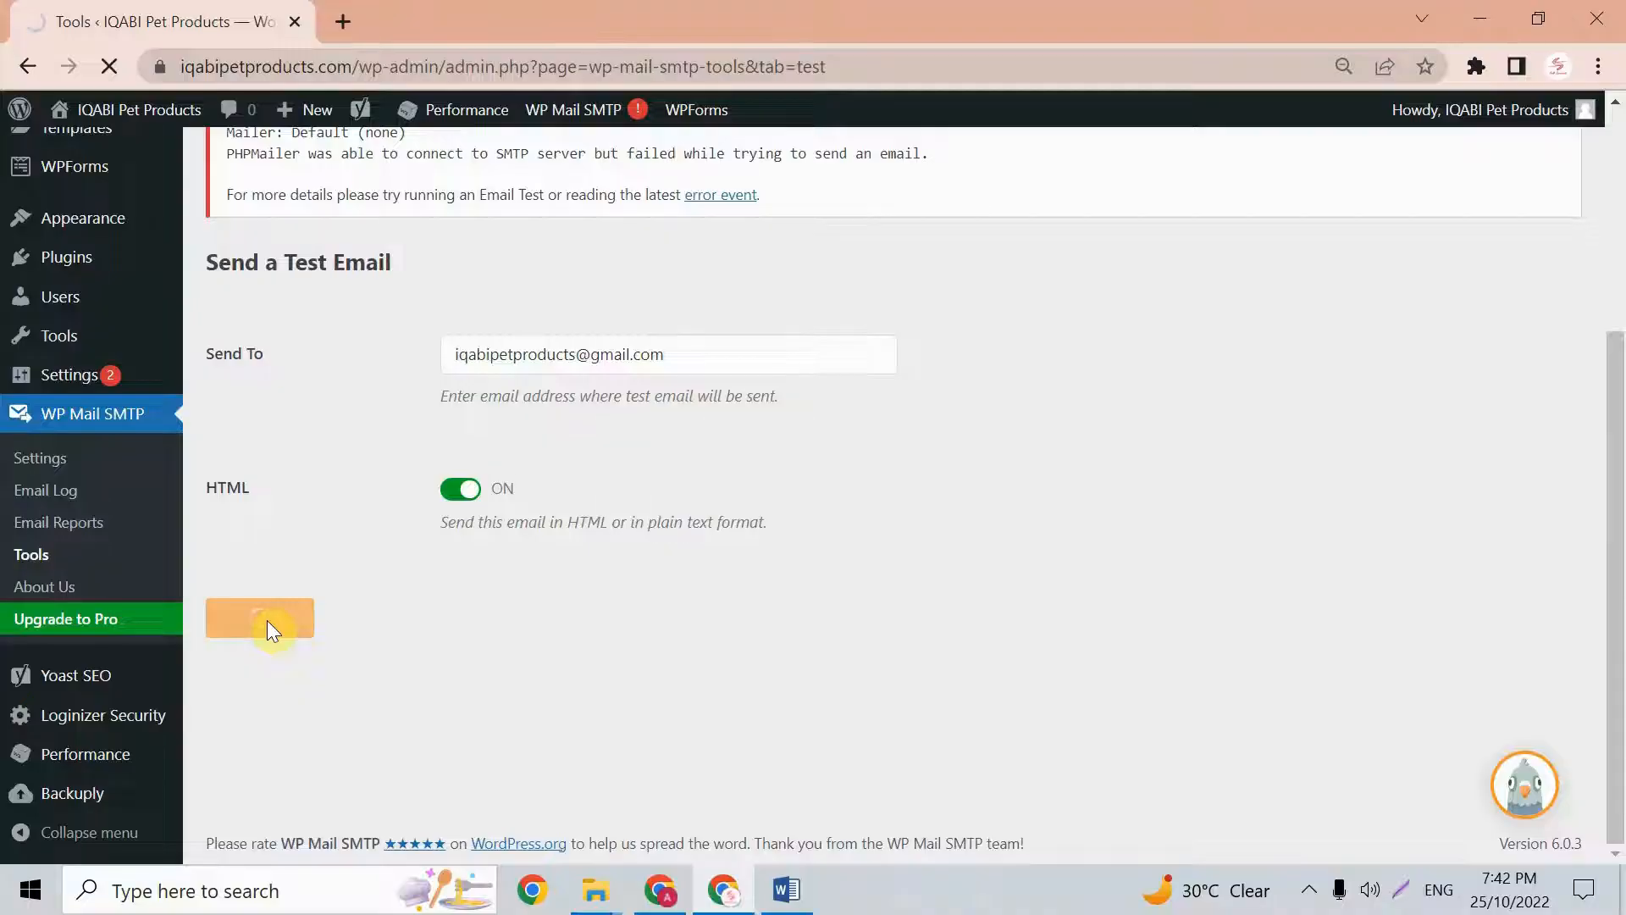
click(257, 618)
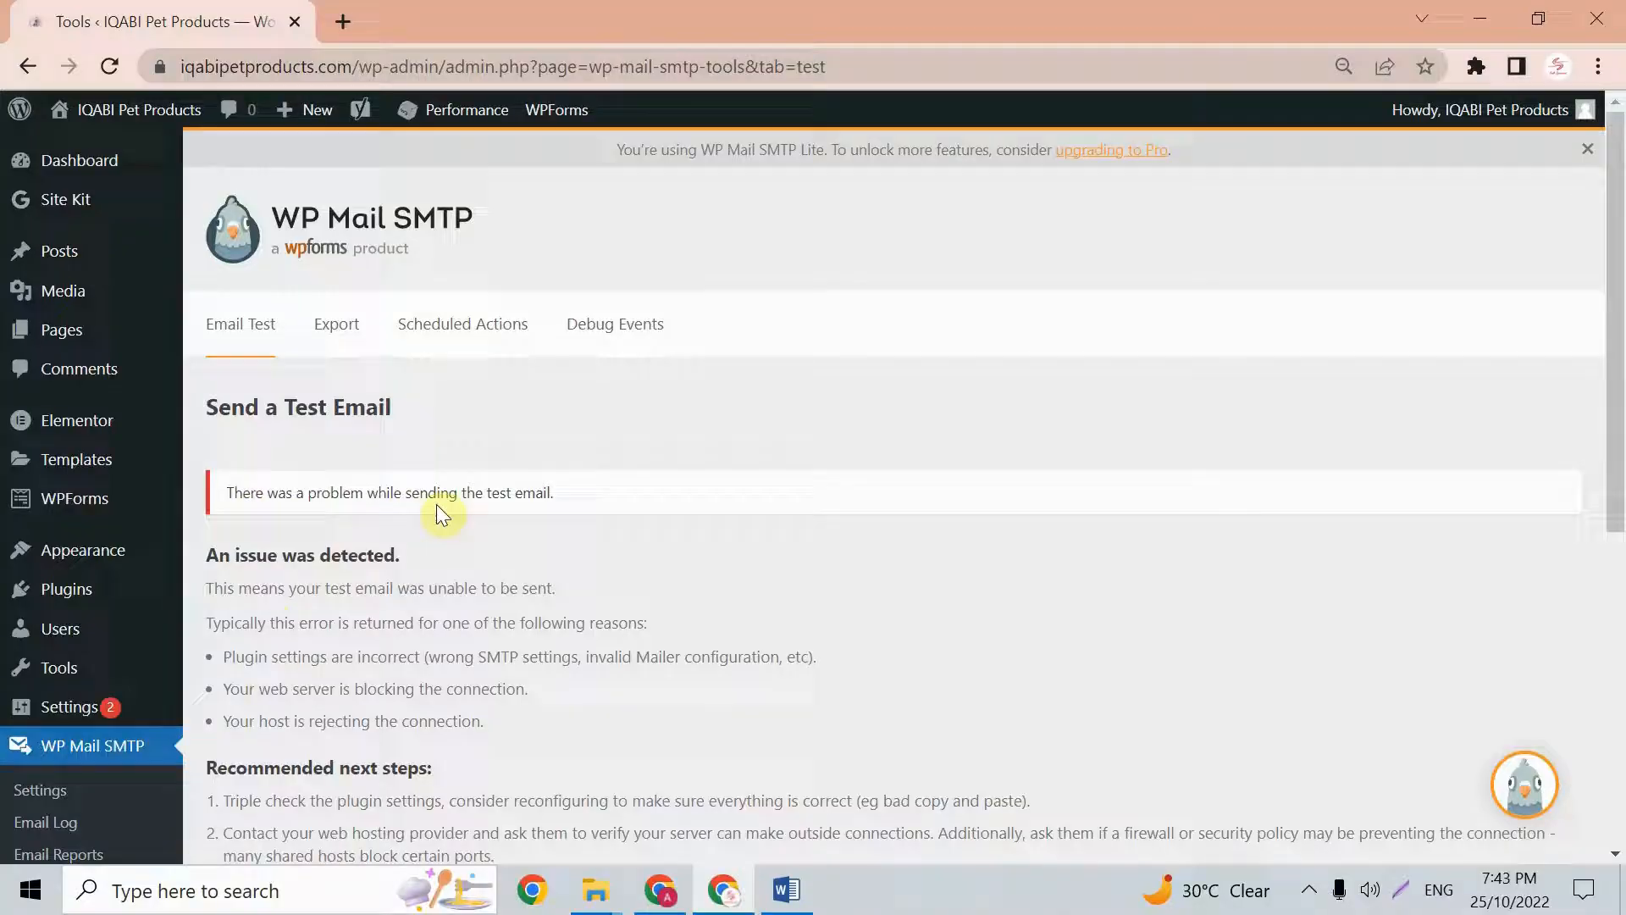
scroll(down, 3)
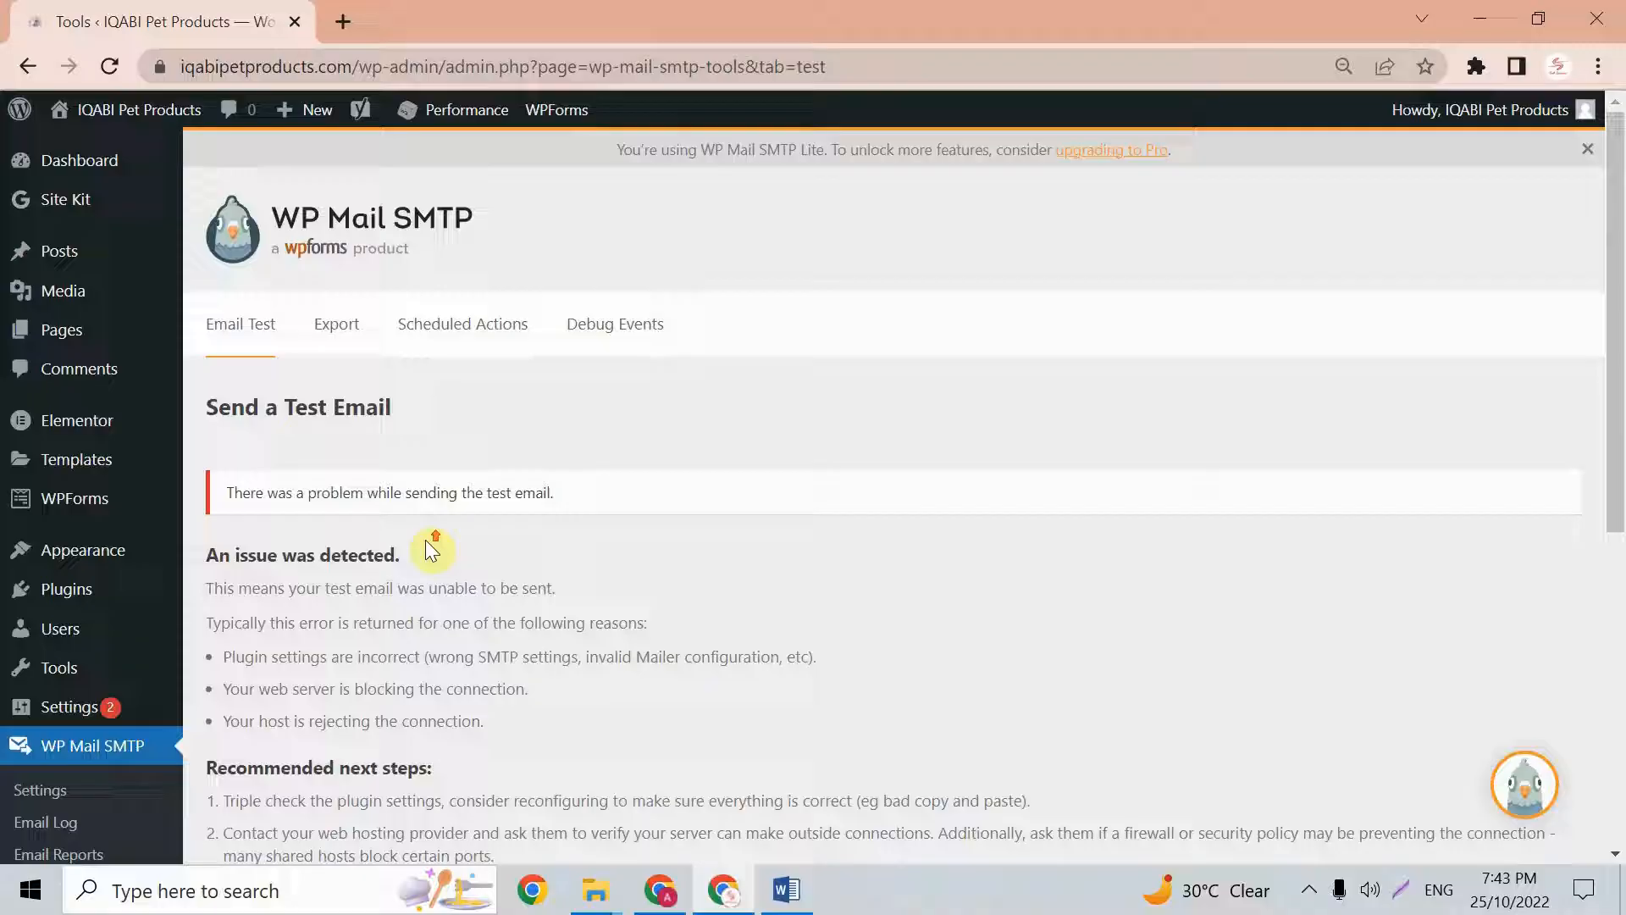
scroll(down, 3)
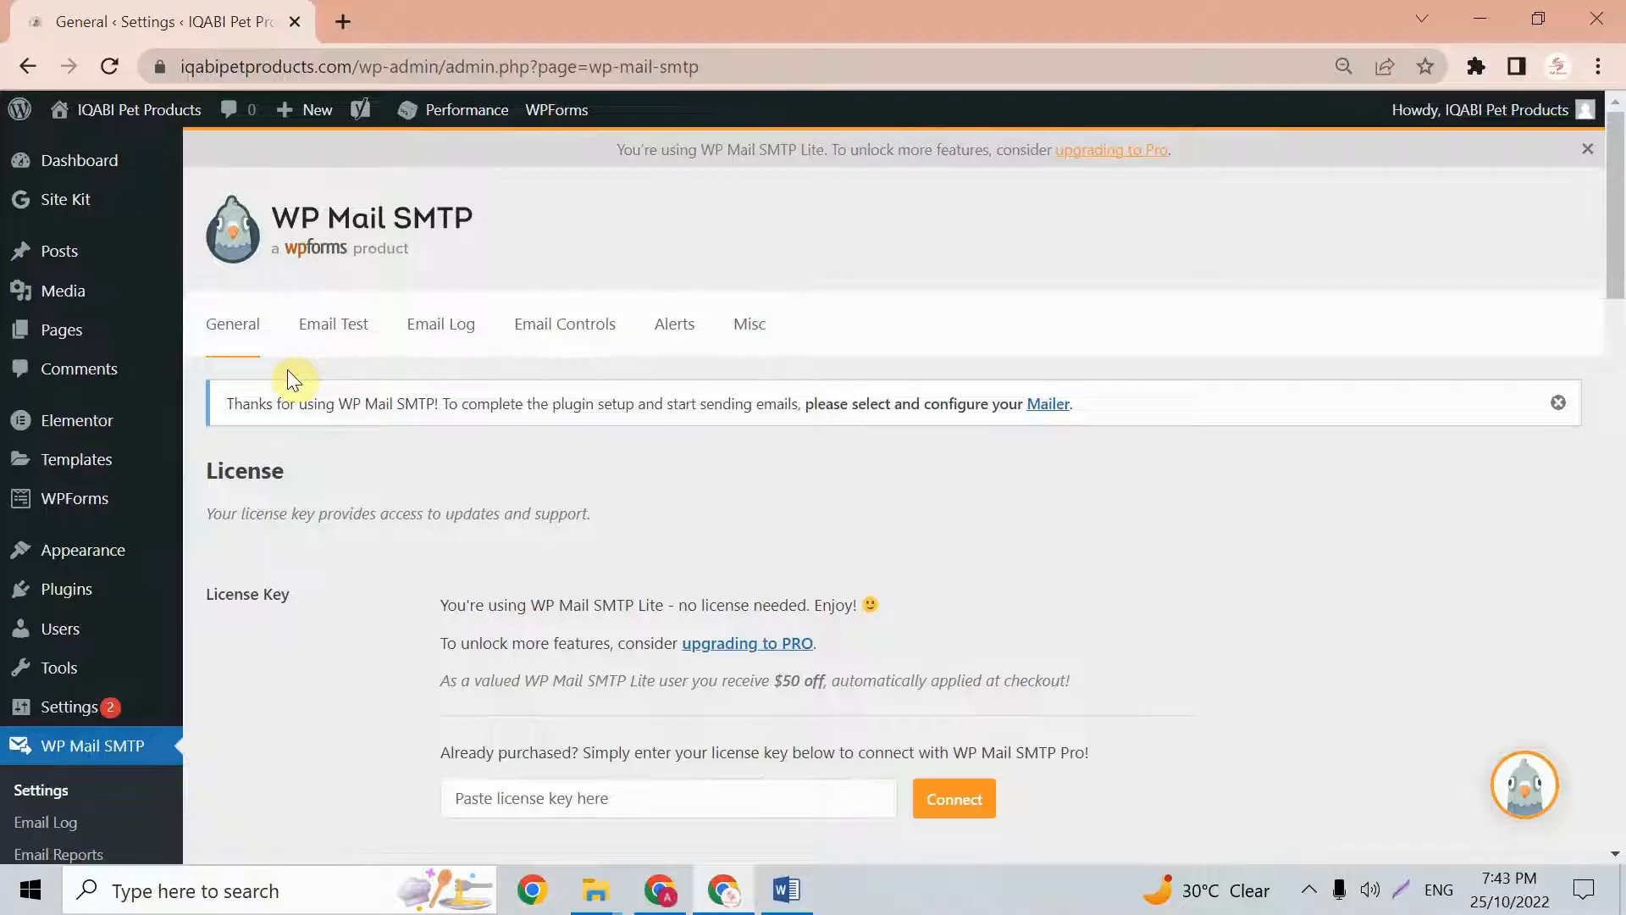
Step: In a new tab, switch to the IQABI Pet Products Google account
click(645, 20)
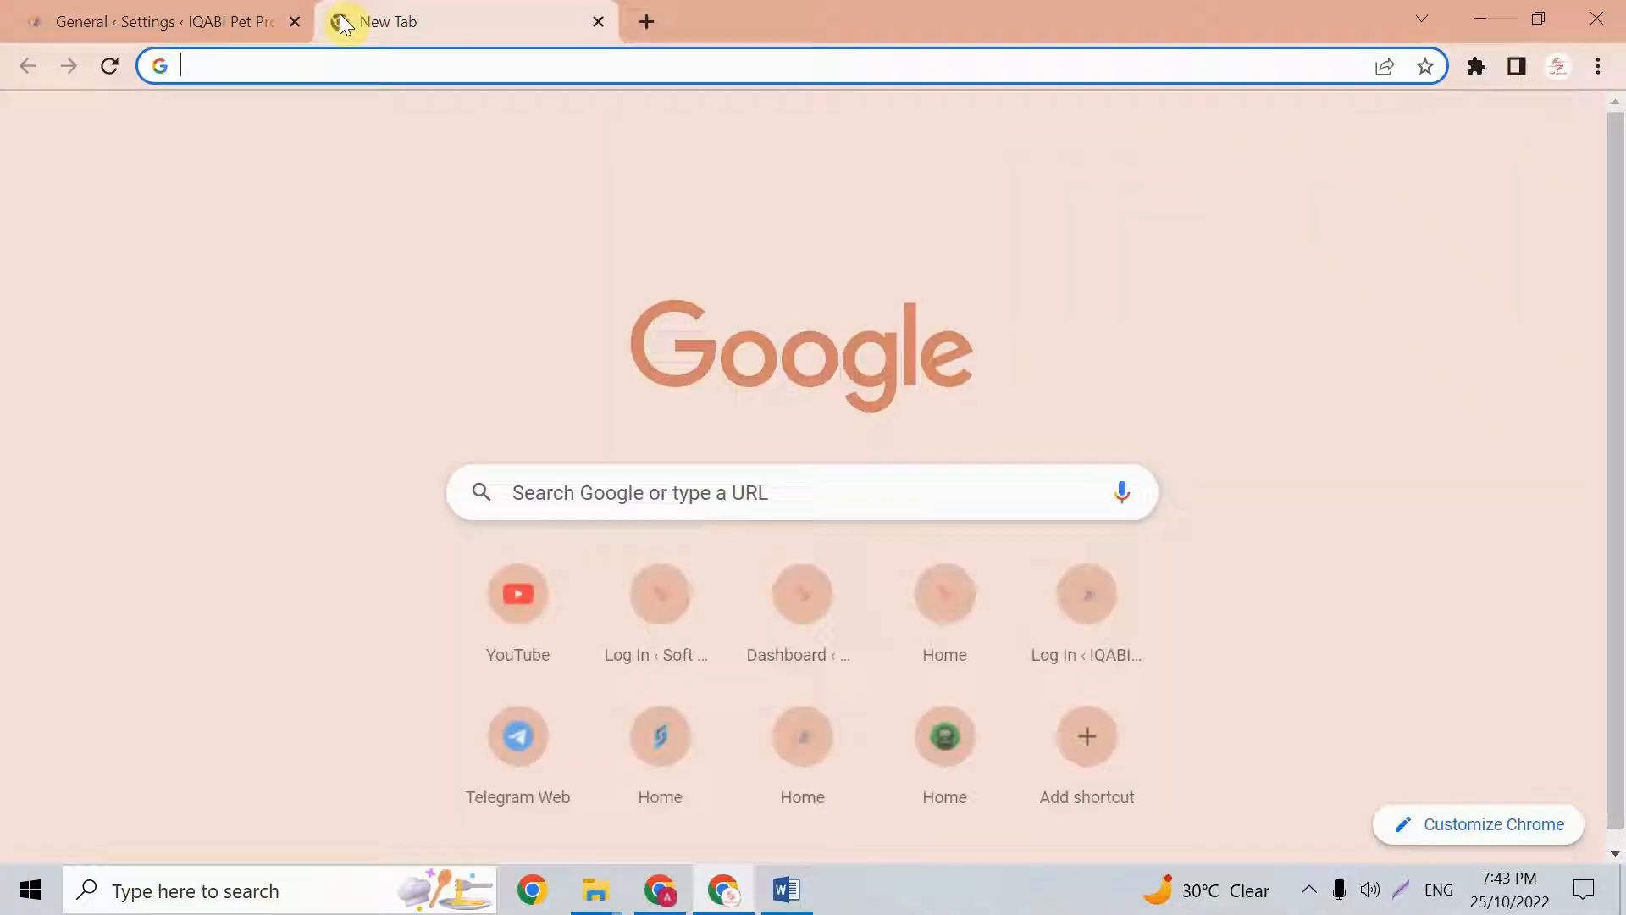
click(1560, 132)
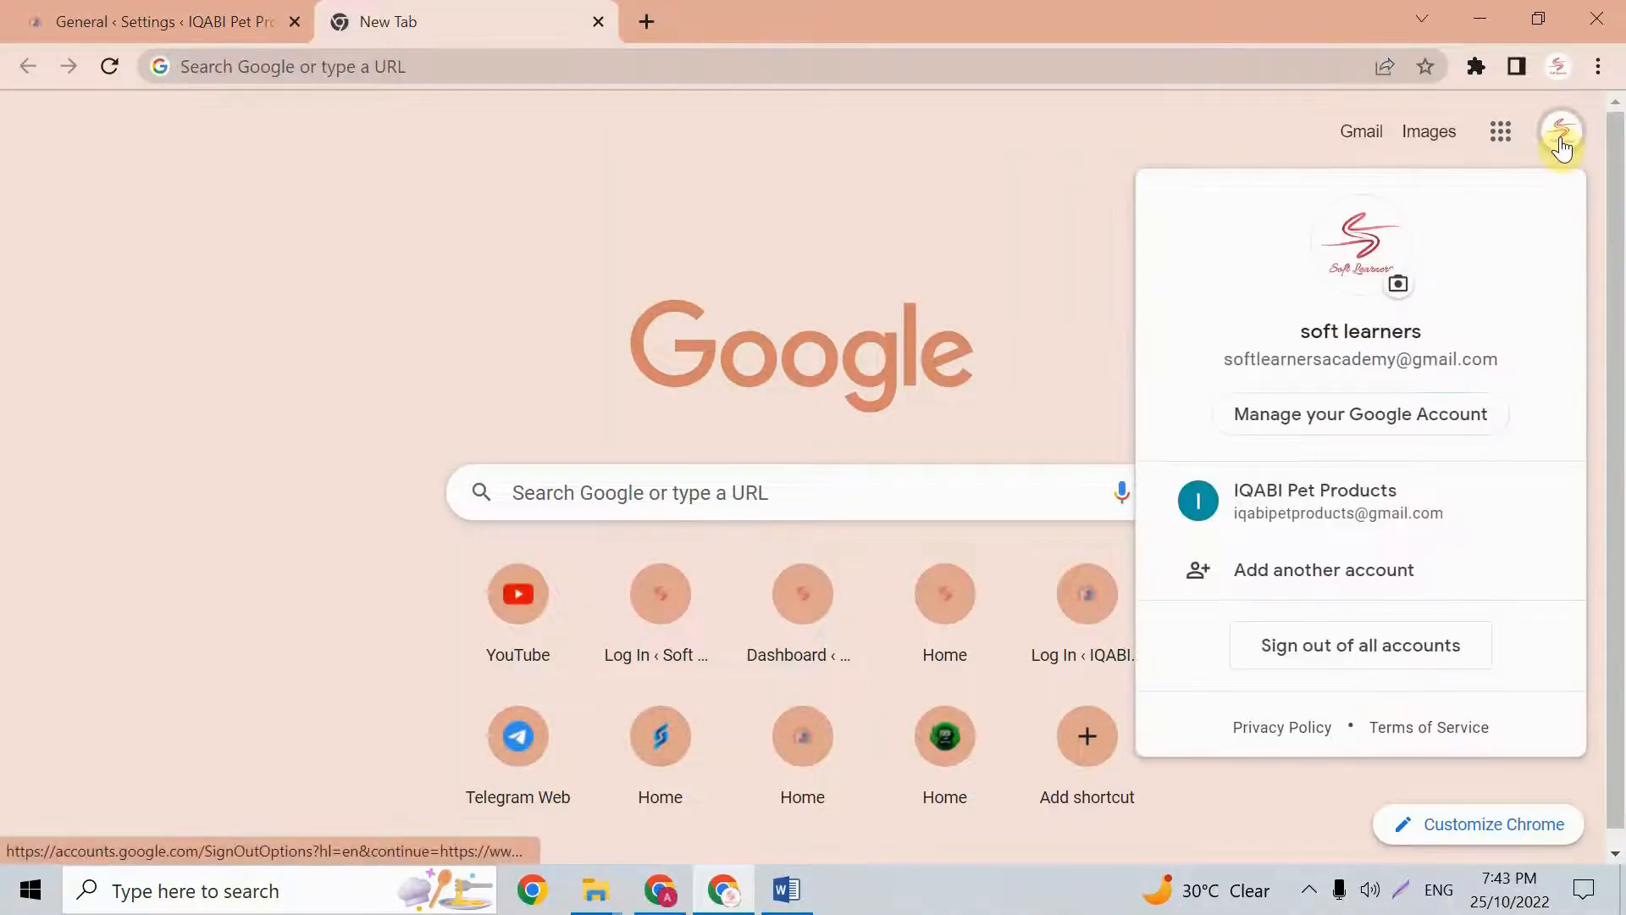
click(1315, 501)
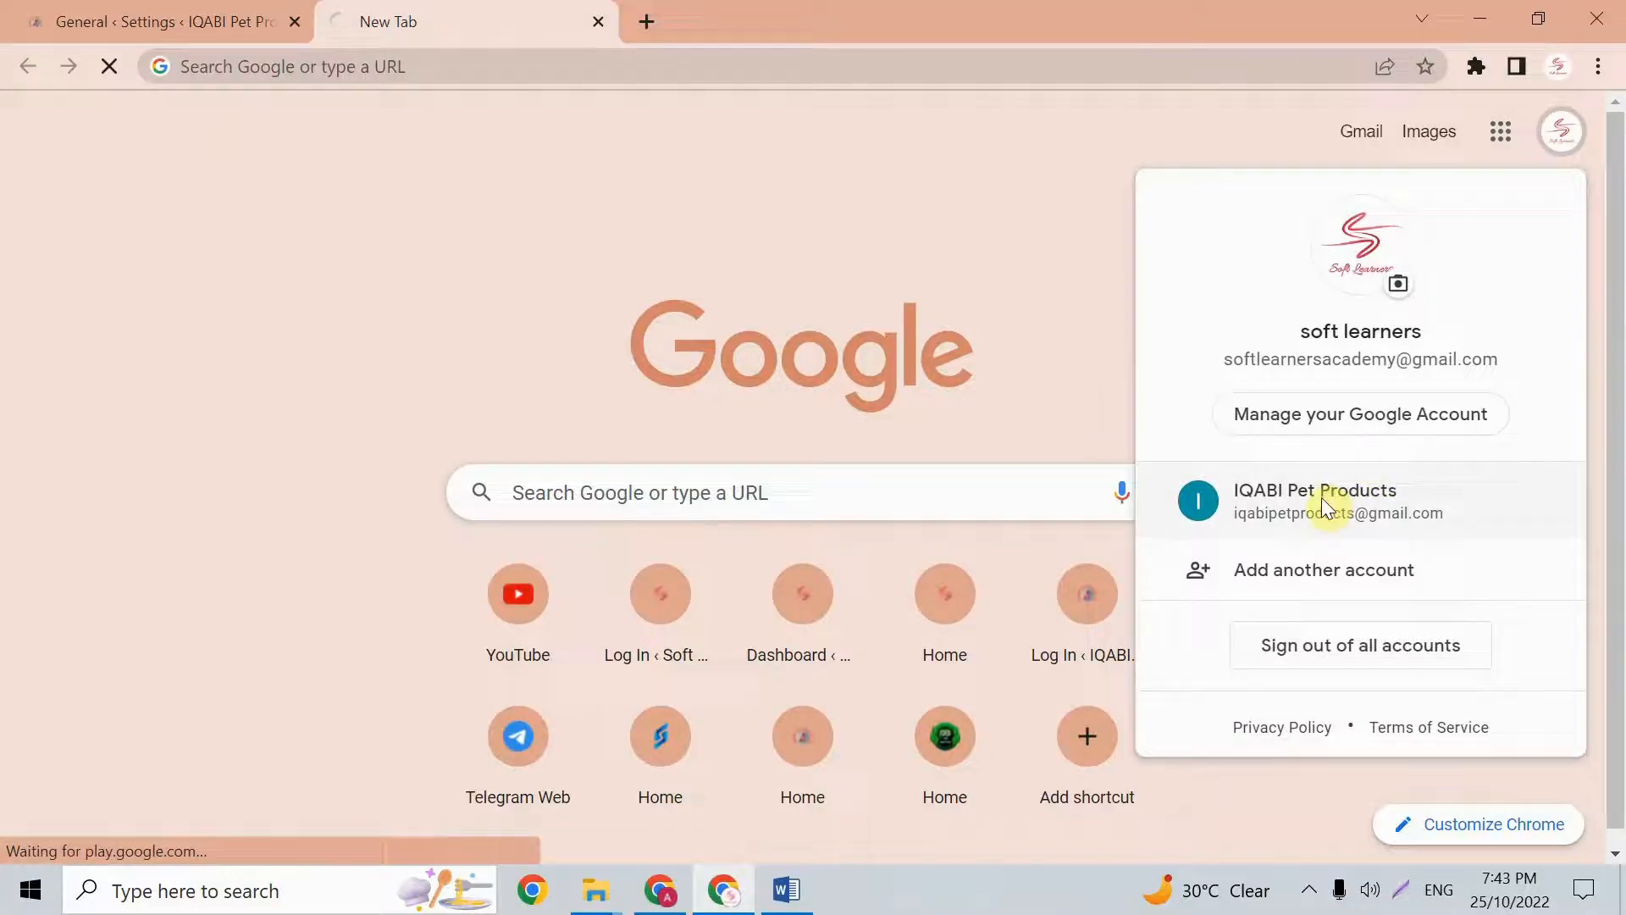
click(1315, 502)
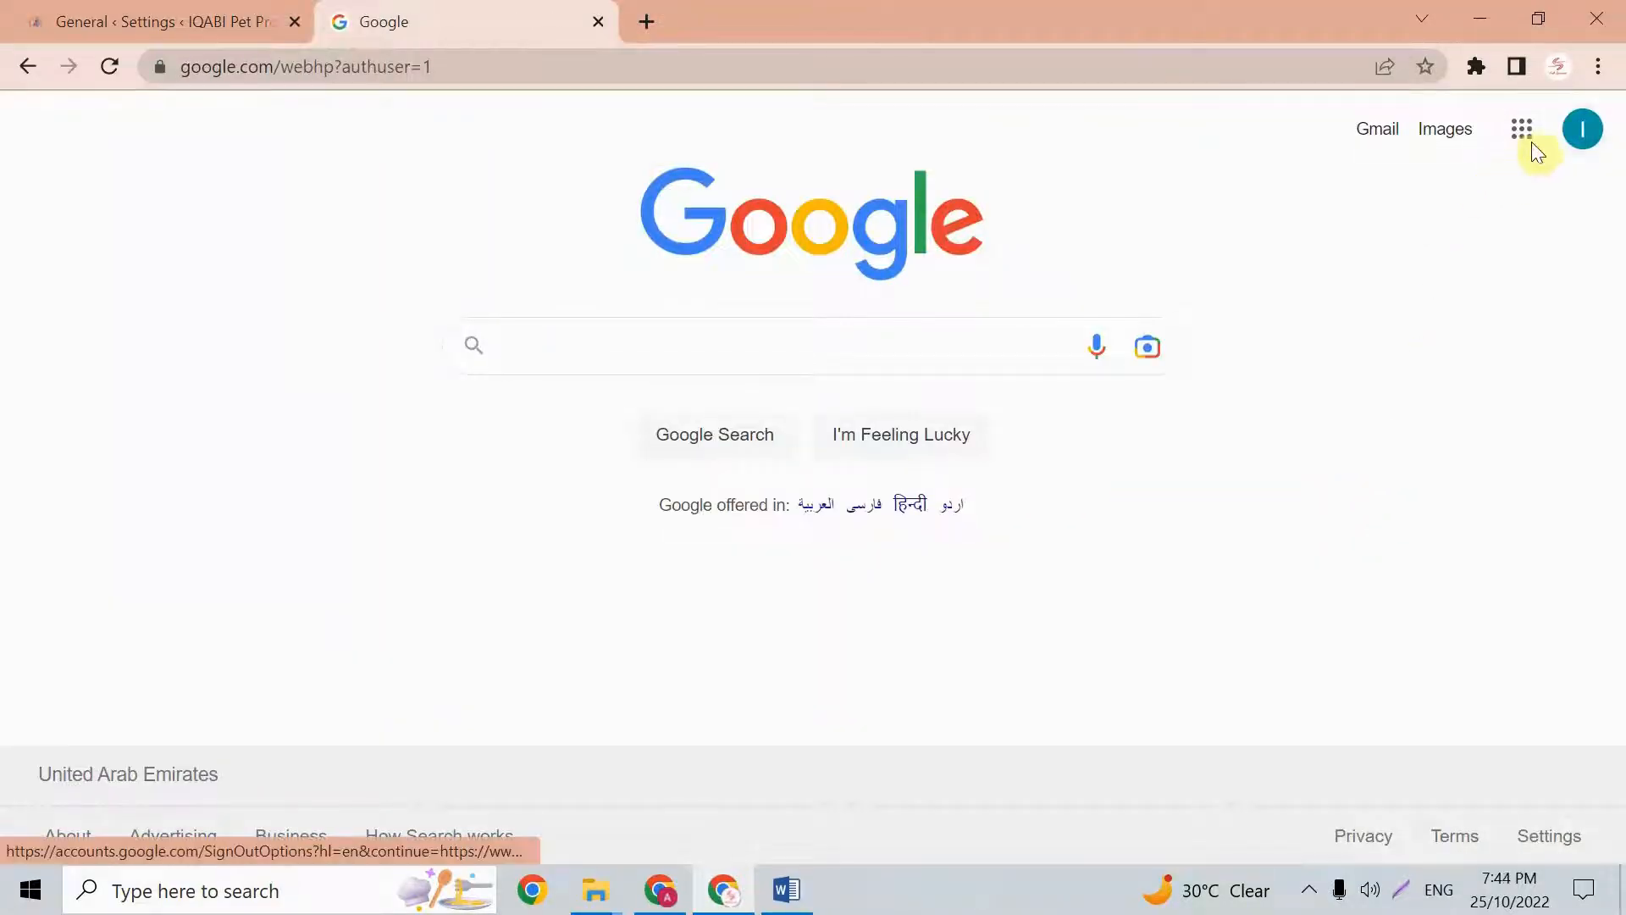
Step: Go to Manage your Google Account for the IQABI Pet Products account
click(1582, 129)
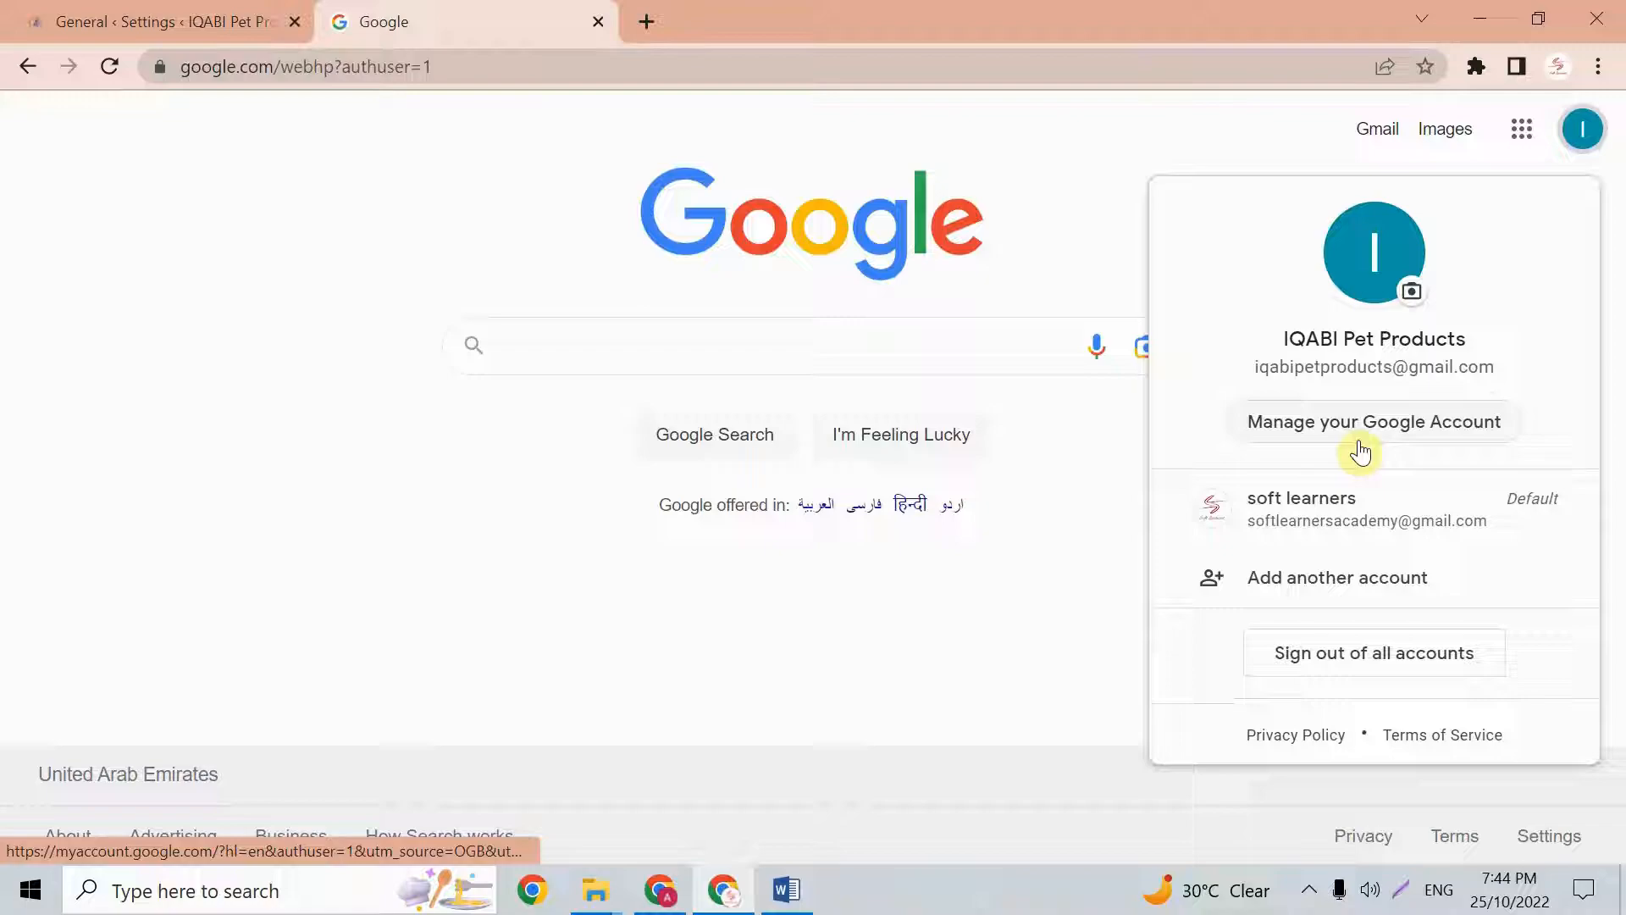
click(1374, 421)
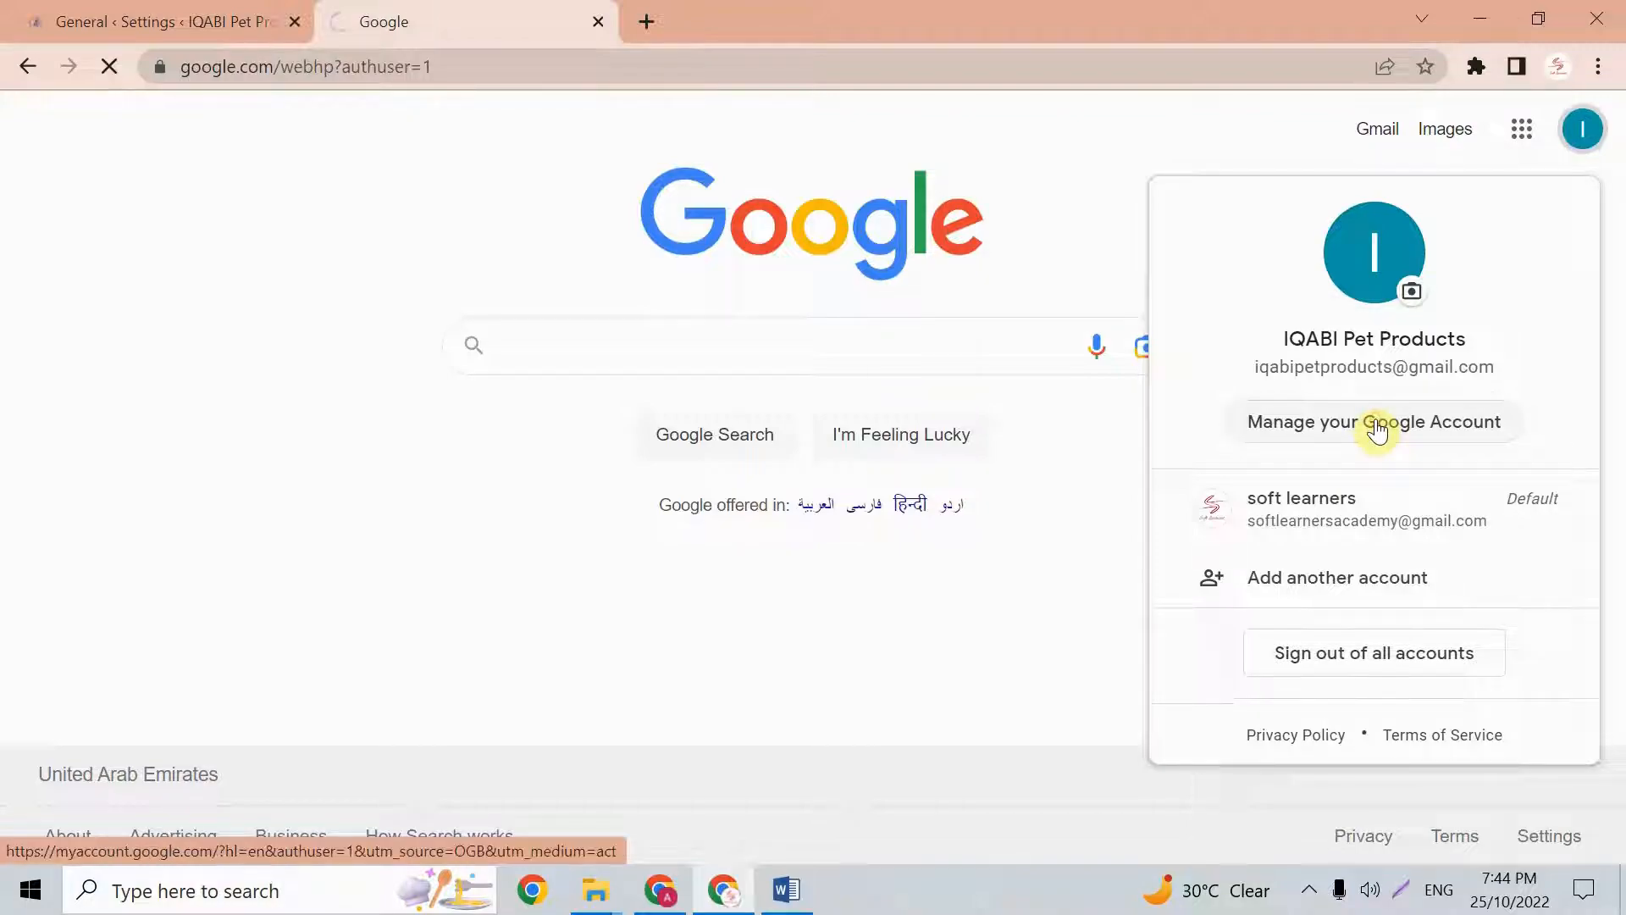
click(1373, 421)
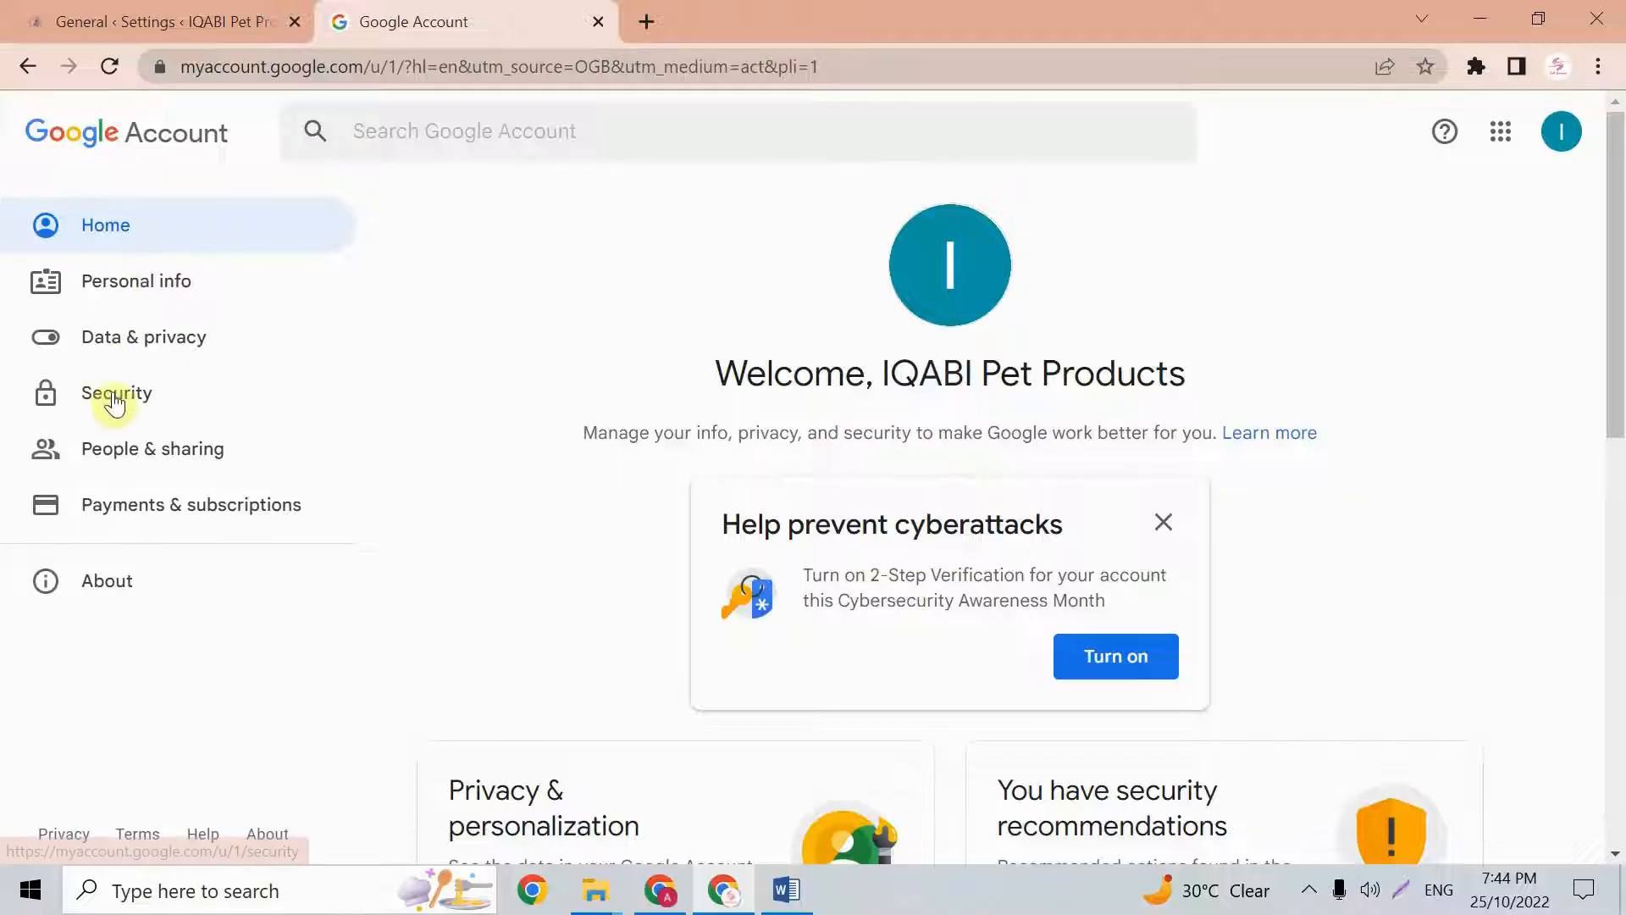
Step: From the Security page, start 2-Step Verification setup with GET STARTED
click(117, 392)
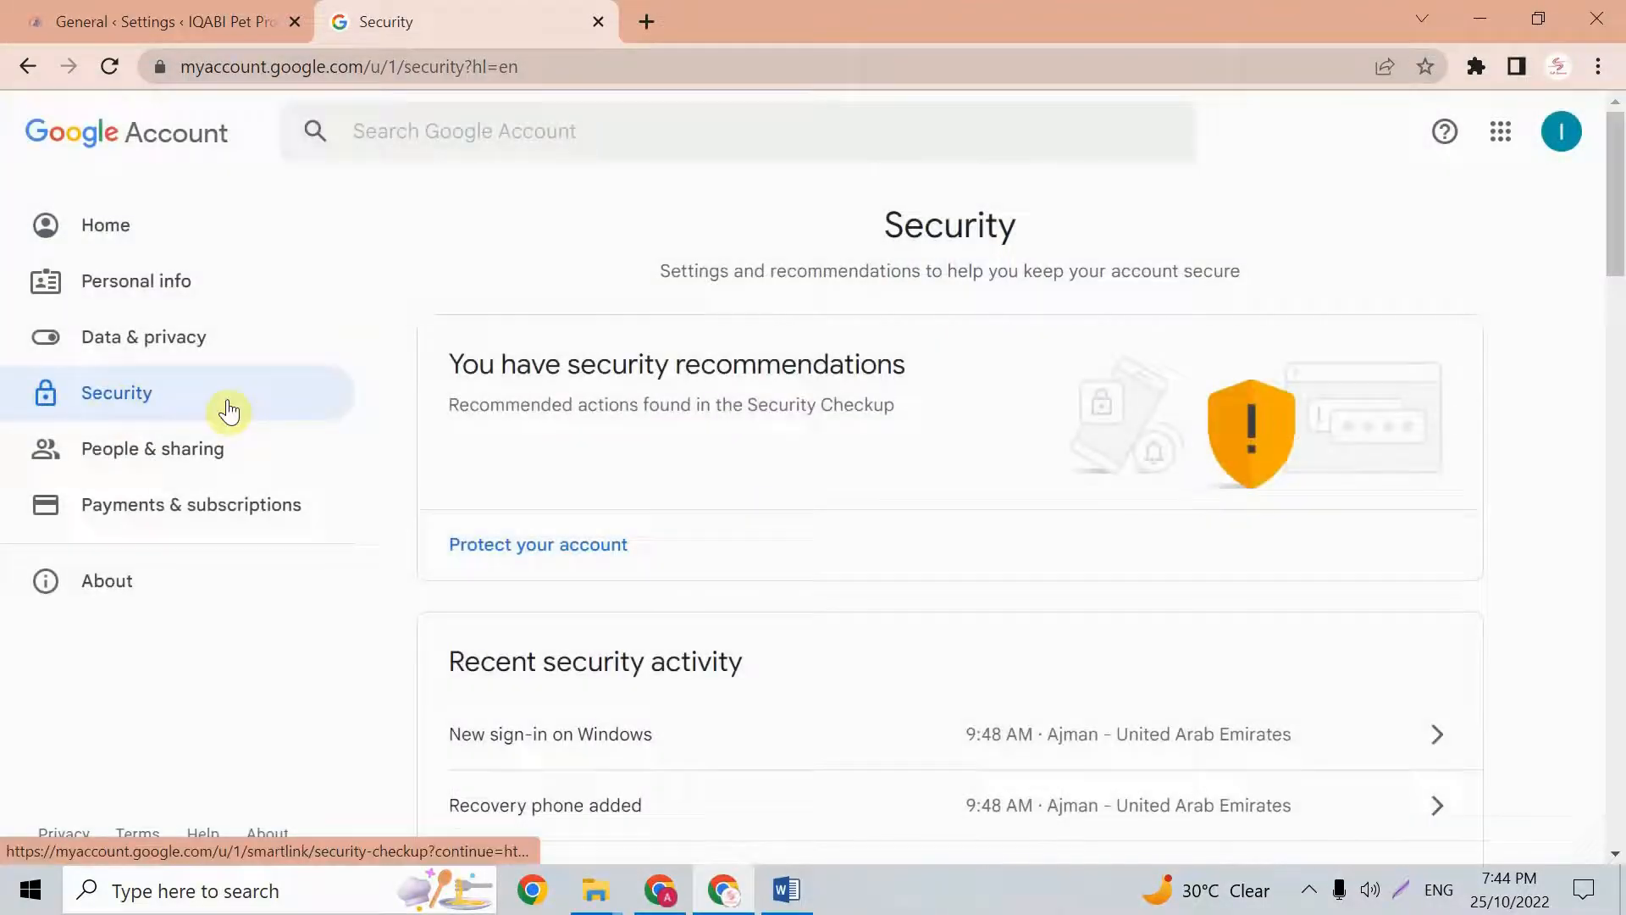
scroll(down, 3)
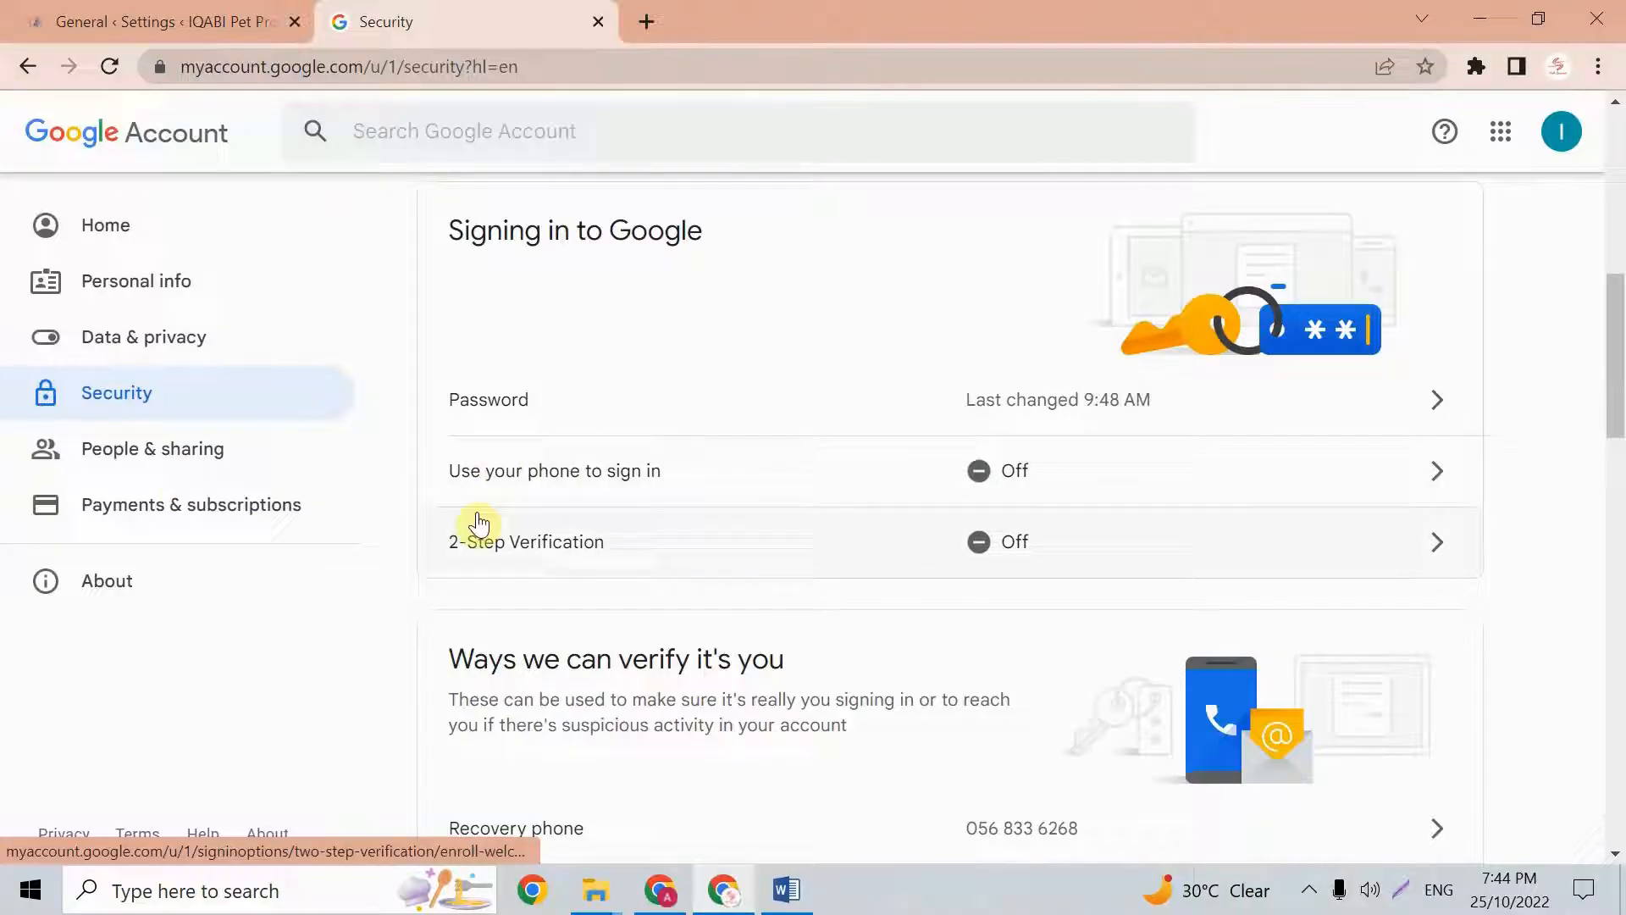
mouse_move(491, 581)
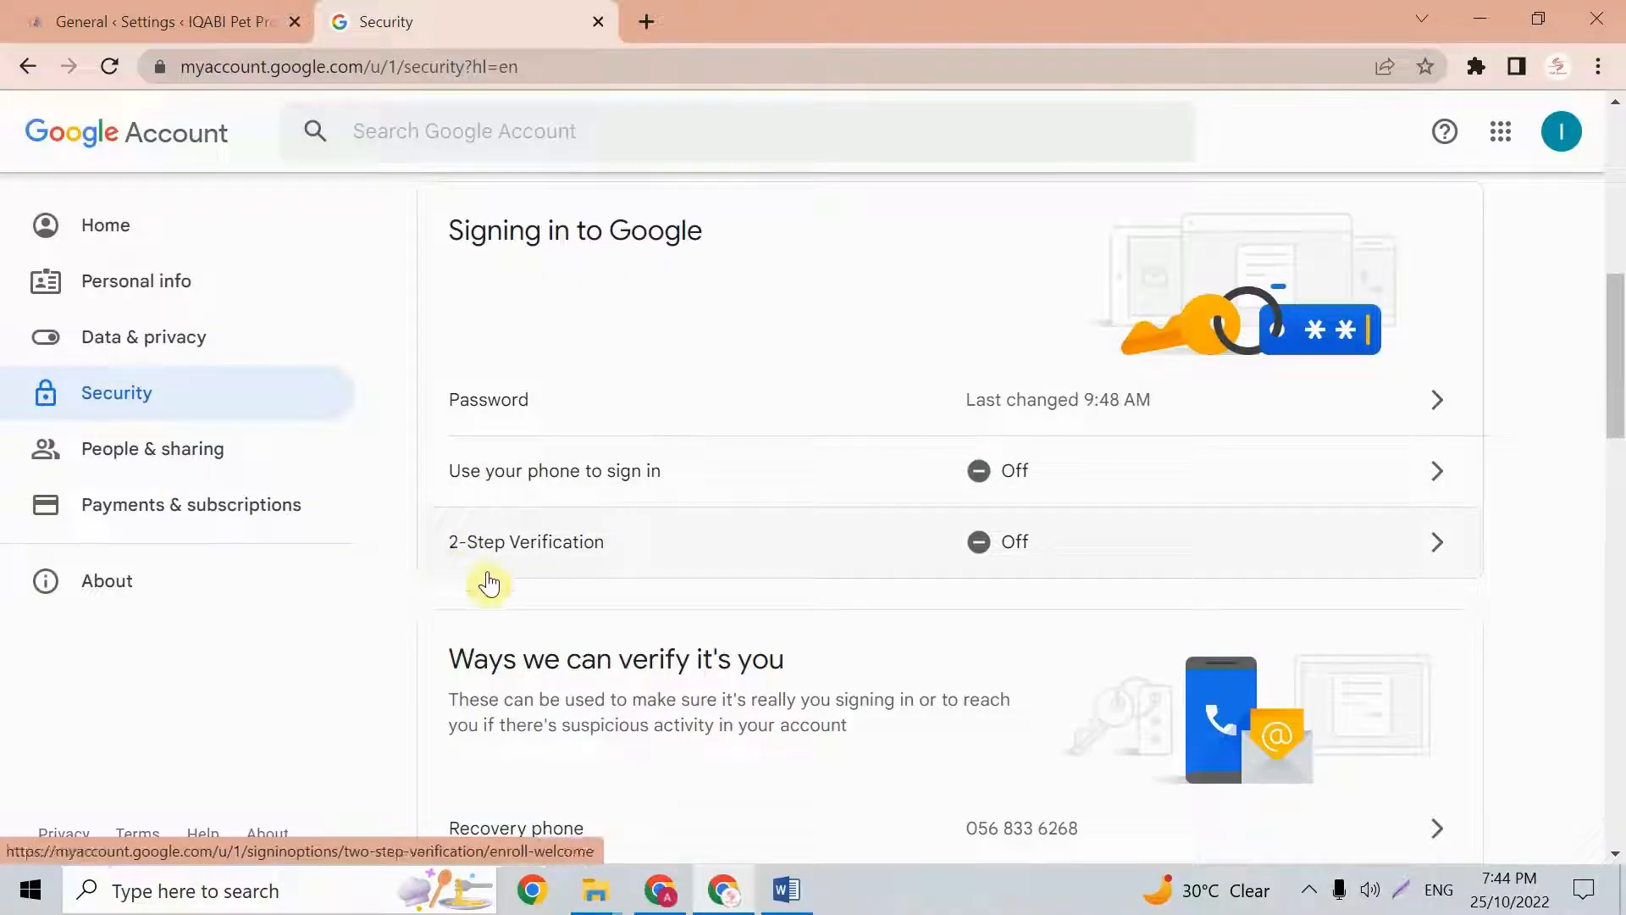
mouse_move(1239, 565)
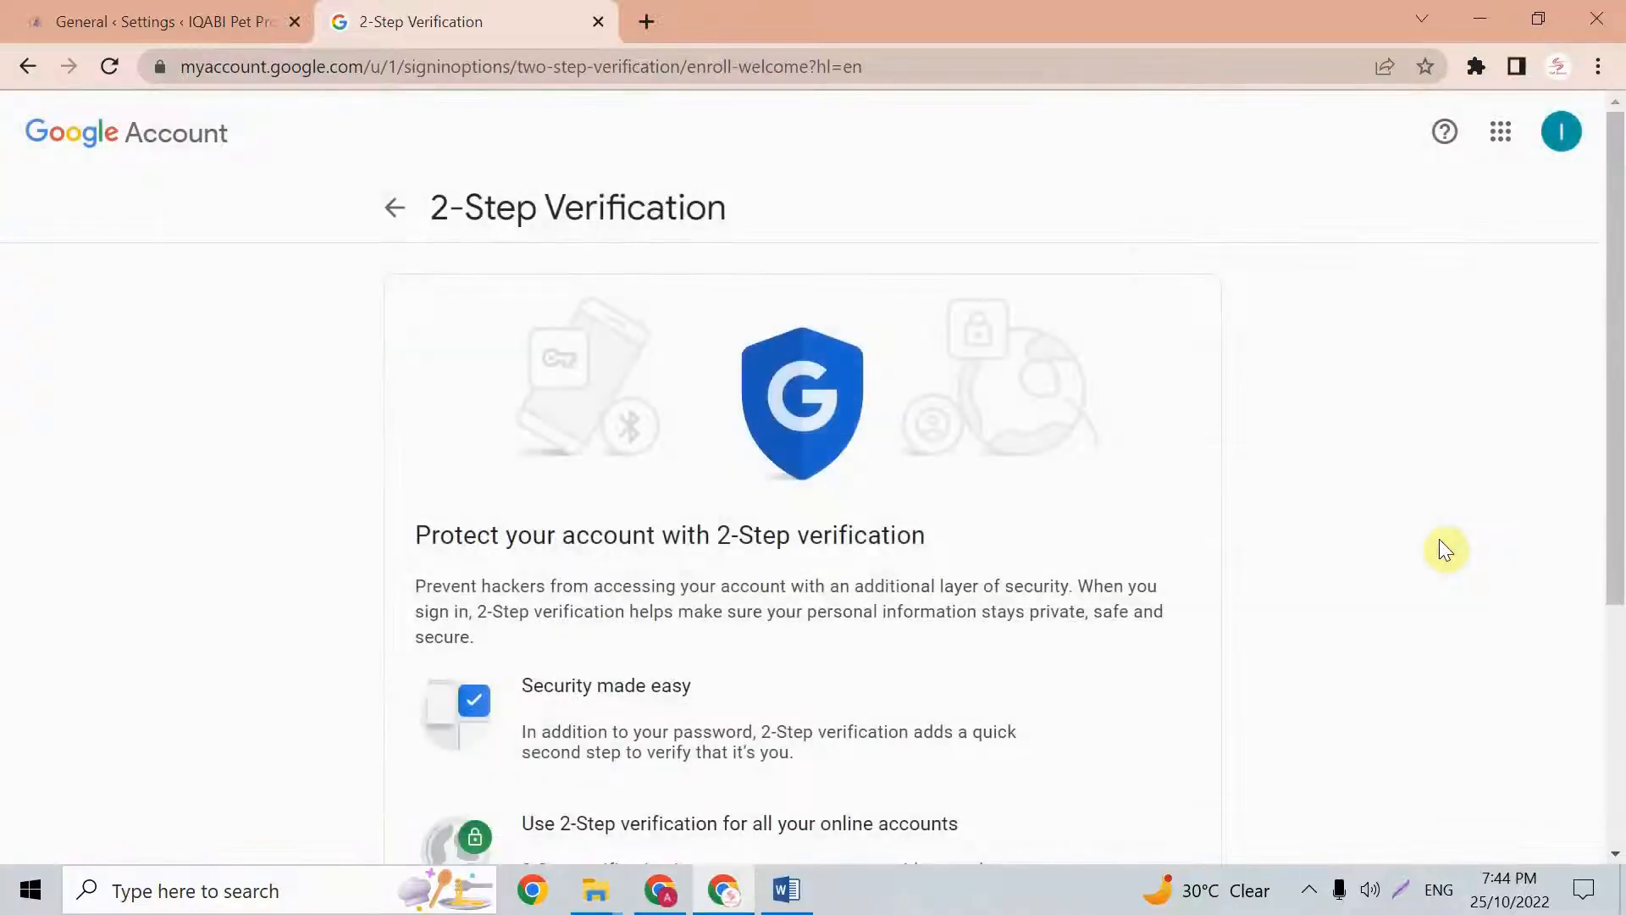
scroll(down, 3)
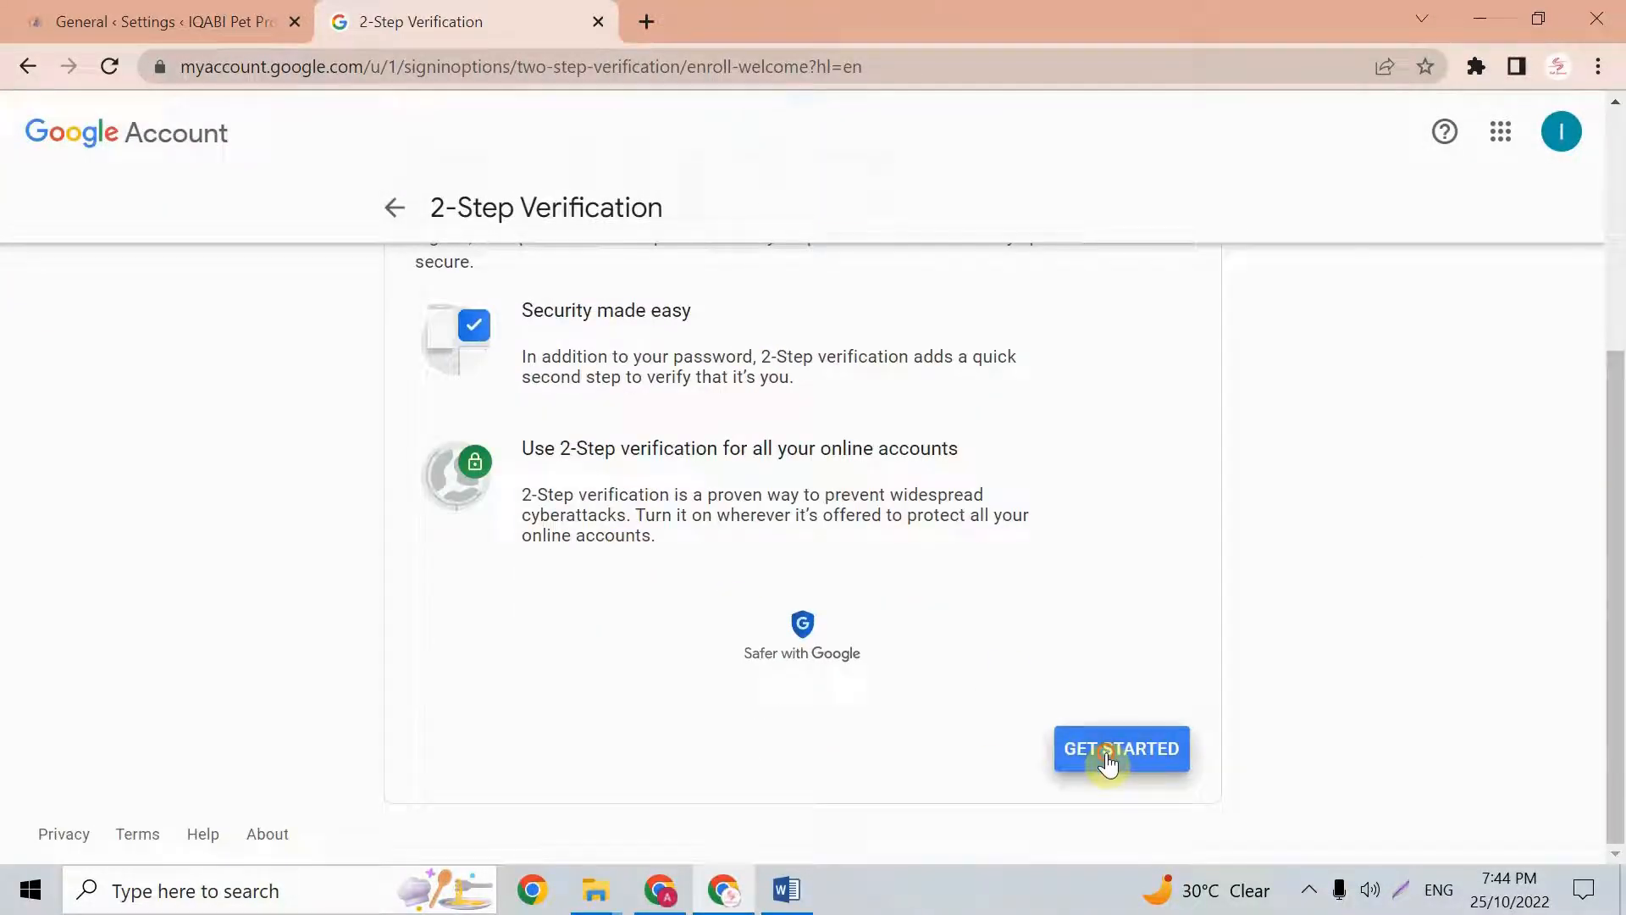
click(1120, 747)
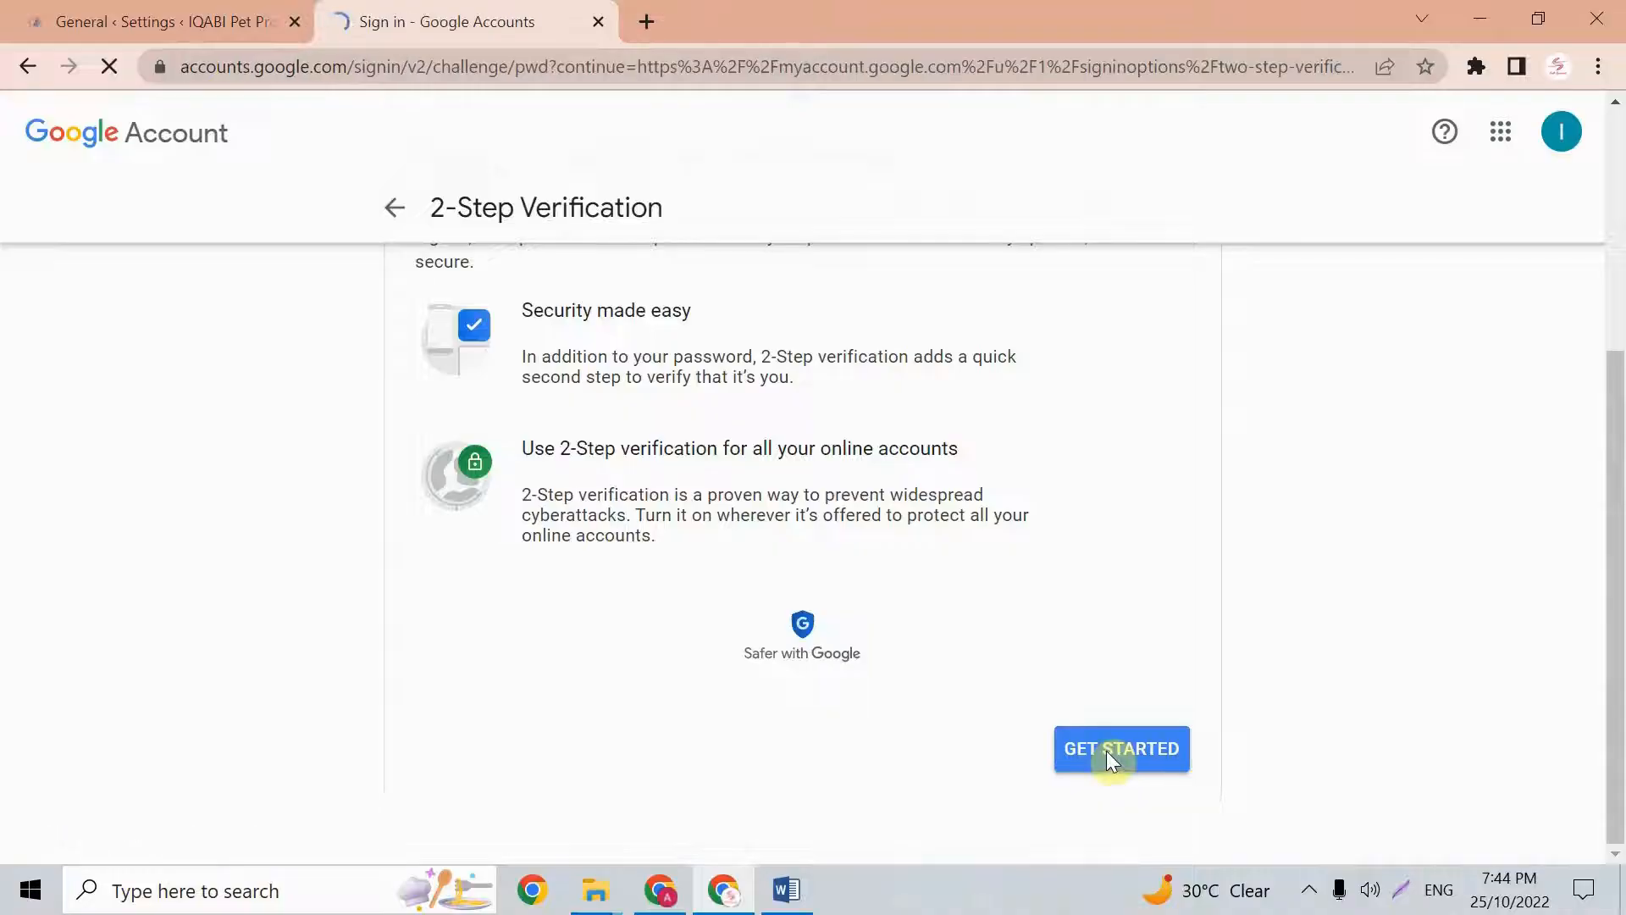
click(1122, 747)
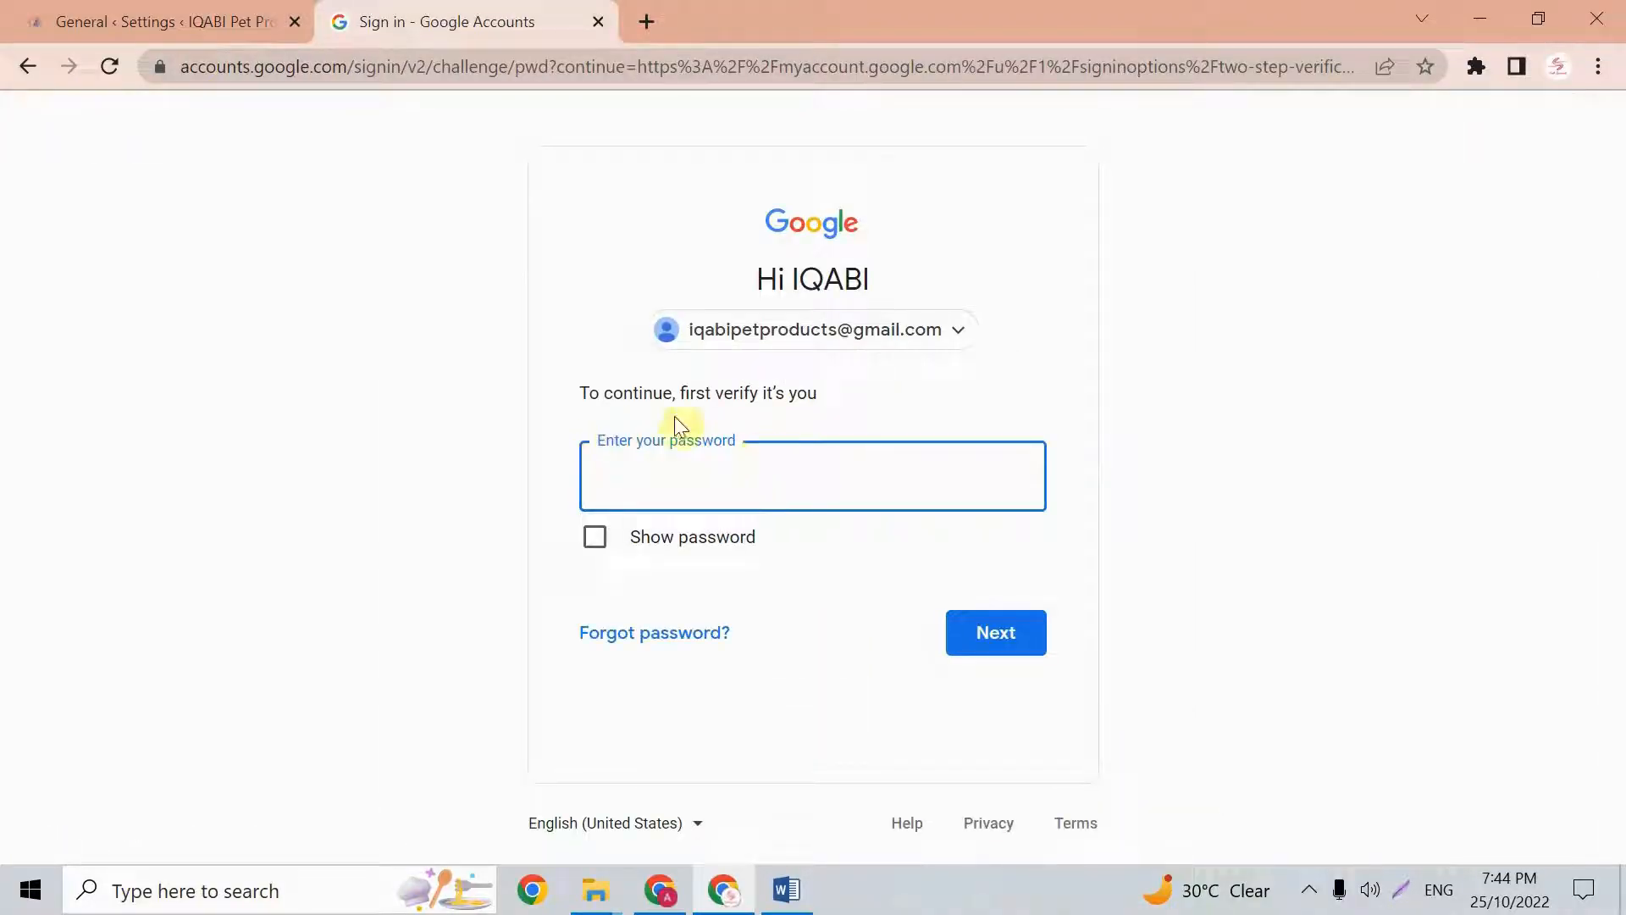
Step: Re-verify identity by entering the account password
click(811, 474)
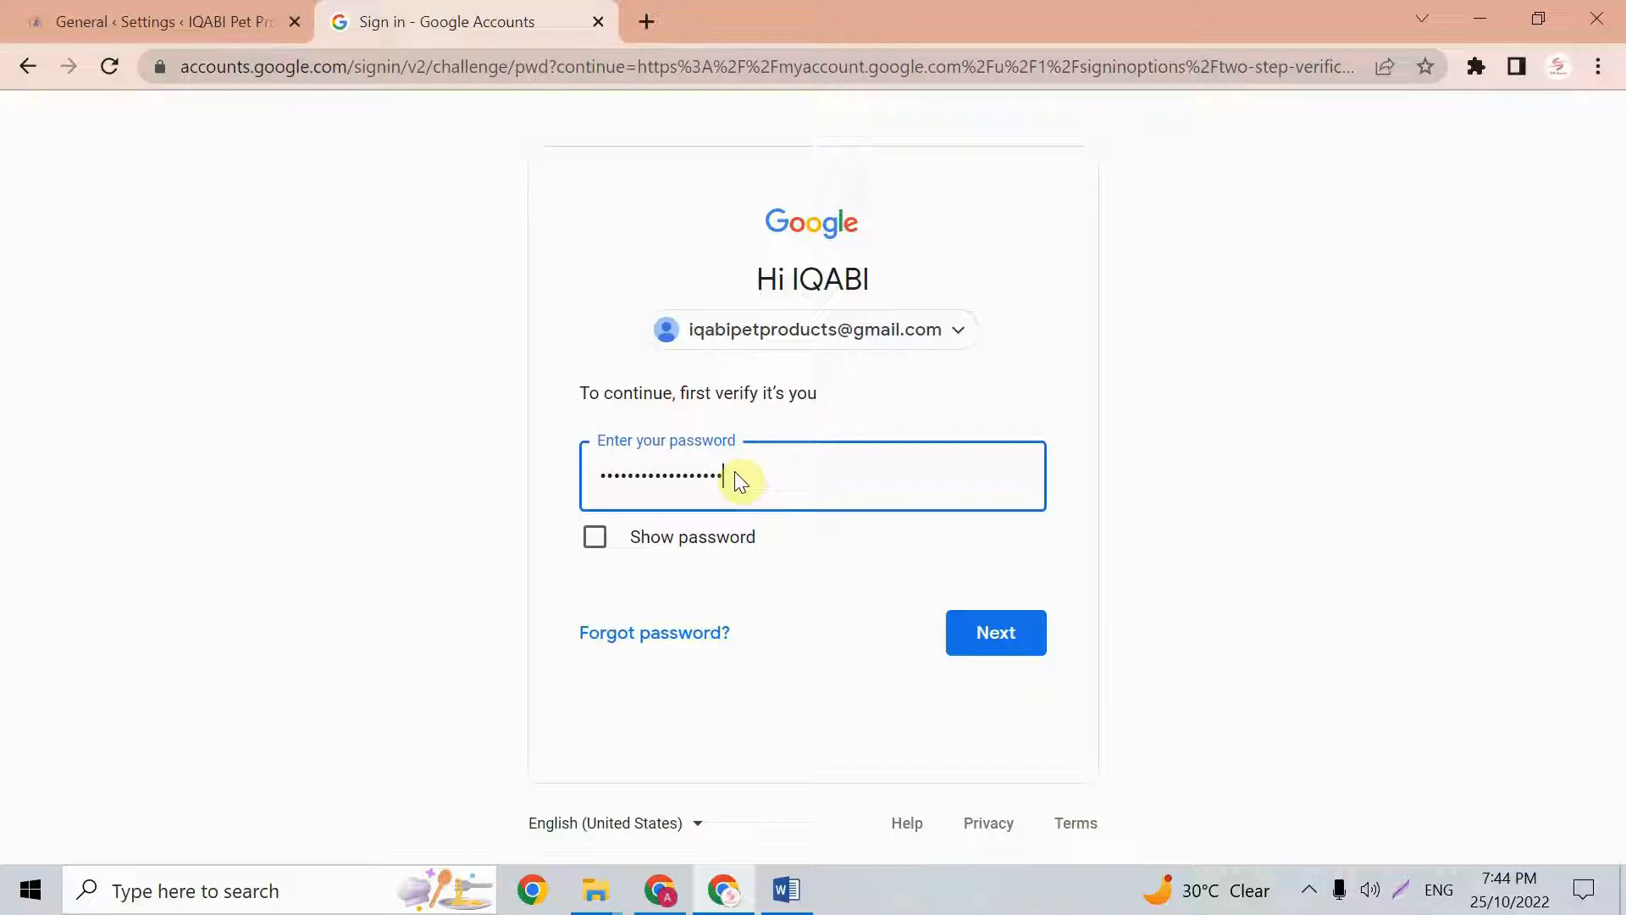
click(994, 632)
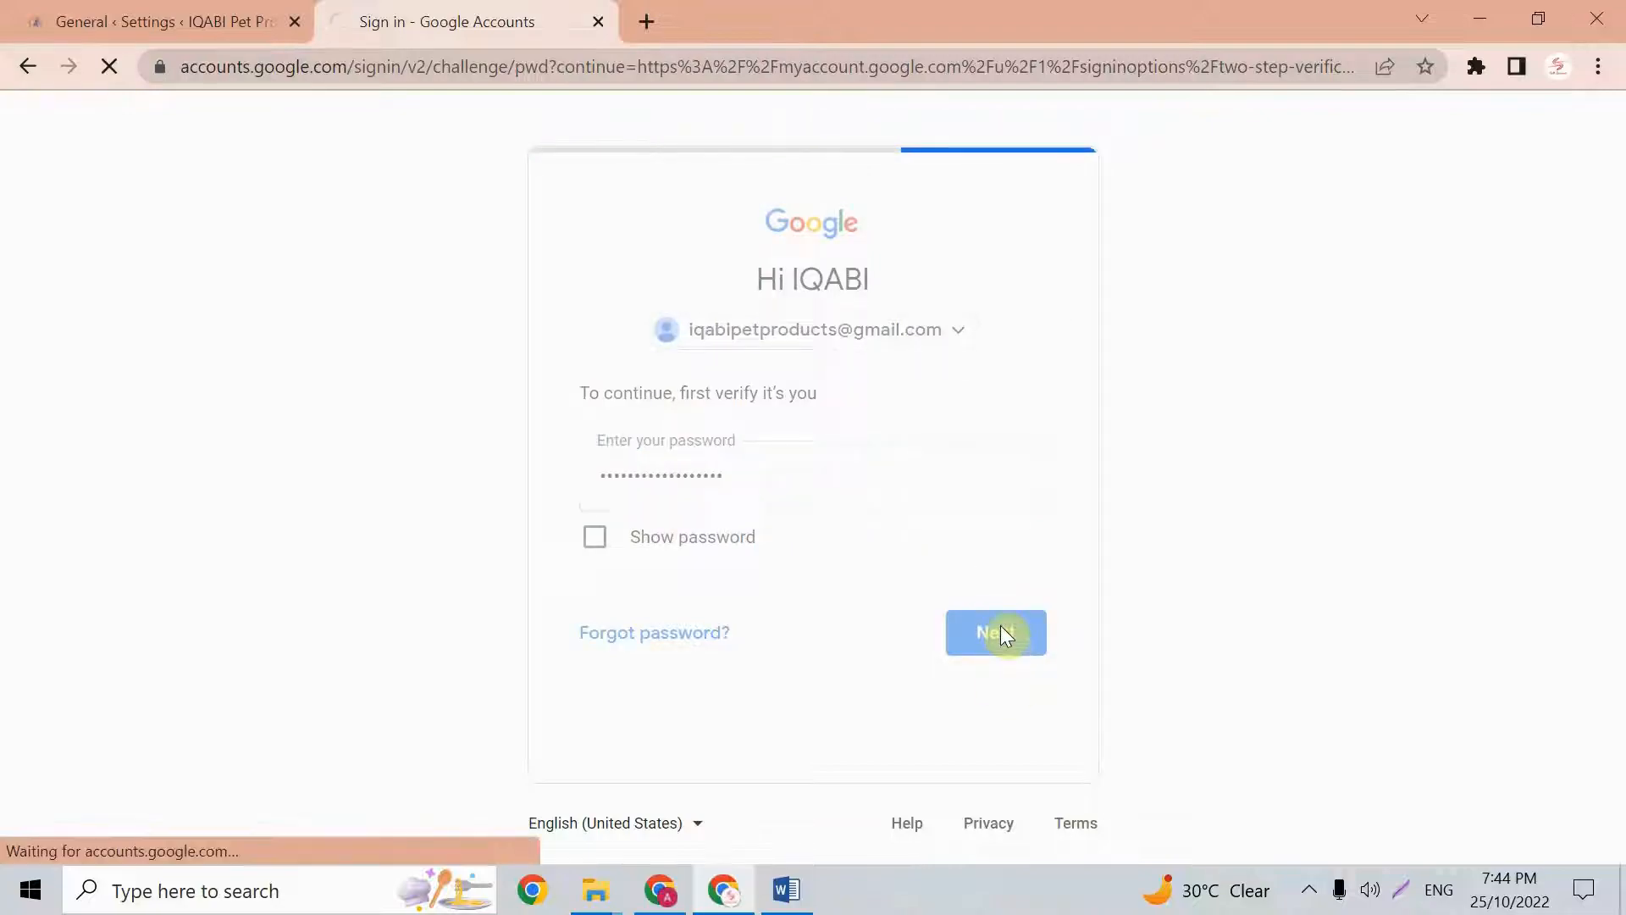
click(994, 631)
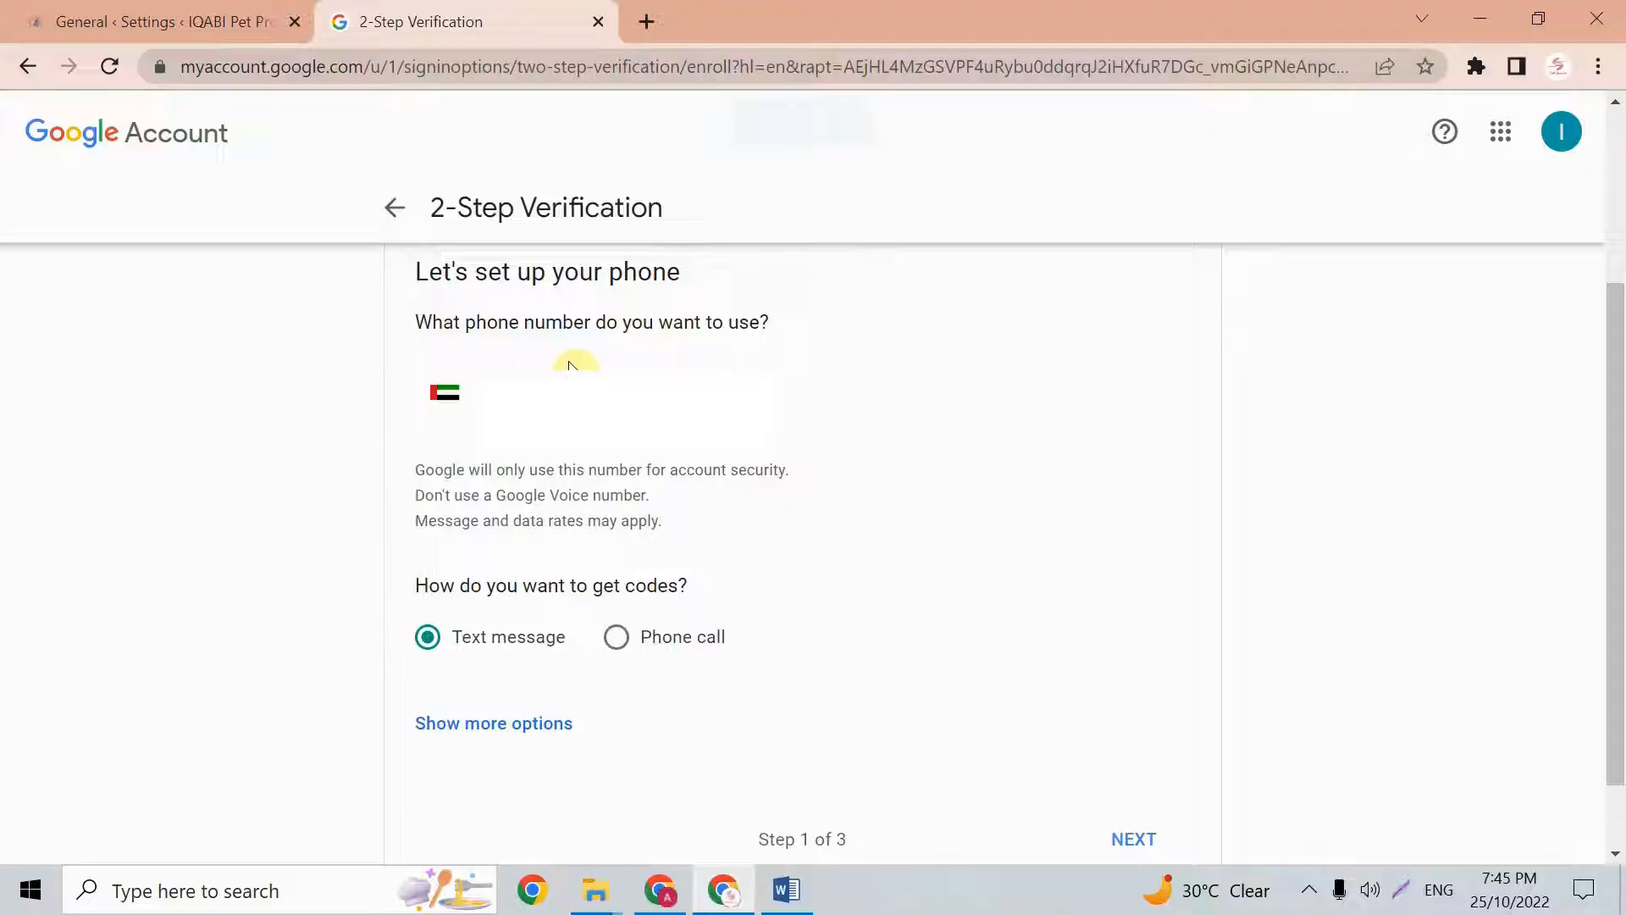
mouse_move(1103, 786)
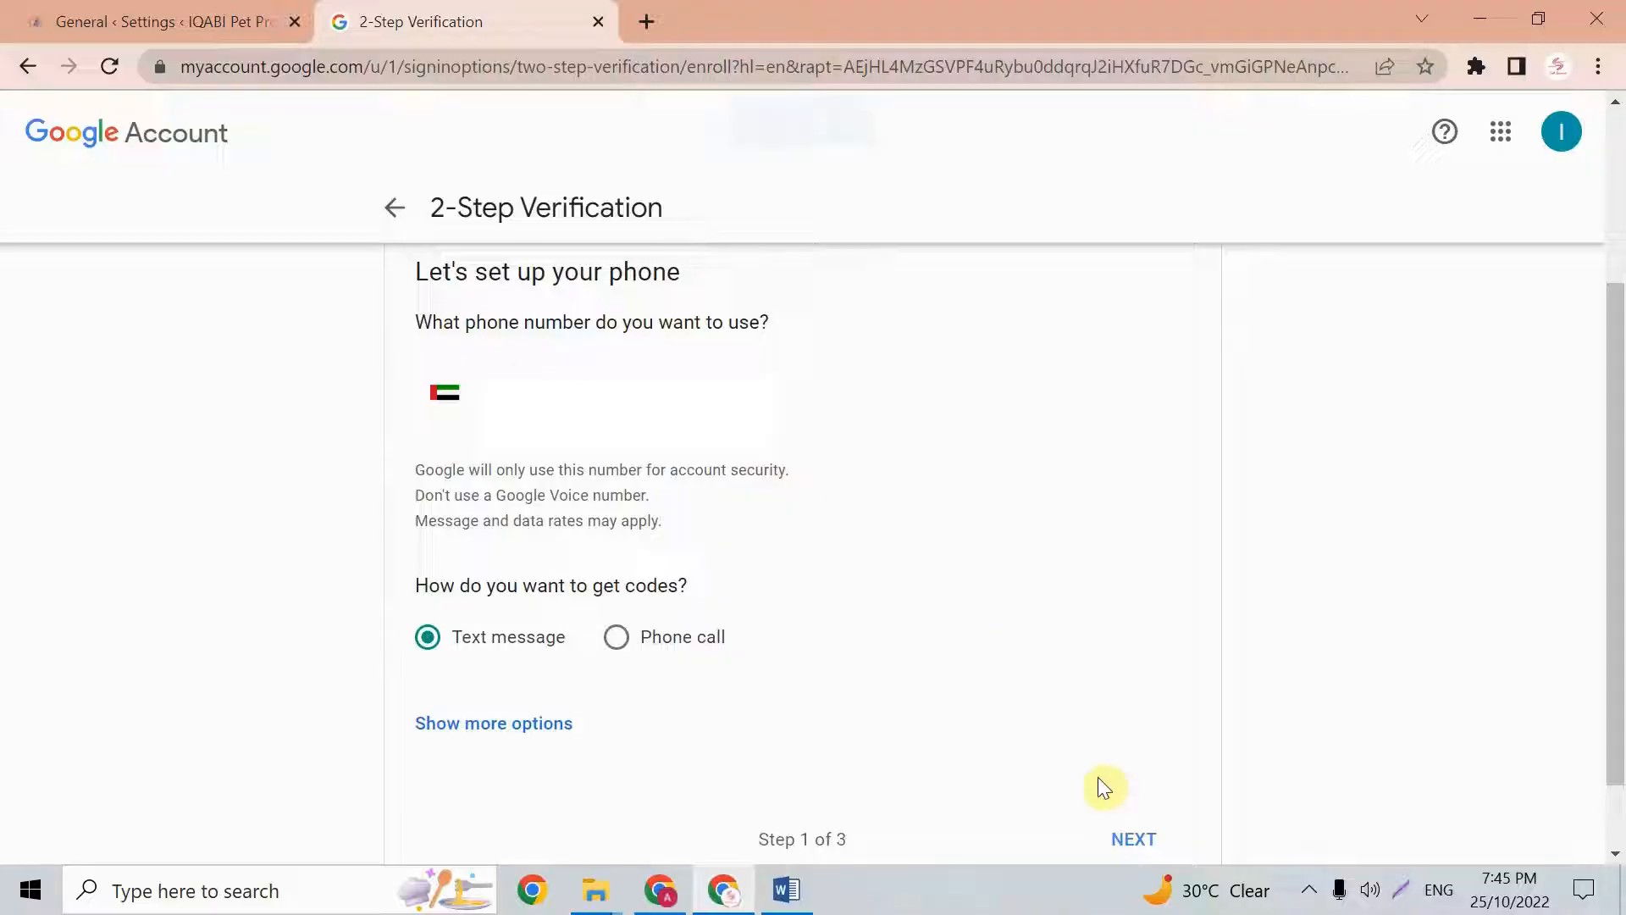
Step: Confirm the phone, enter the SMS code, turn on 2-Step Verification, and return to Security
click(1133, 838)
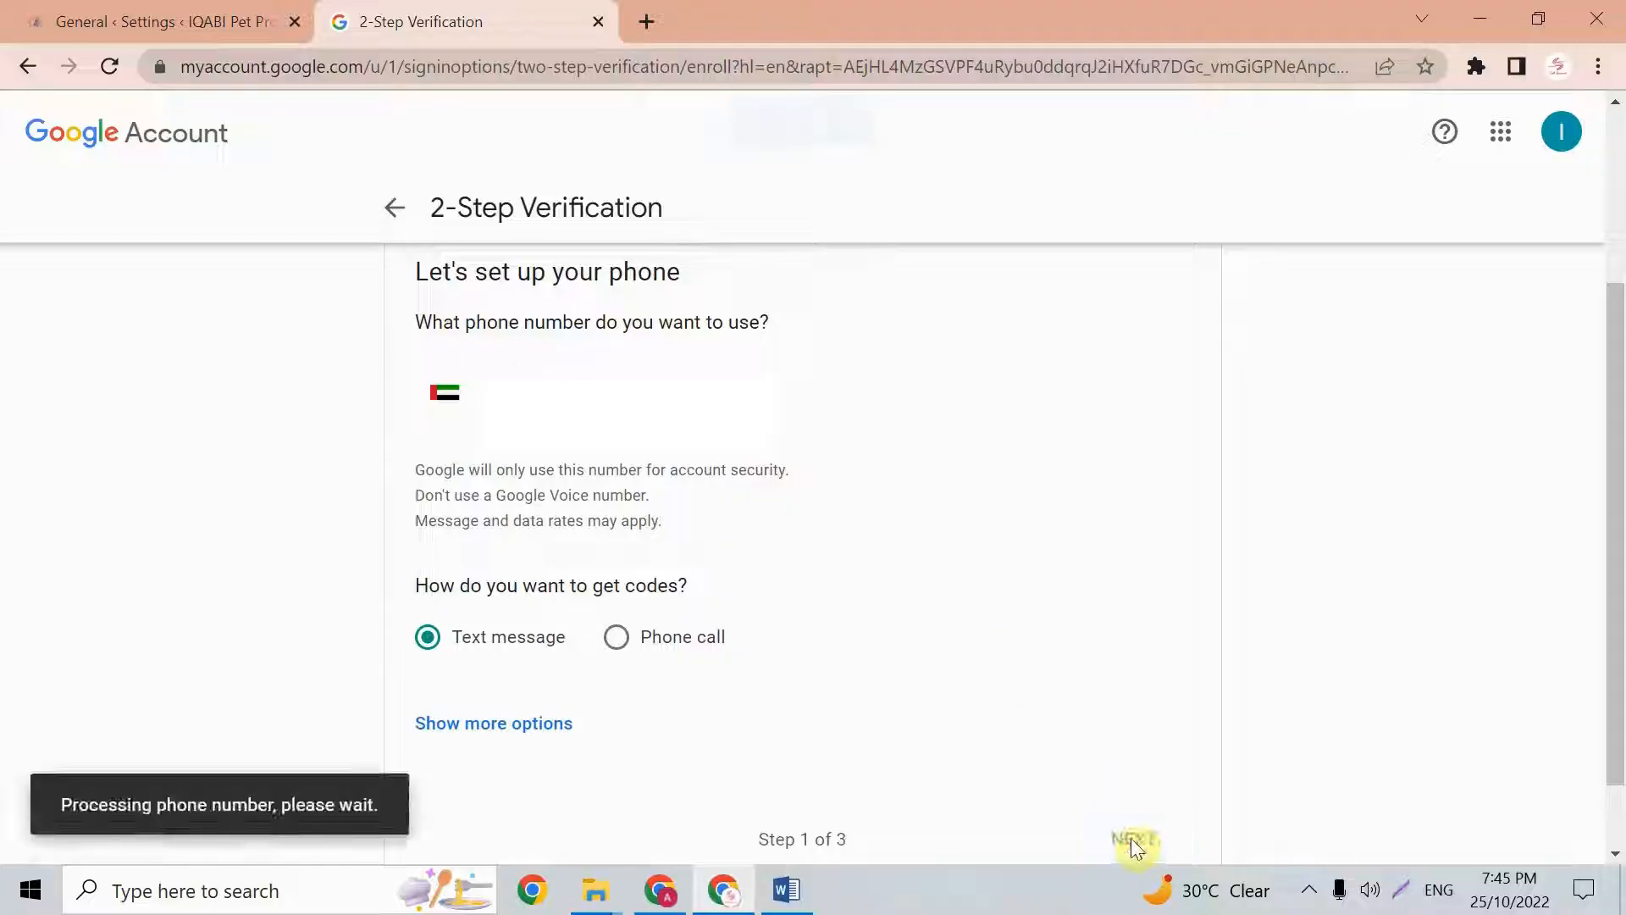
click(1133, 839)
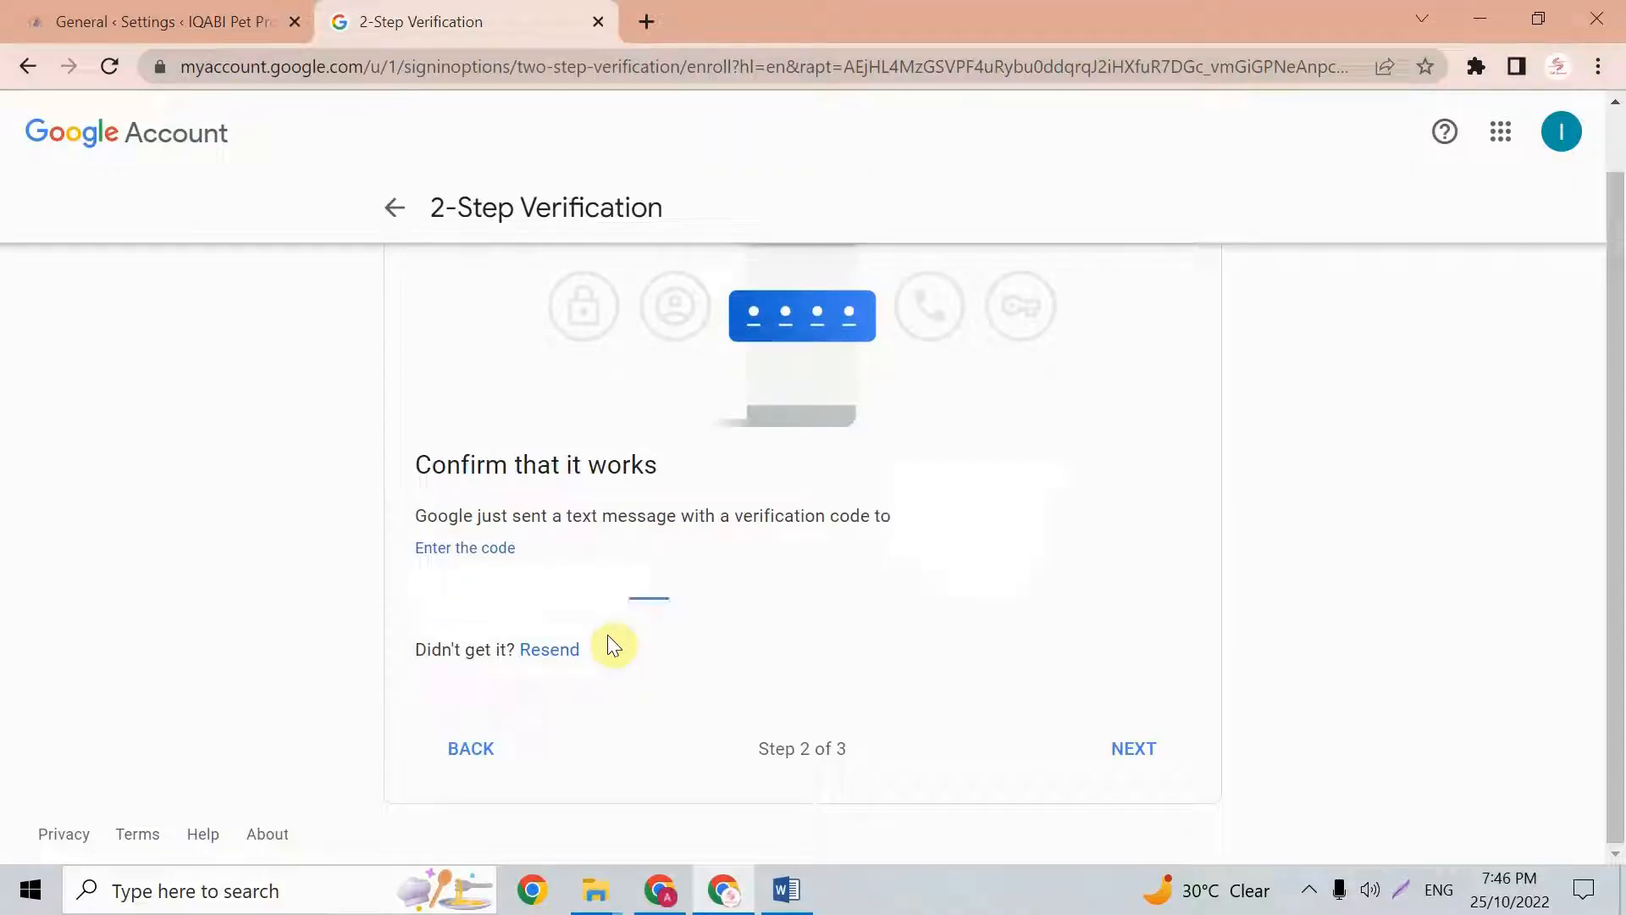
click(1134, 747)
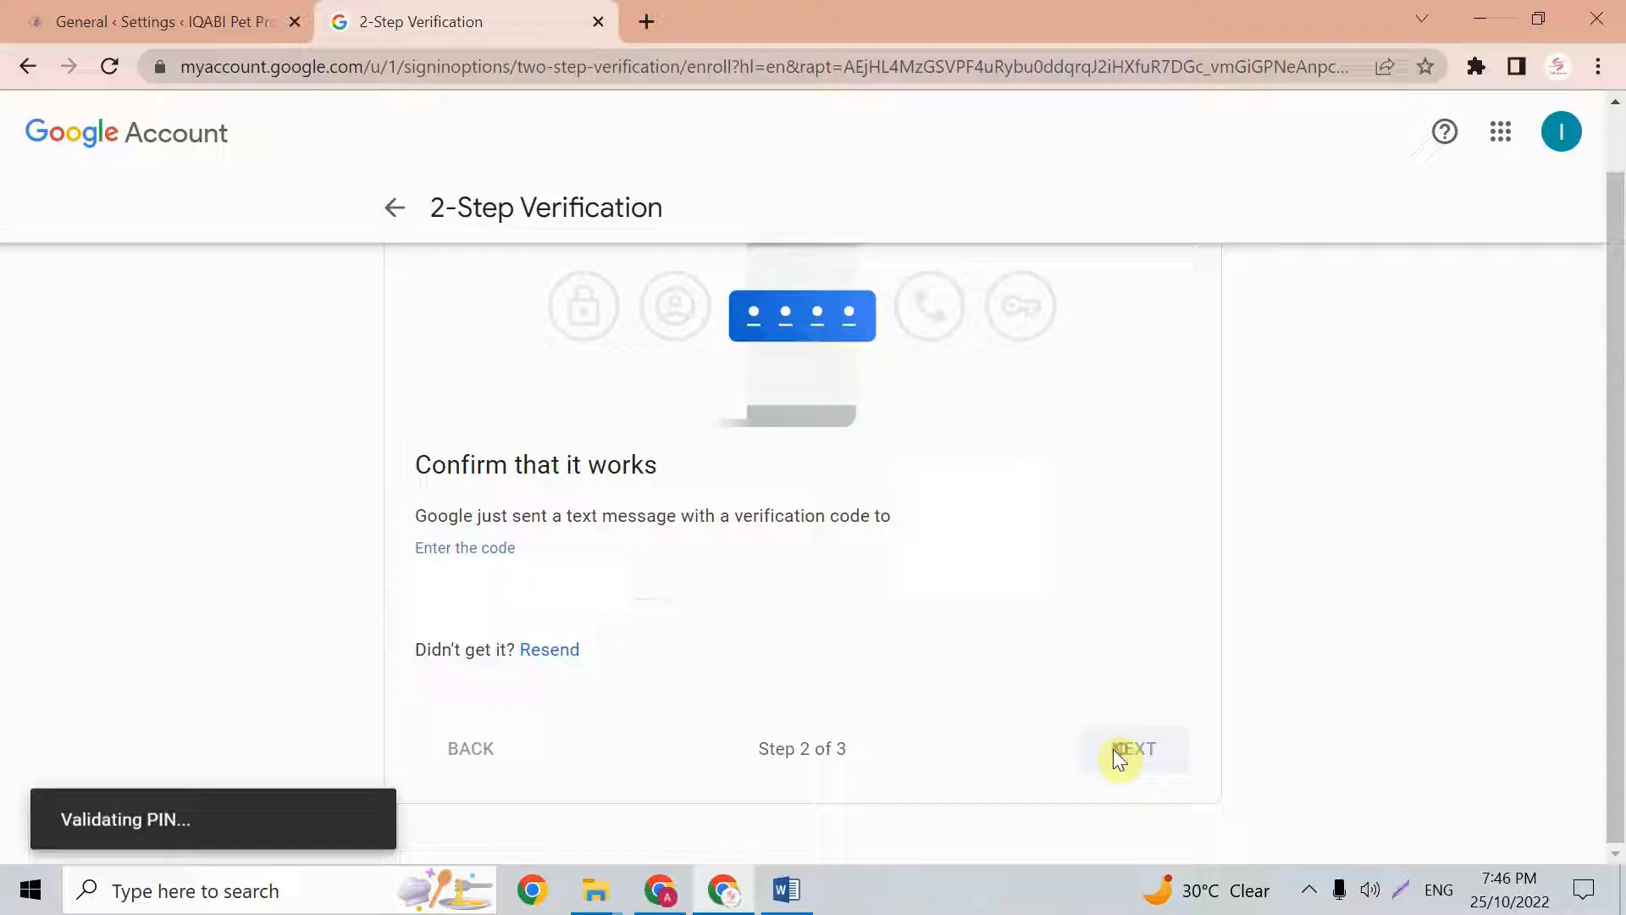
click(1133, 747)
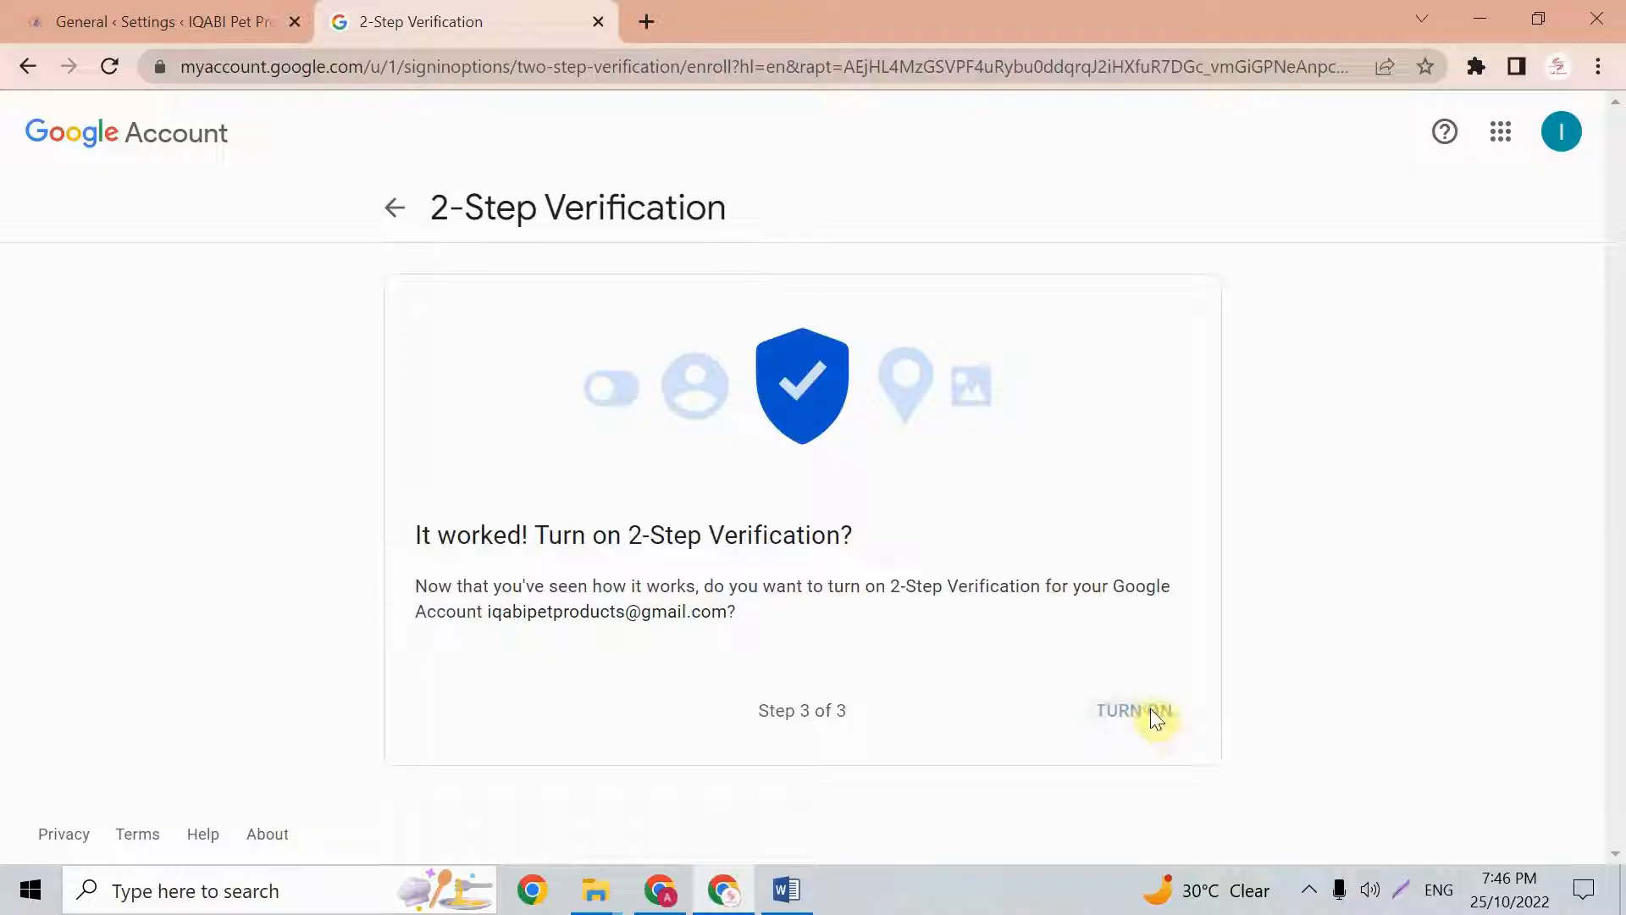
click(1133, 710)
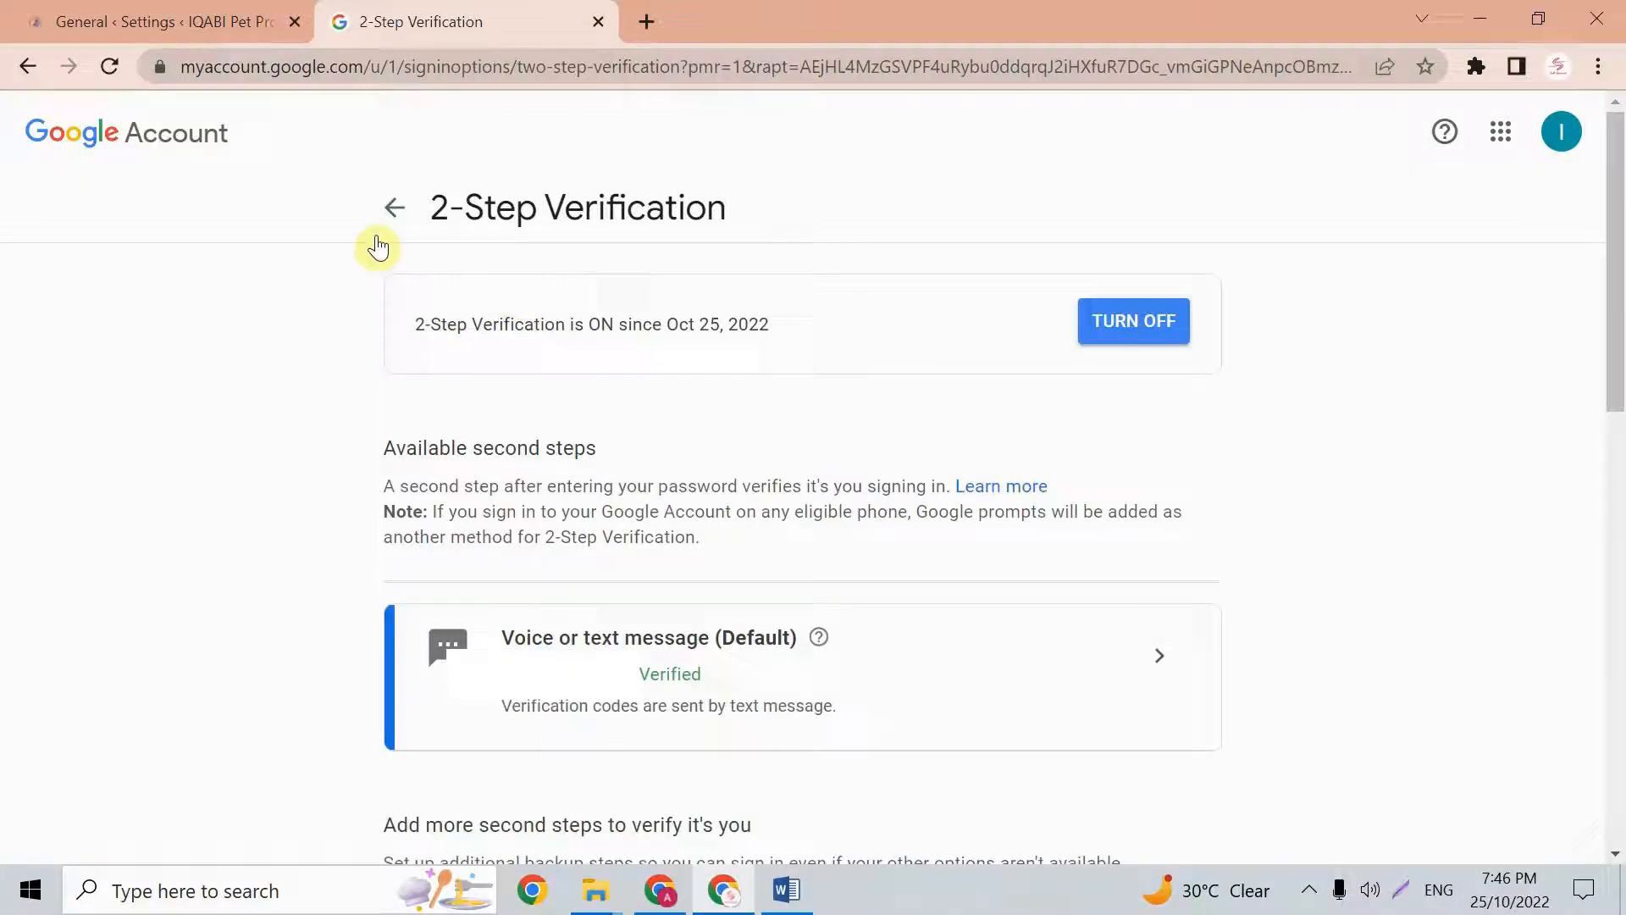
click(393, 207)
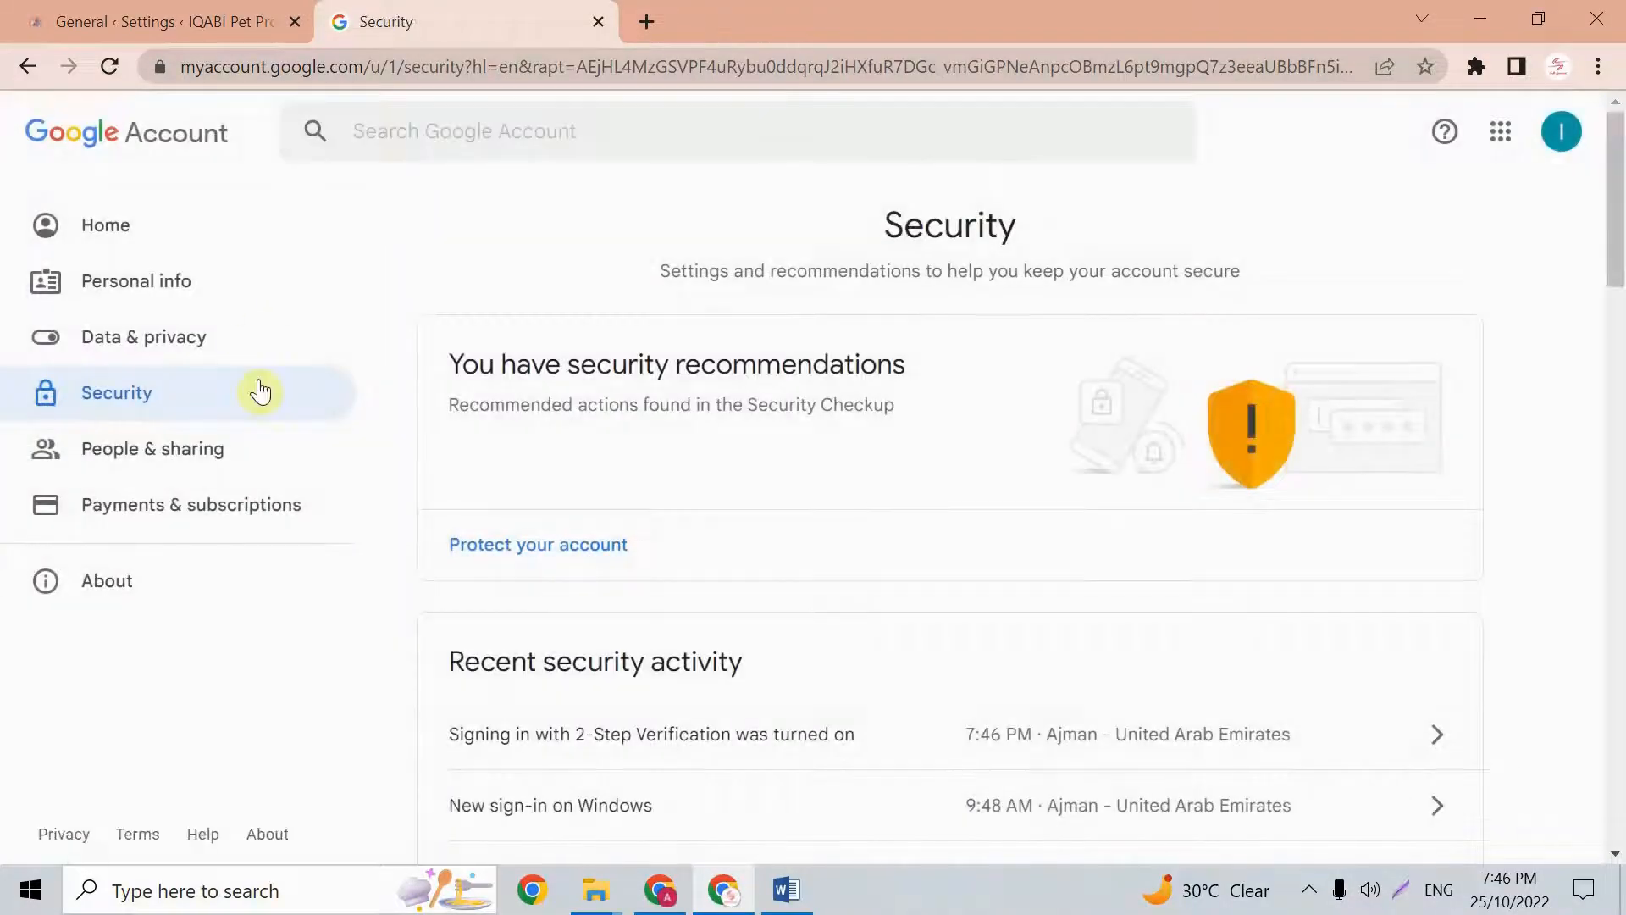
Step: Go to App passwords under Signing in to Google and re-verify the password
scroll(down, 3)
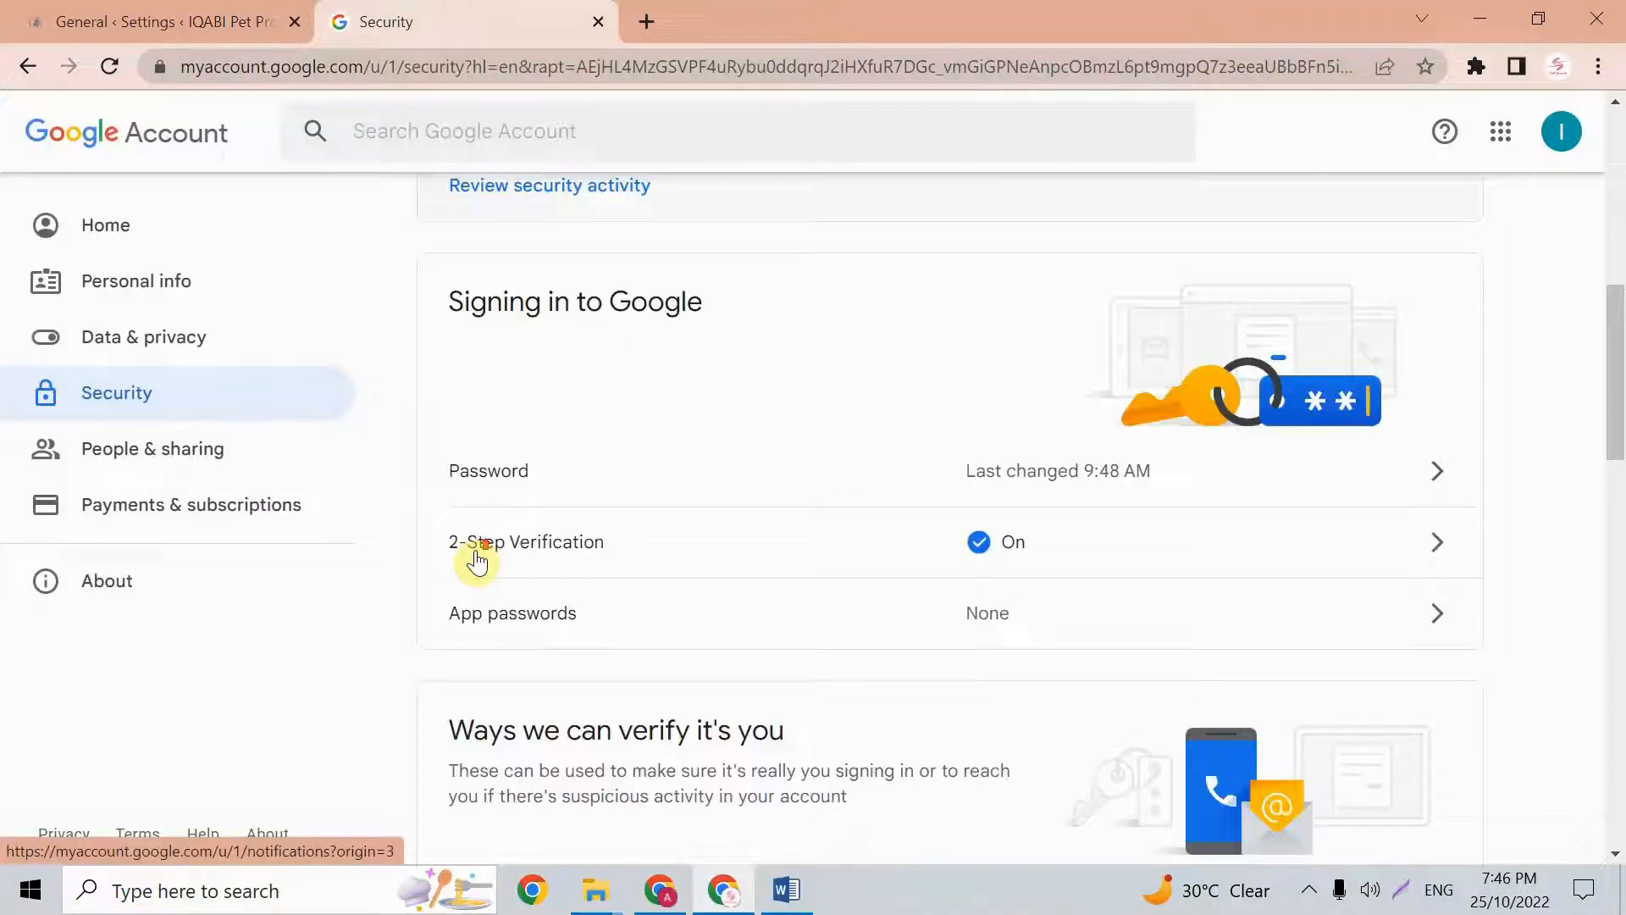
scroll(down, 3)
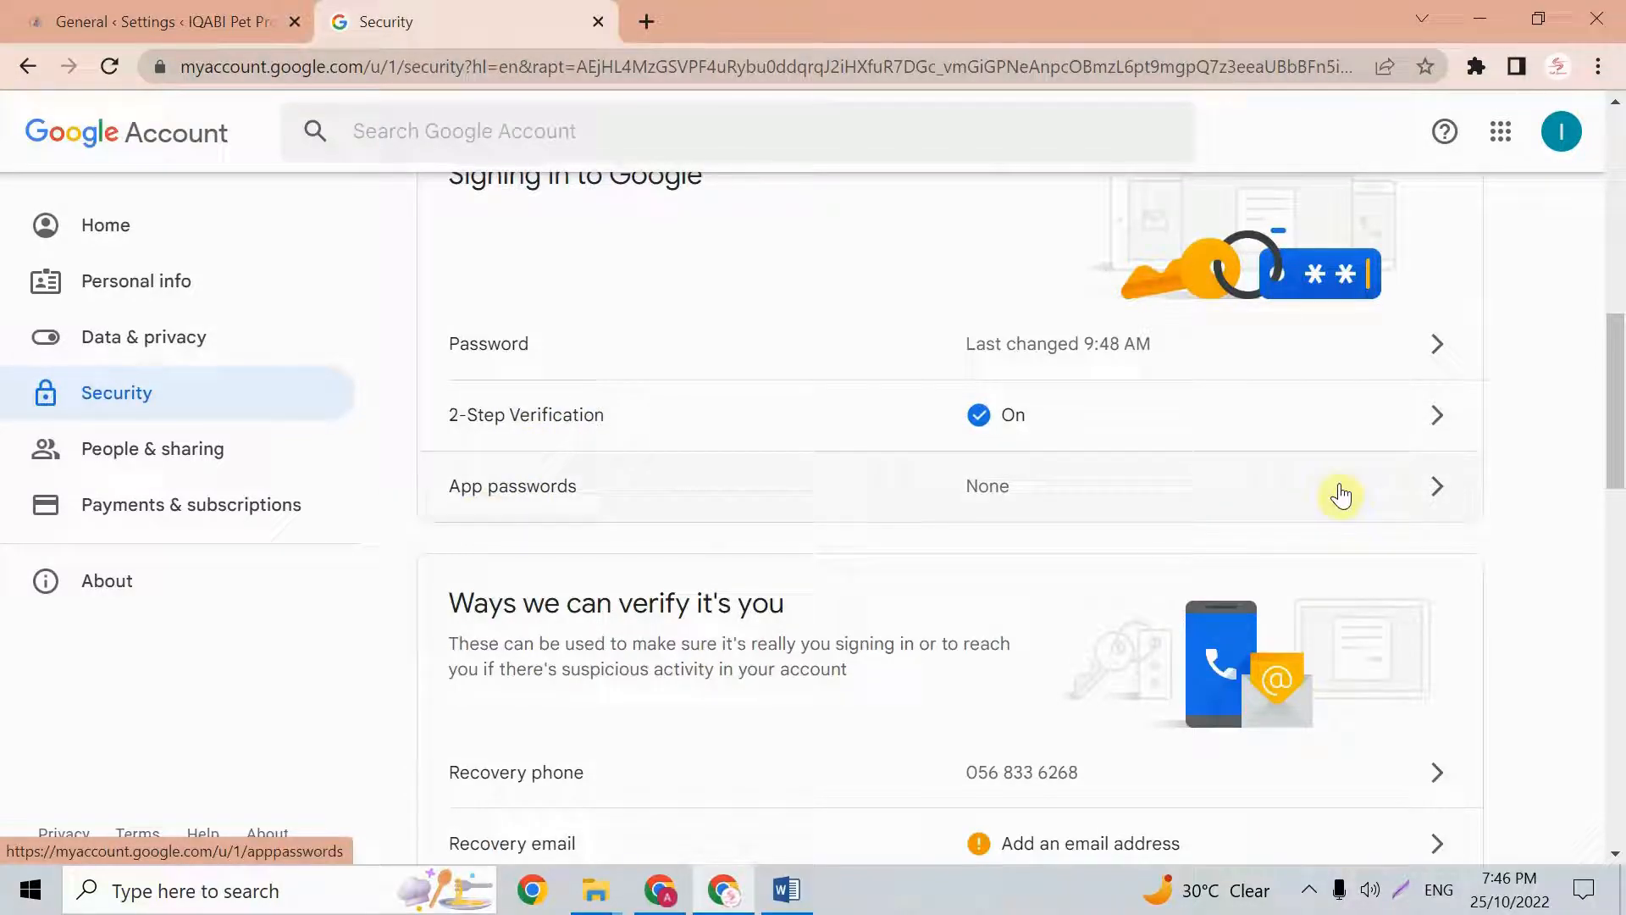
click(1342, 486)
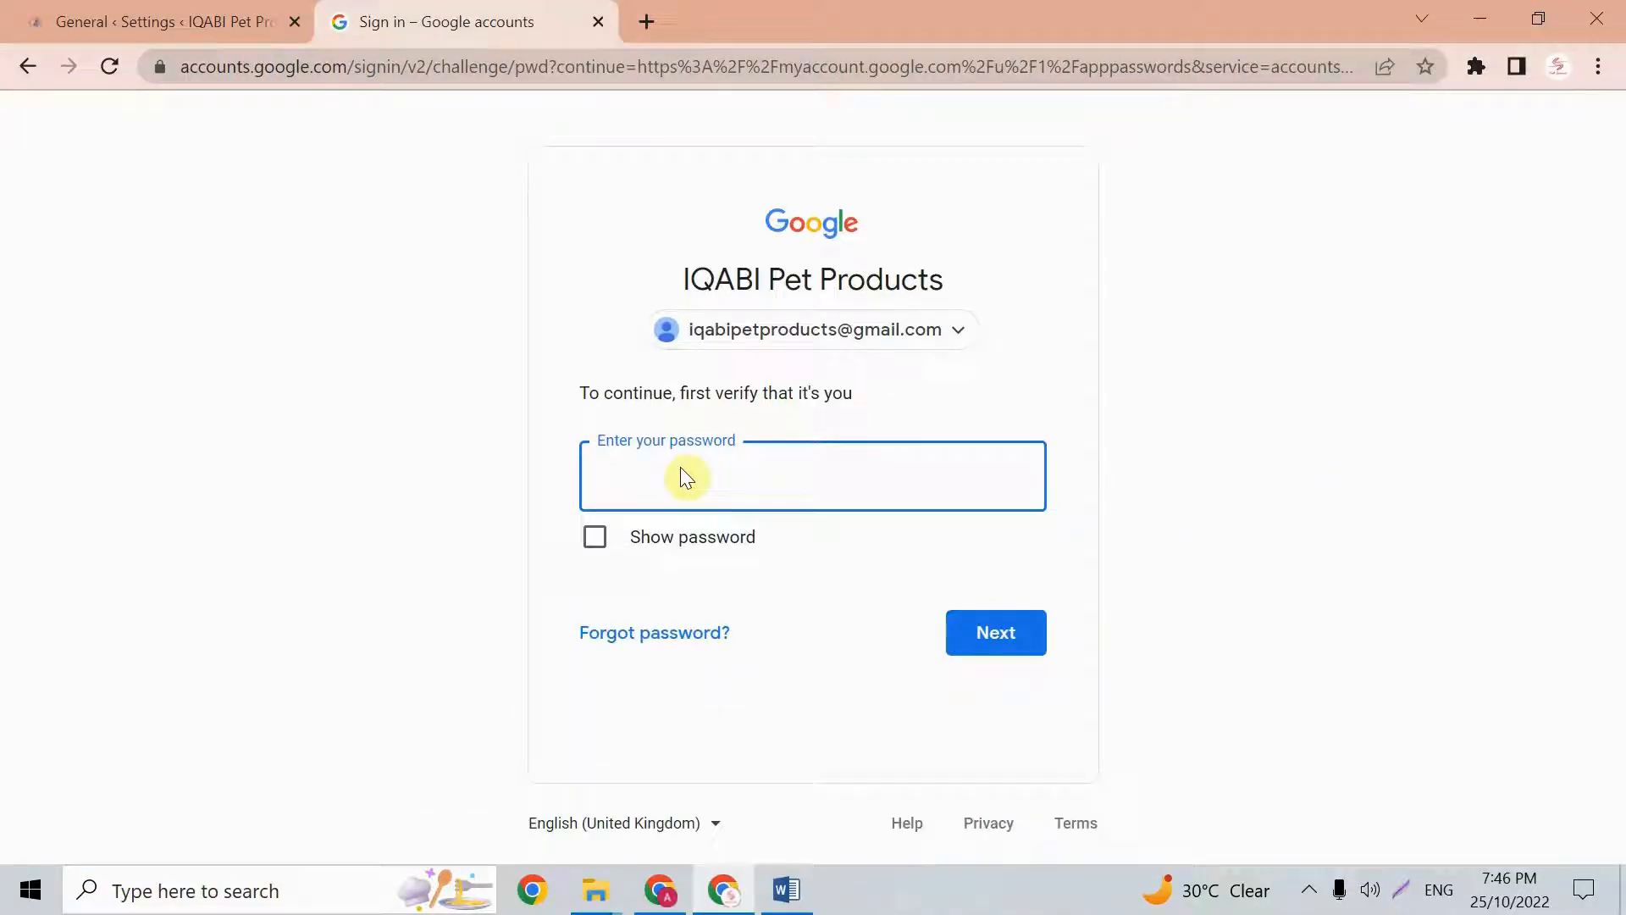
click(994, 632)
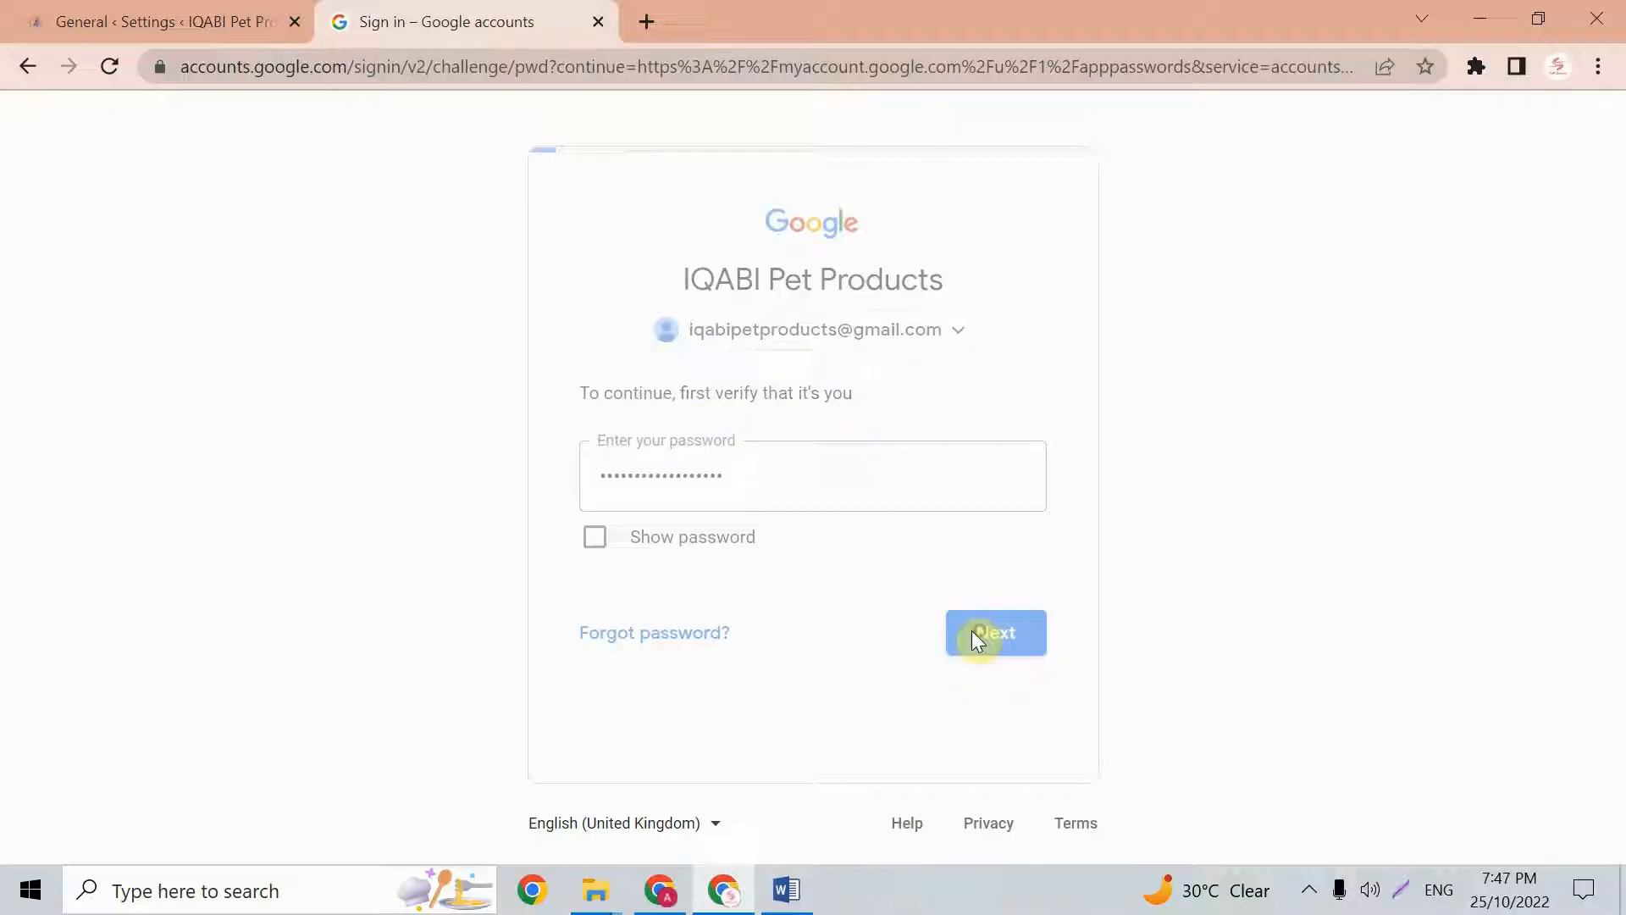
click(994, 632)
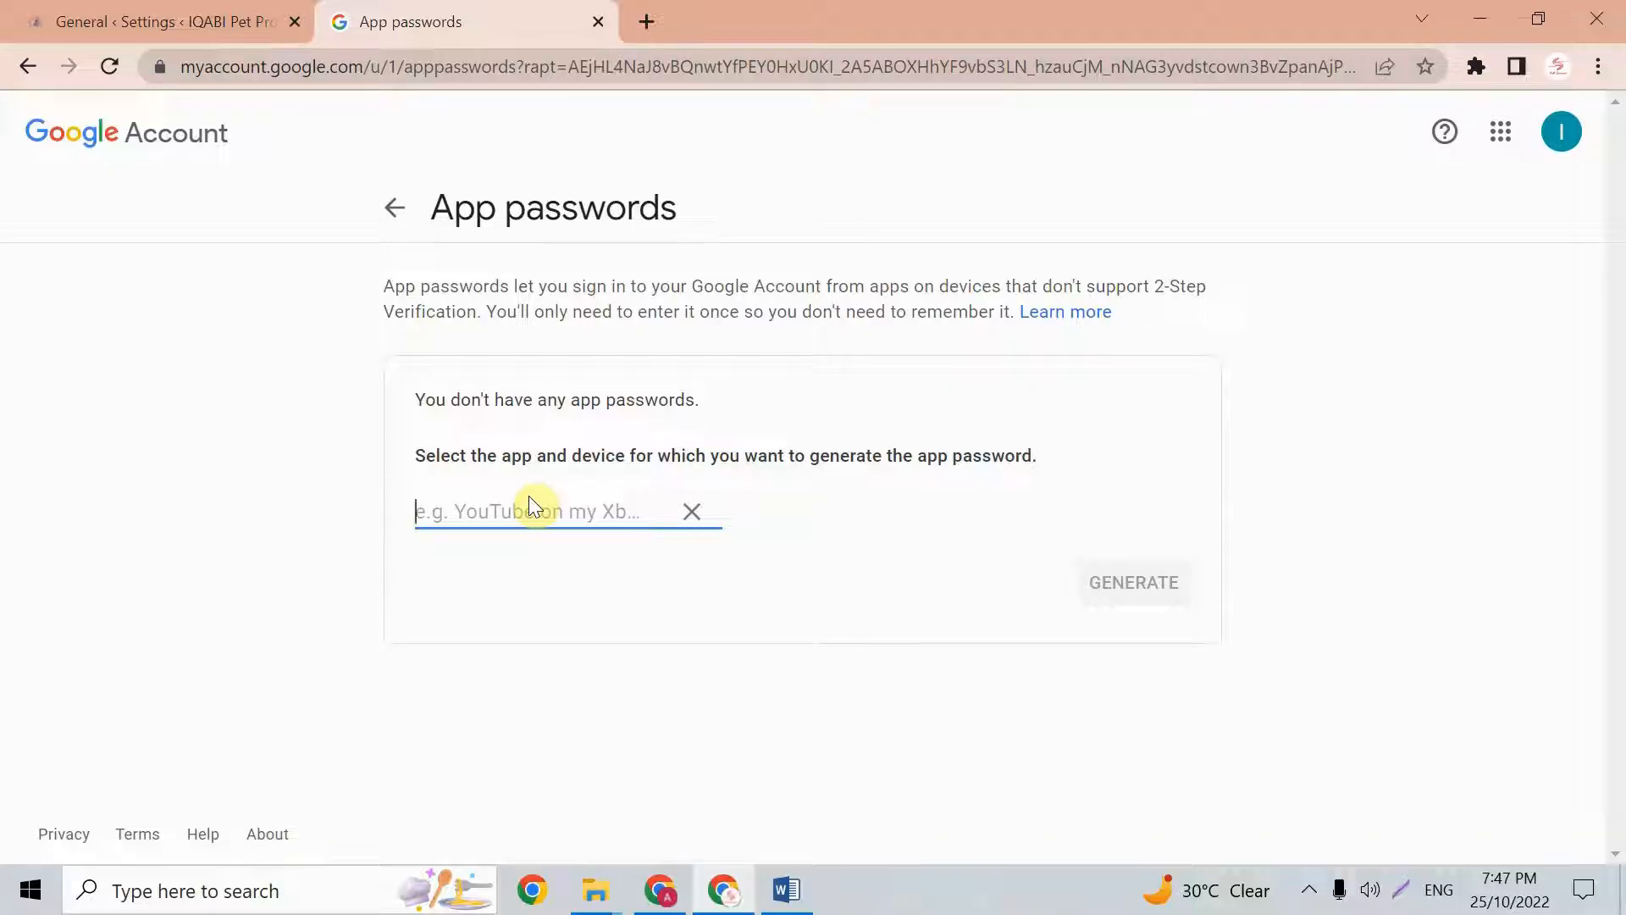
Step: Generate an app password named 'Pet Products' and copy its 16-character code
text(Pet)
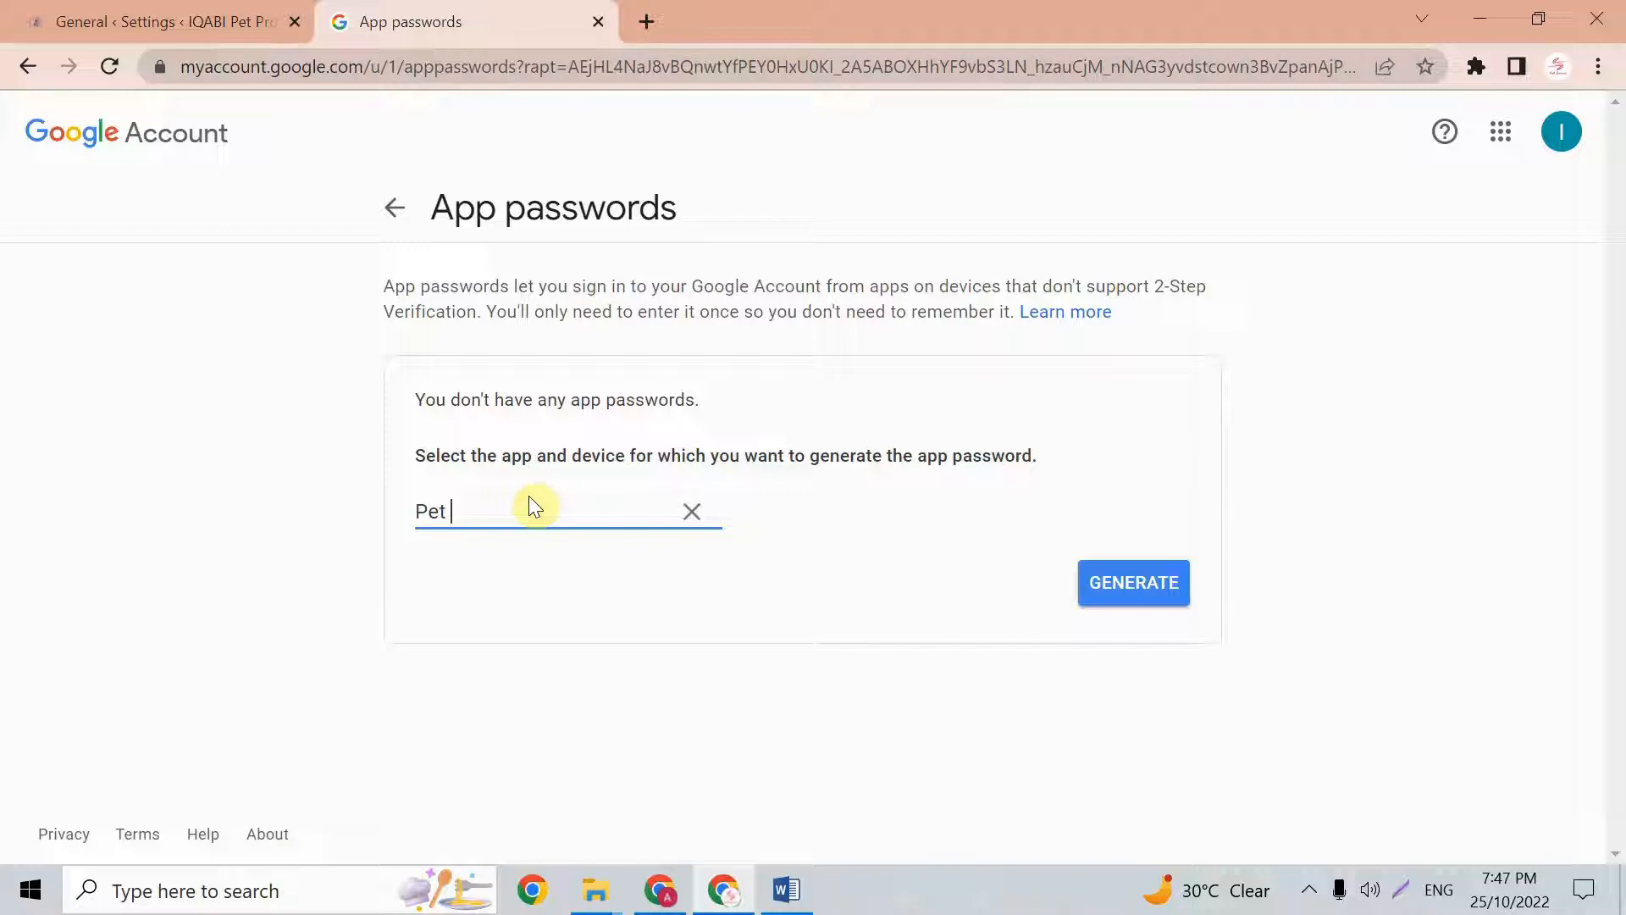
text(Products)
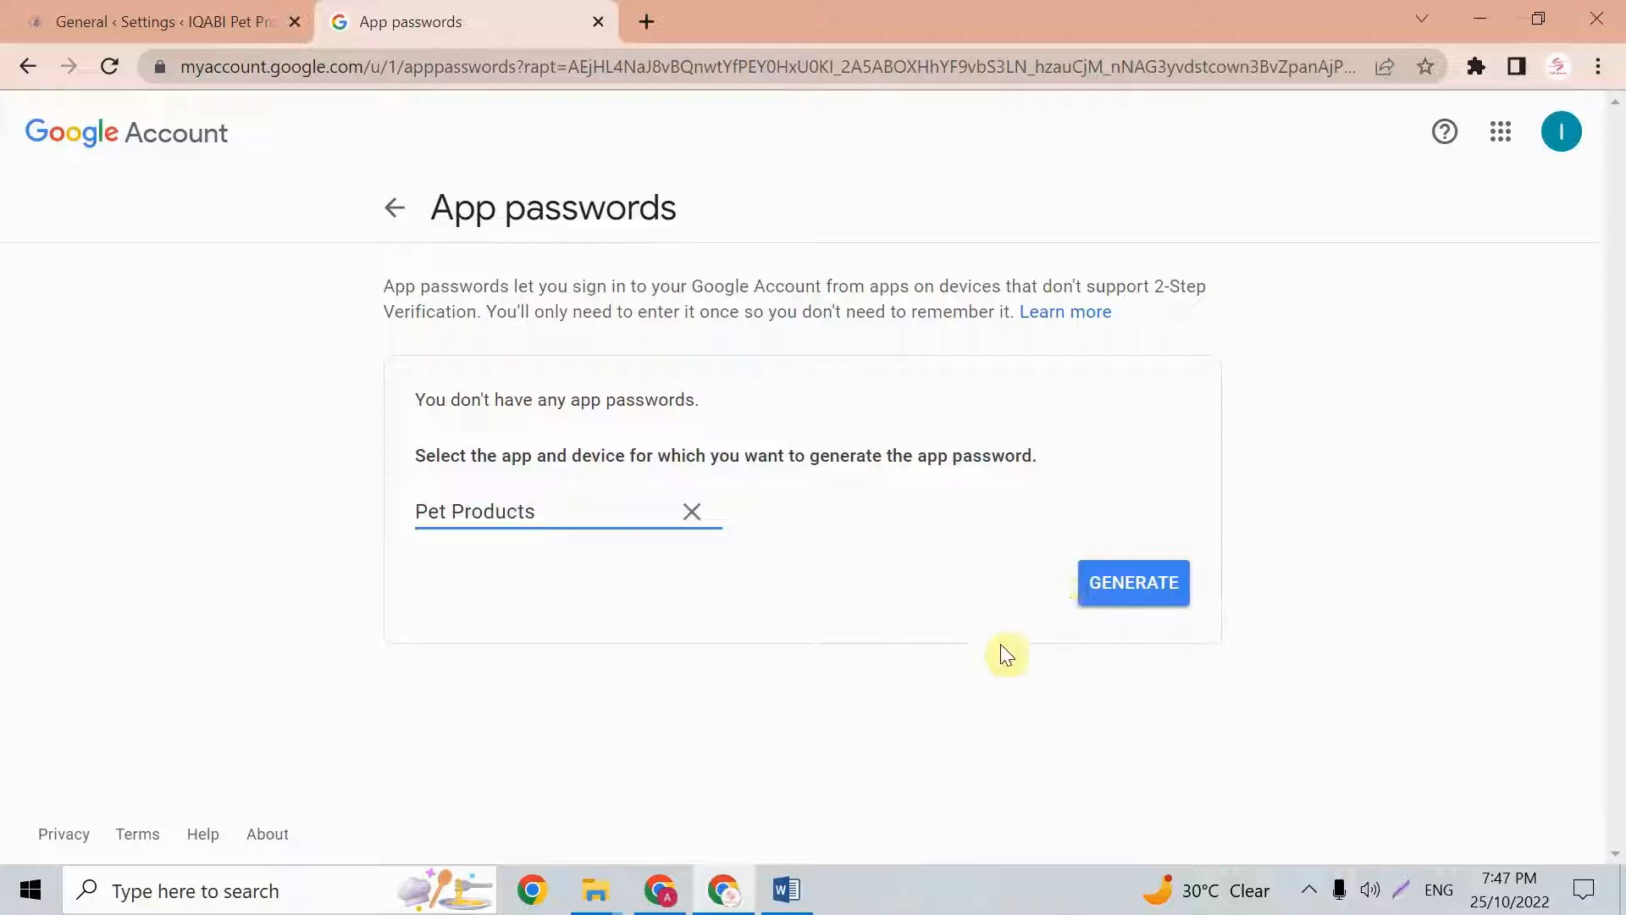
click(1133, 581)
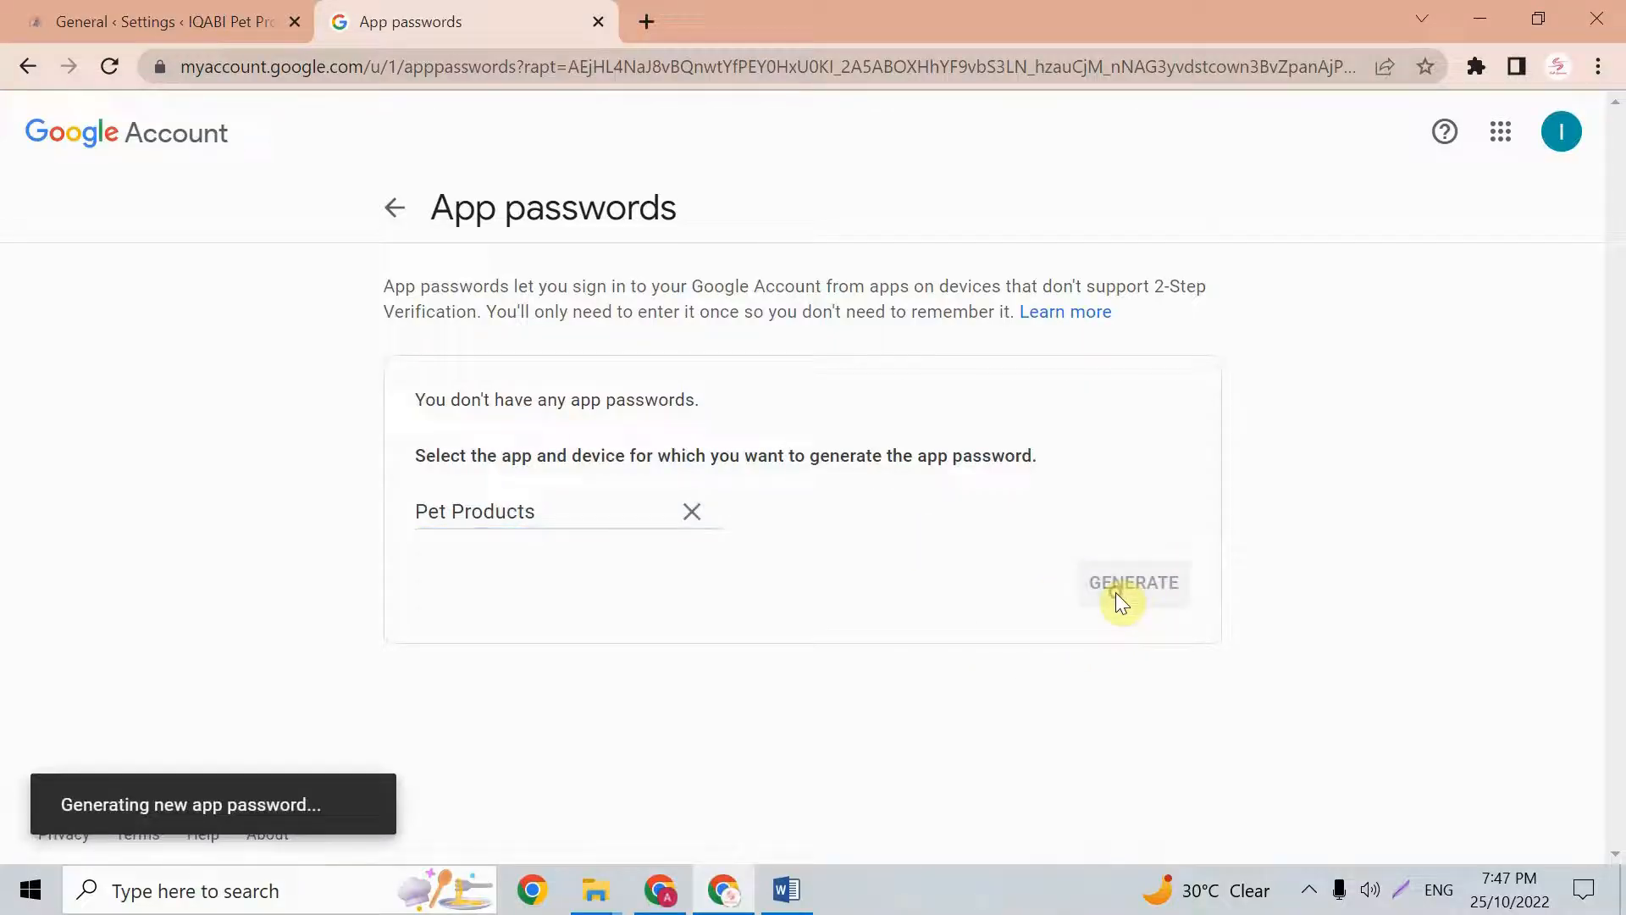
click(1134, 581)
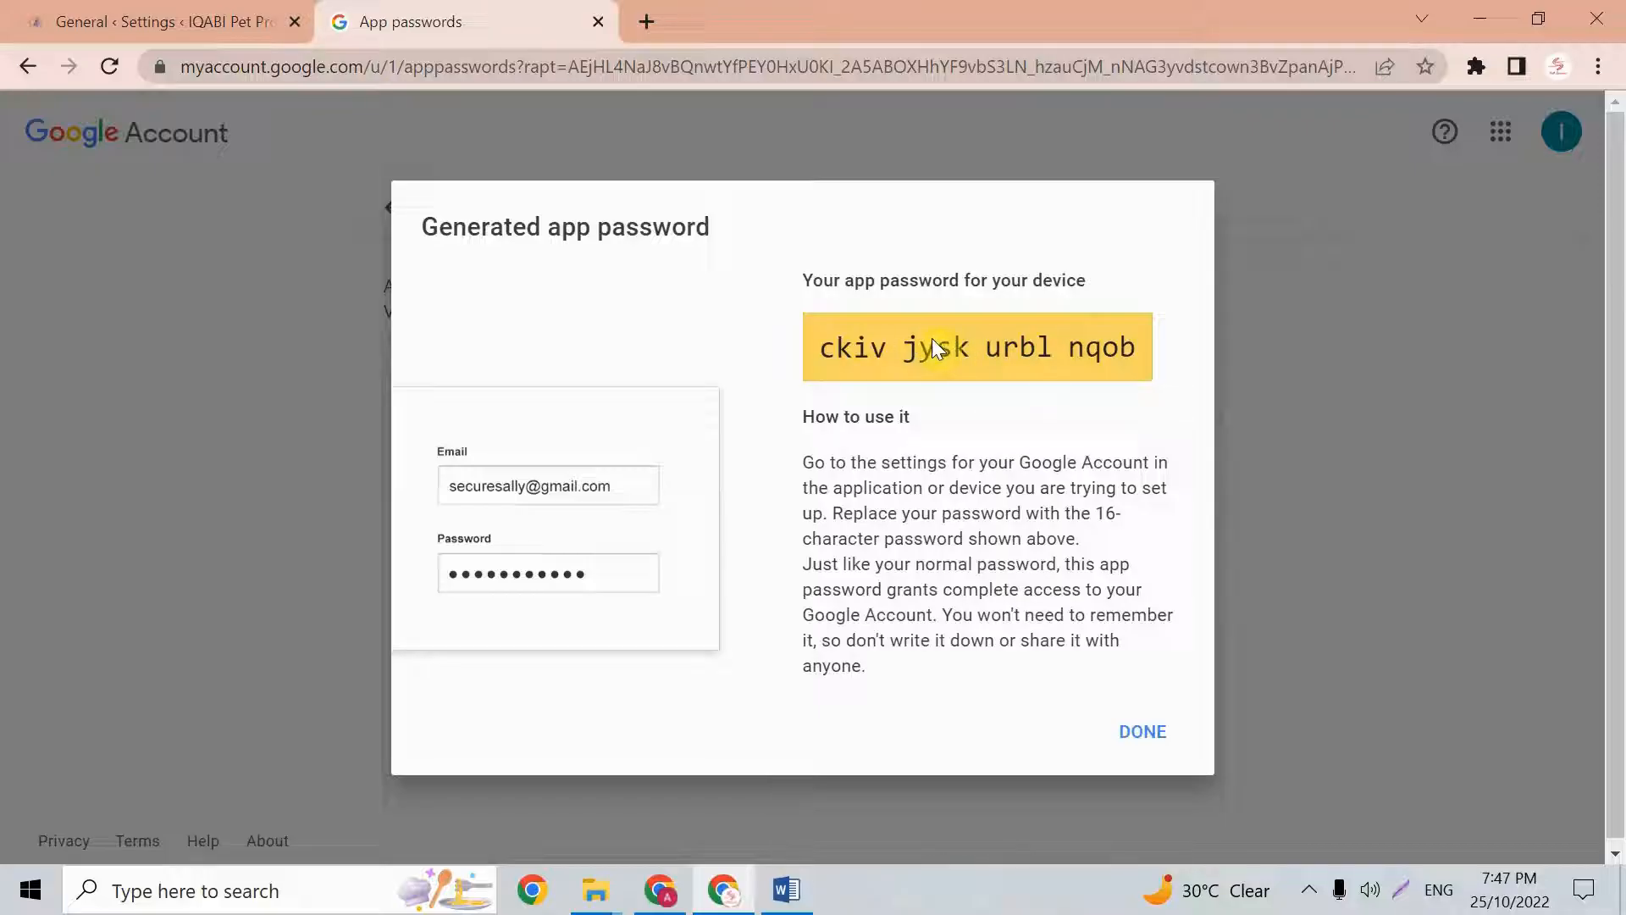
mouse_move(765, 376)
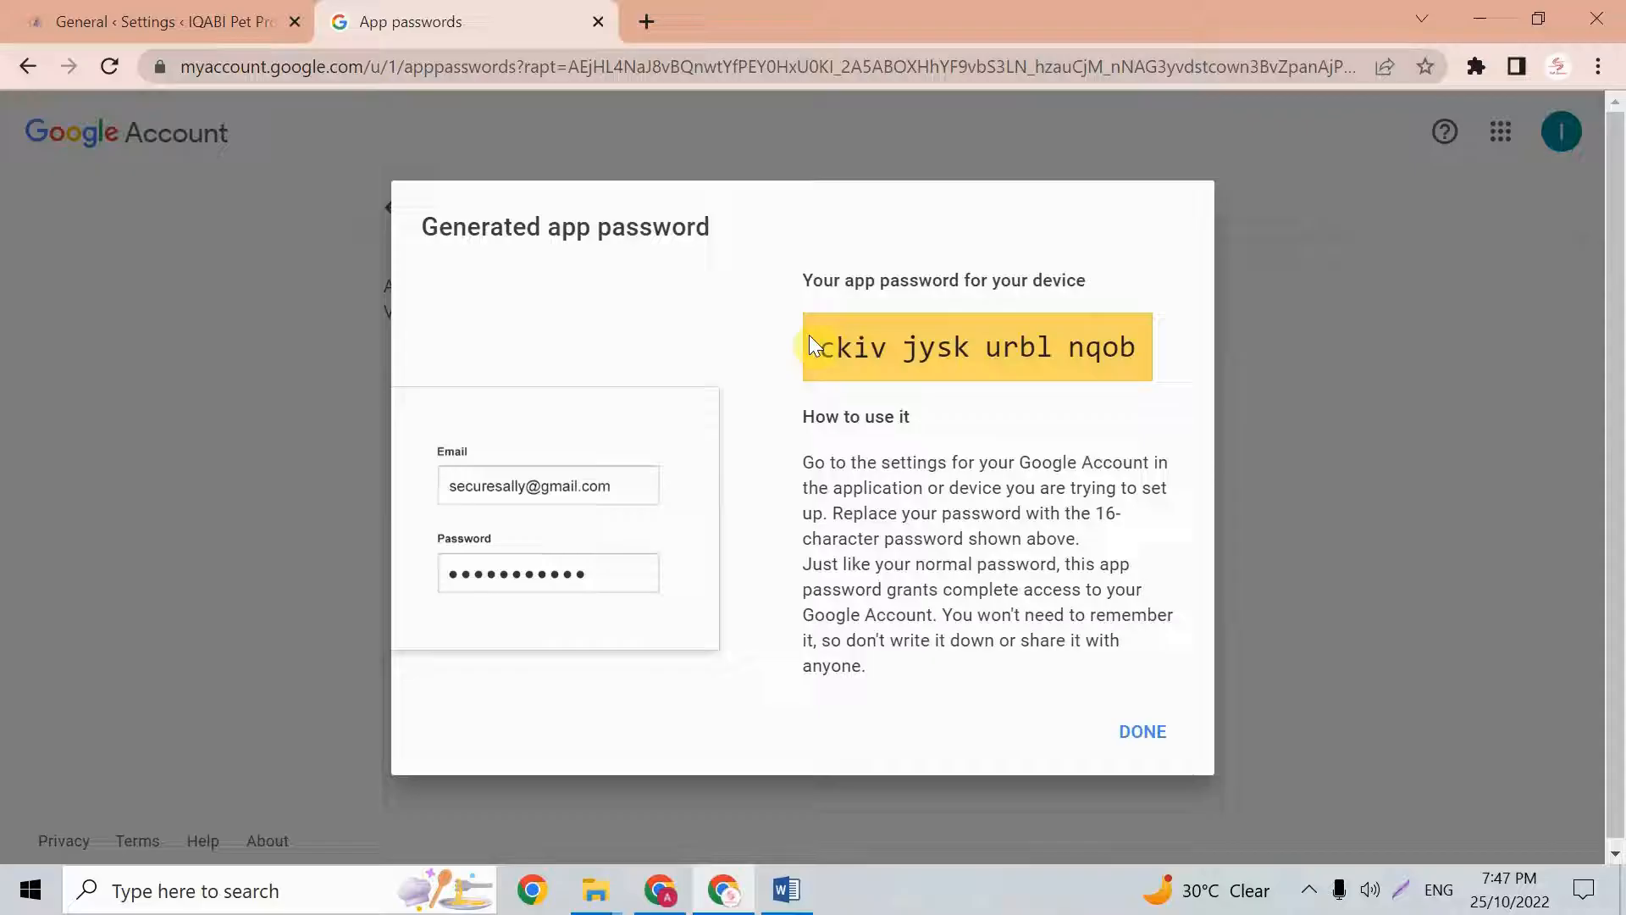
click(161, 22)
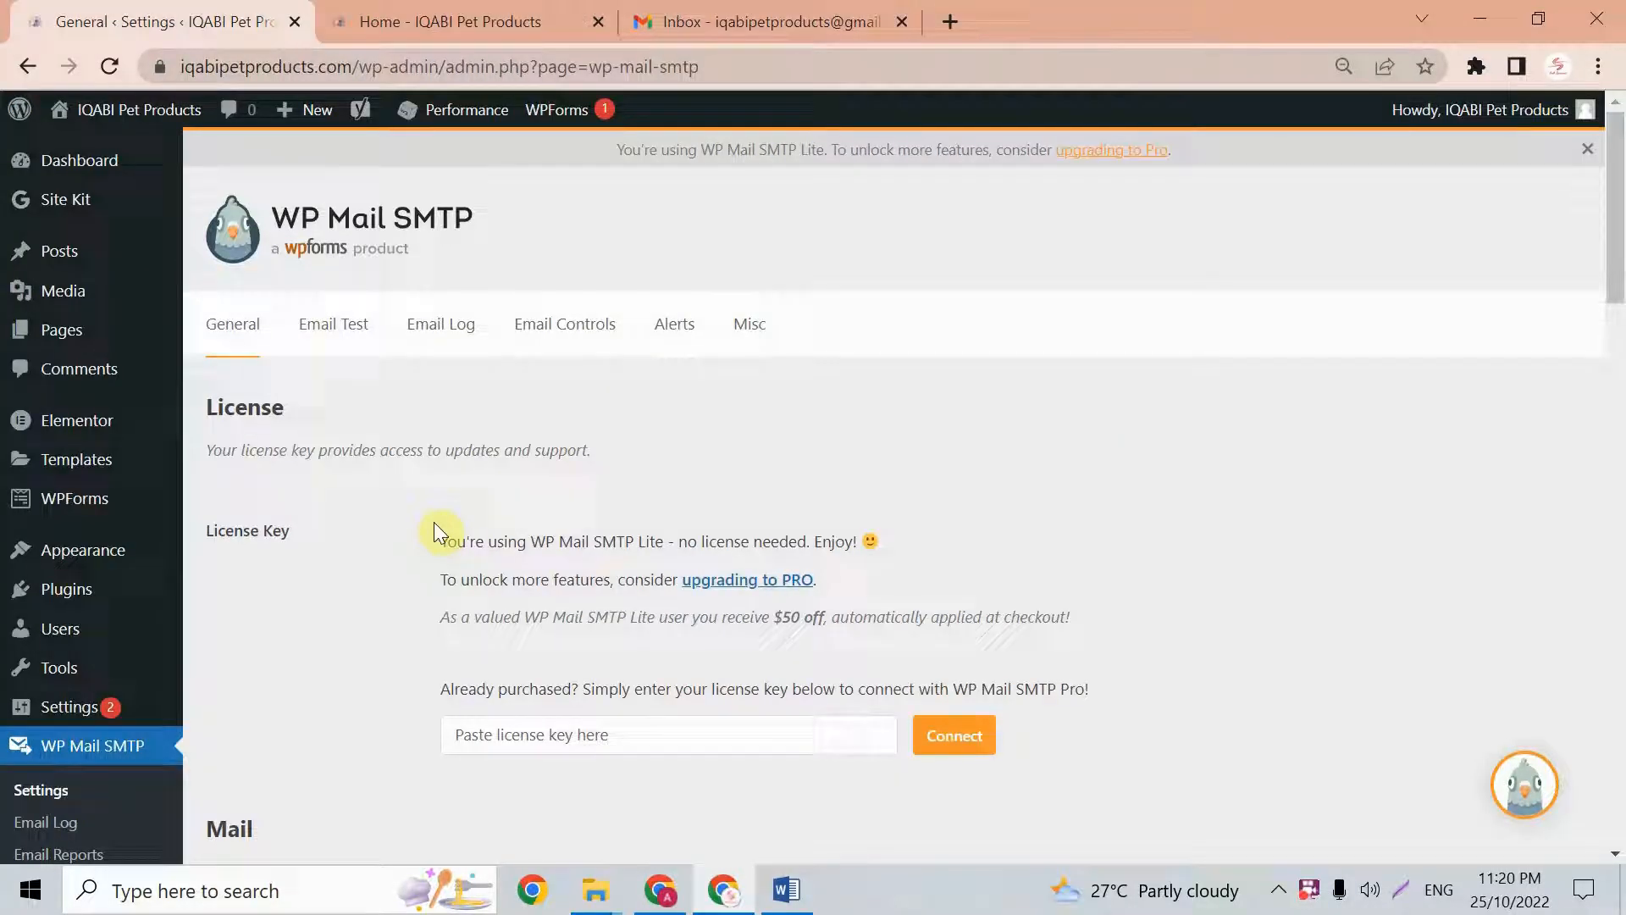
scroll(down, 3)
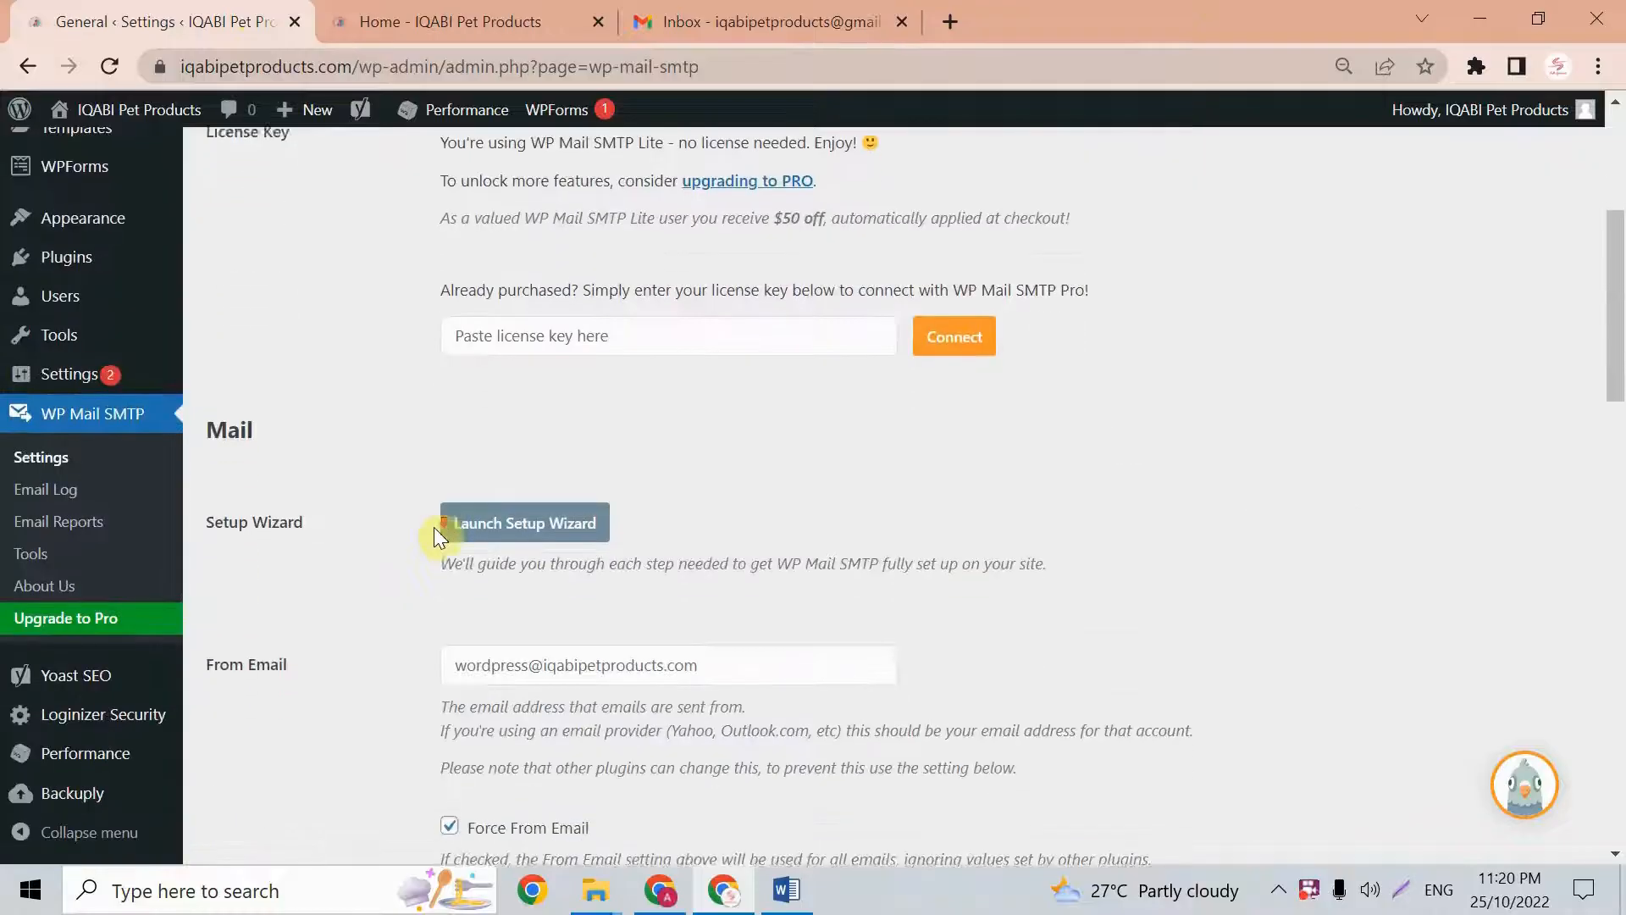
scroll(down, 3)
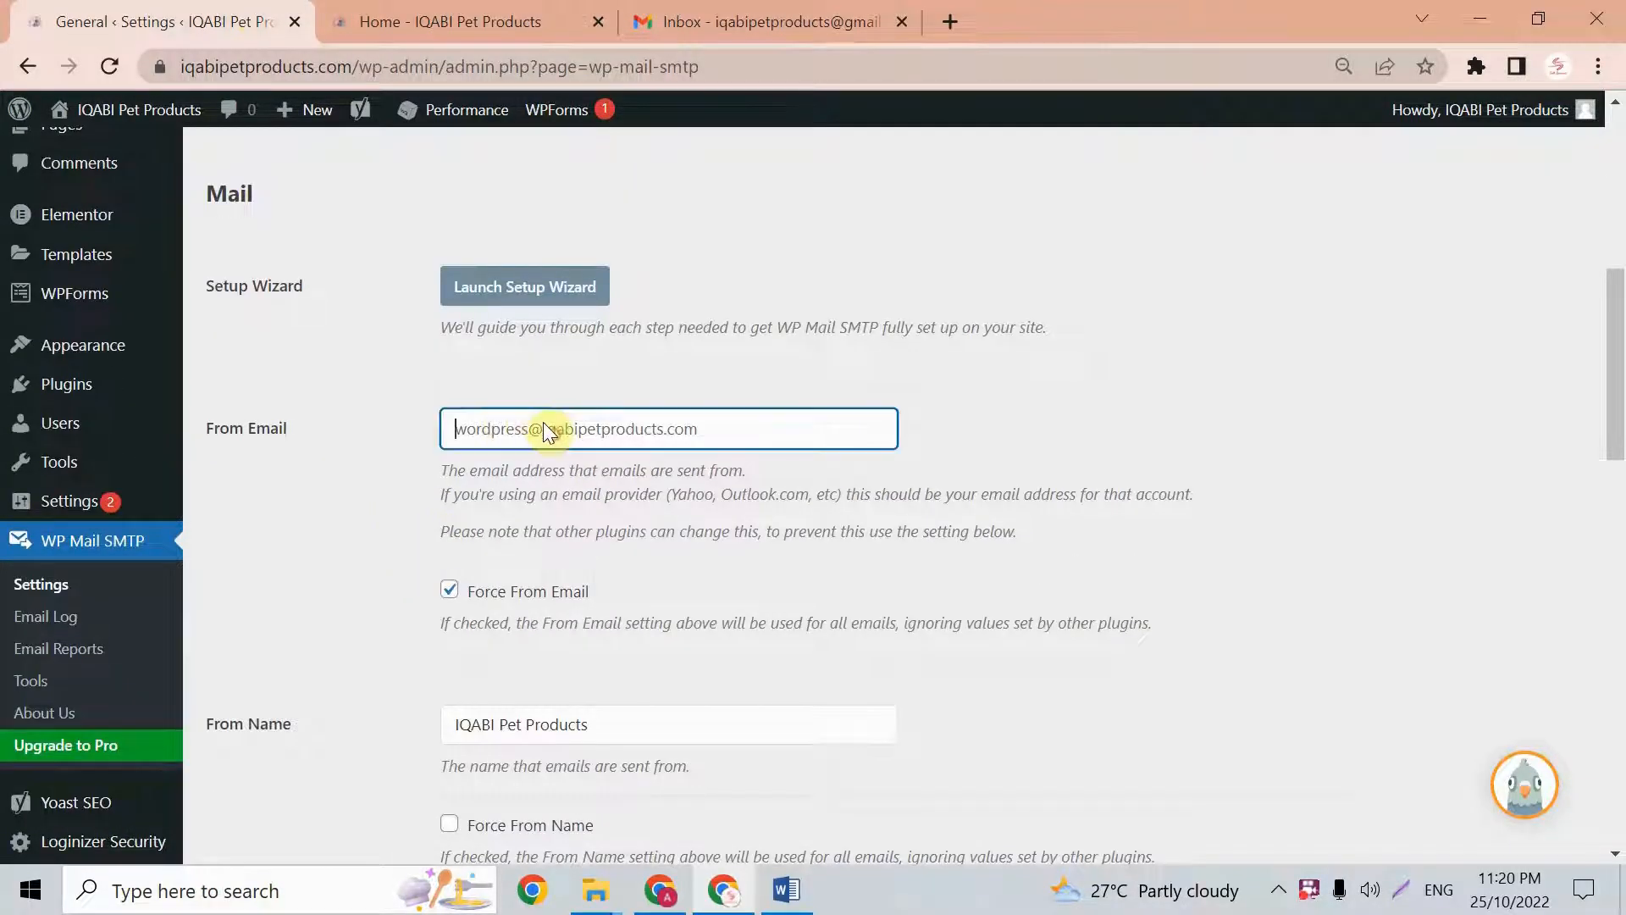
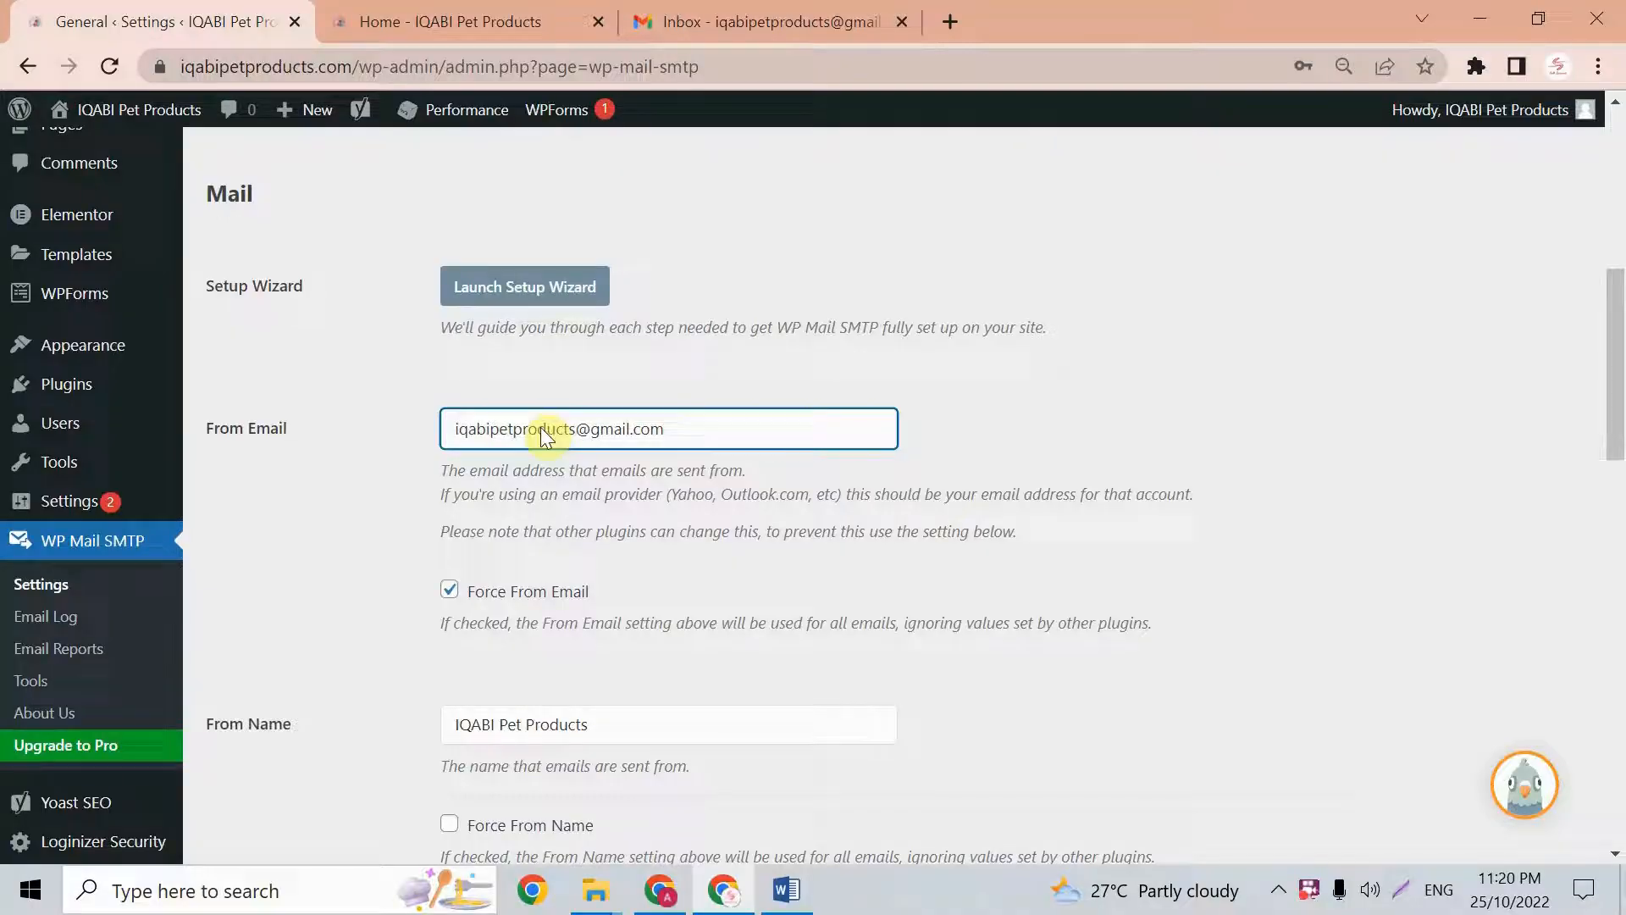
scroll(down, 3)
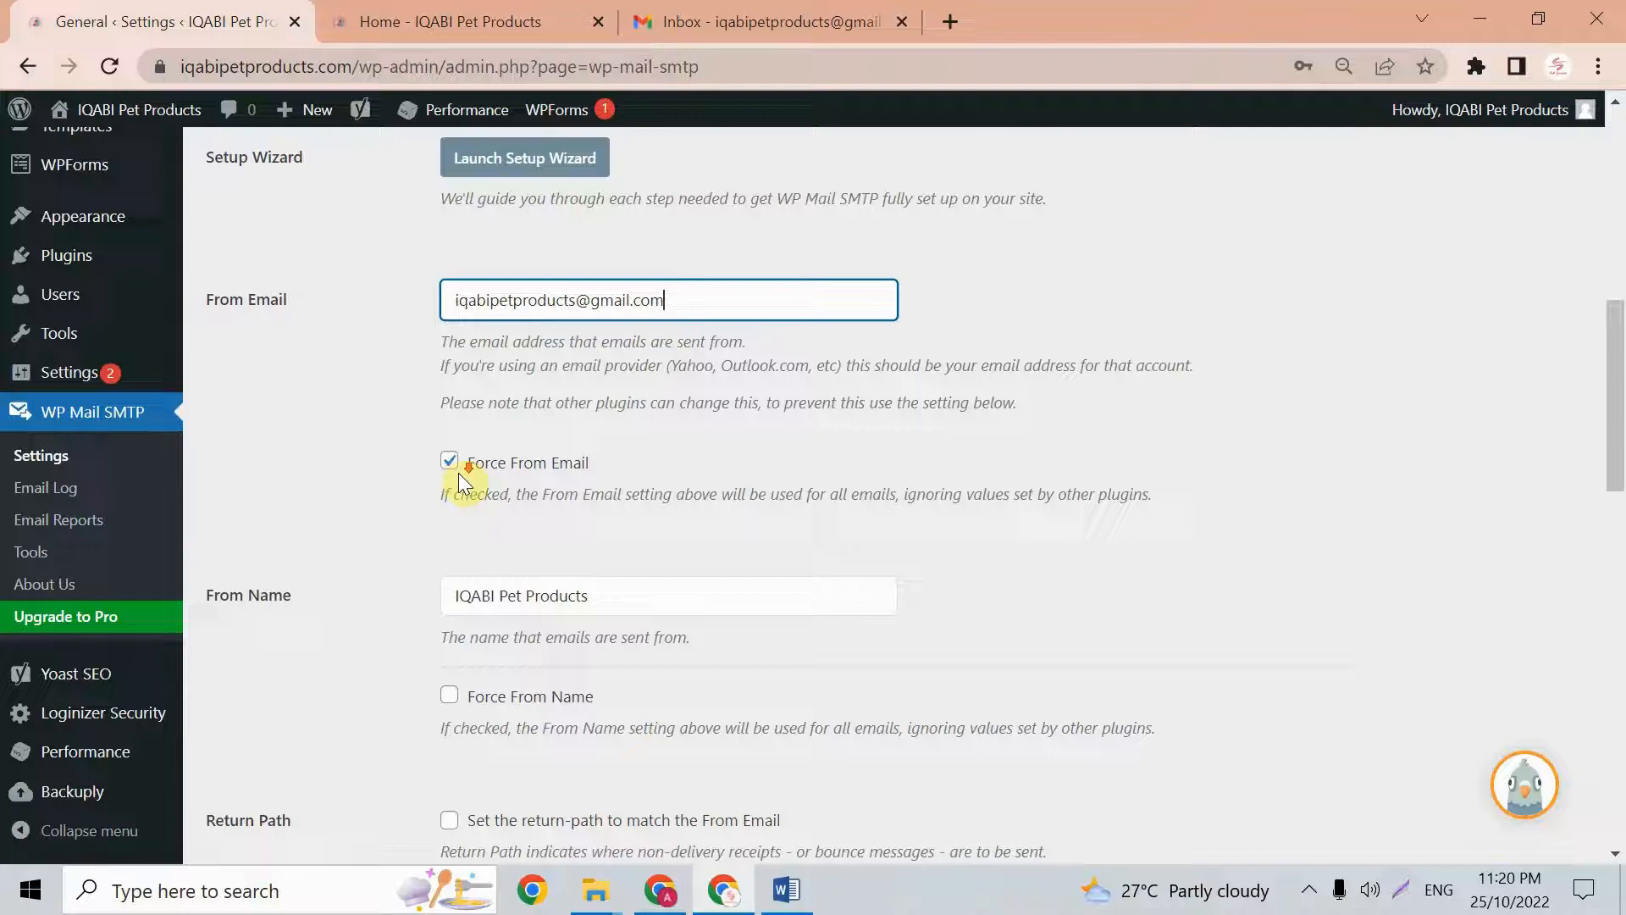
scroll(down, 3)
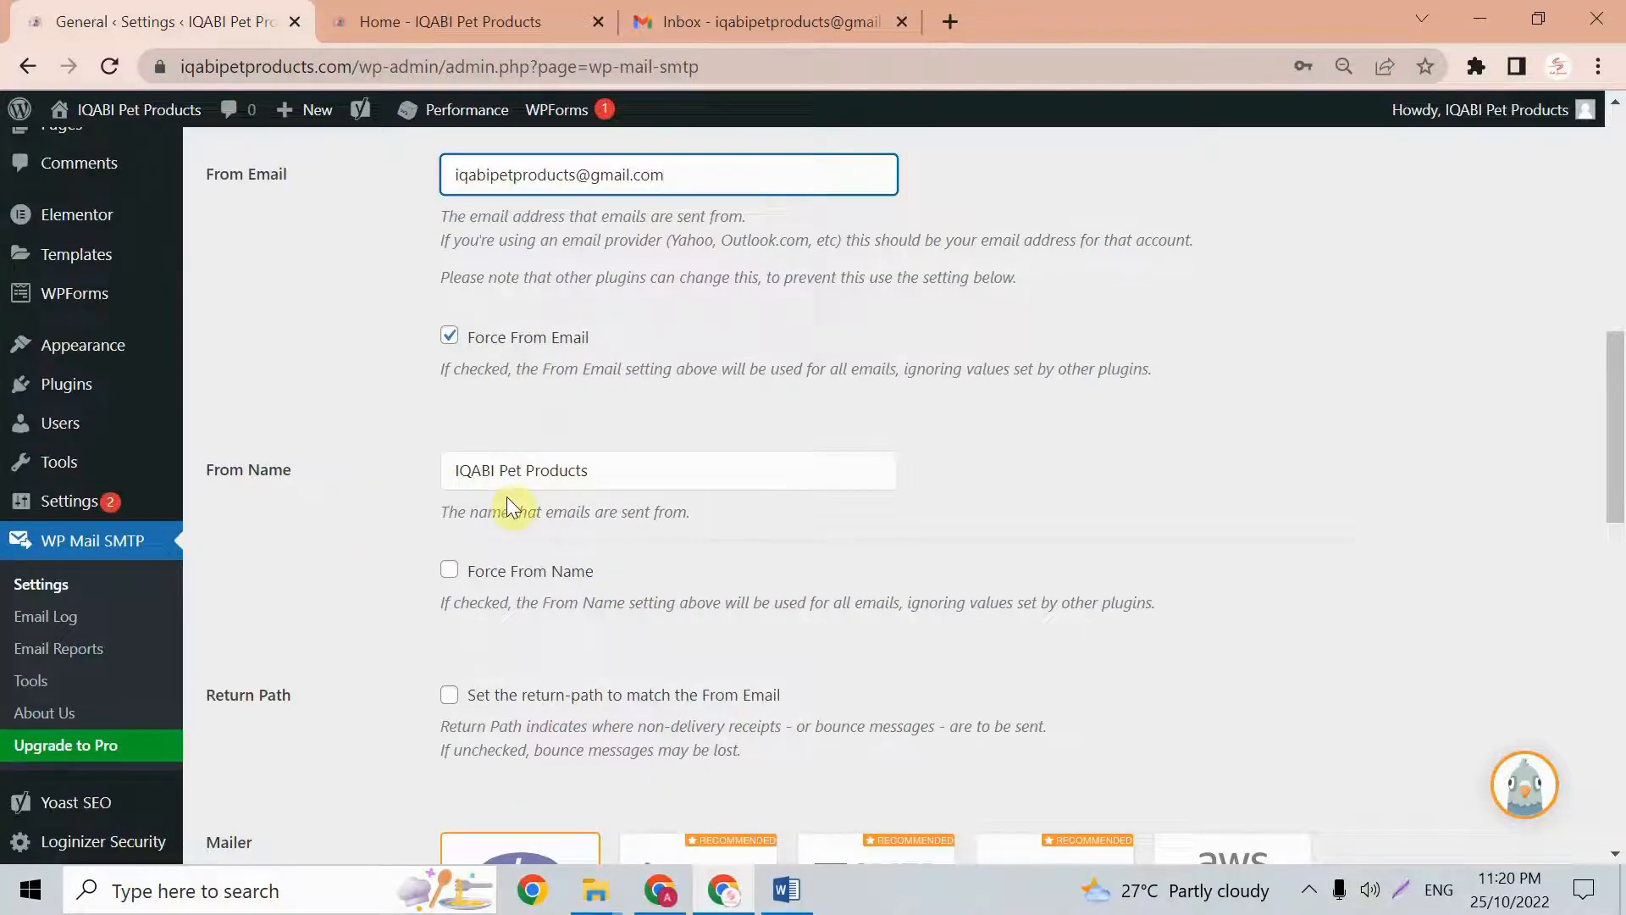
scroll(down, 3)
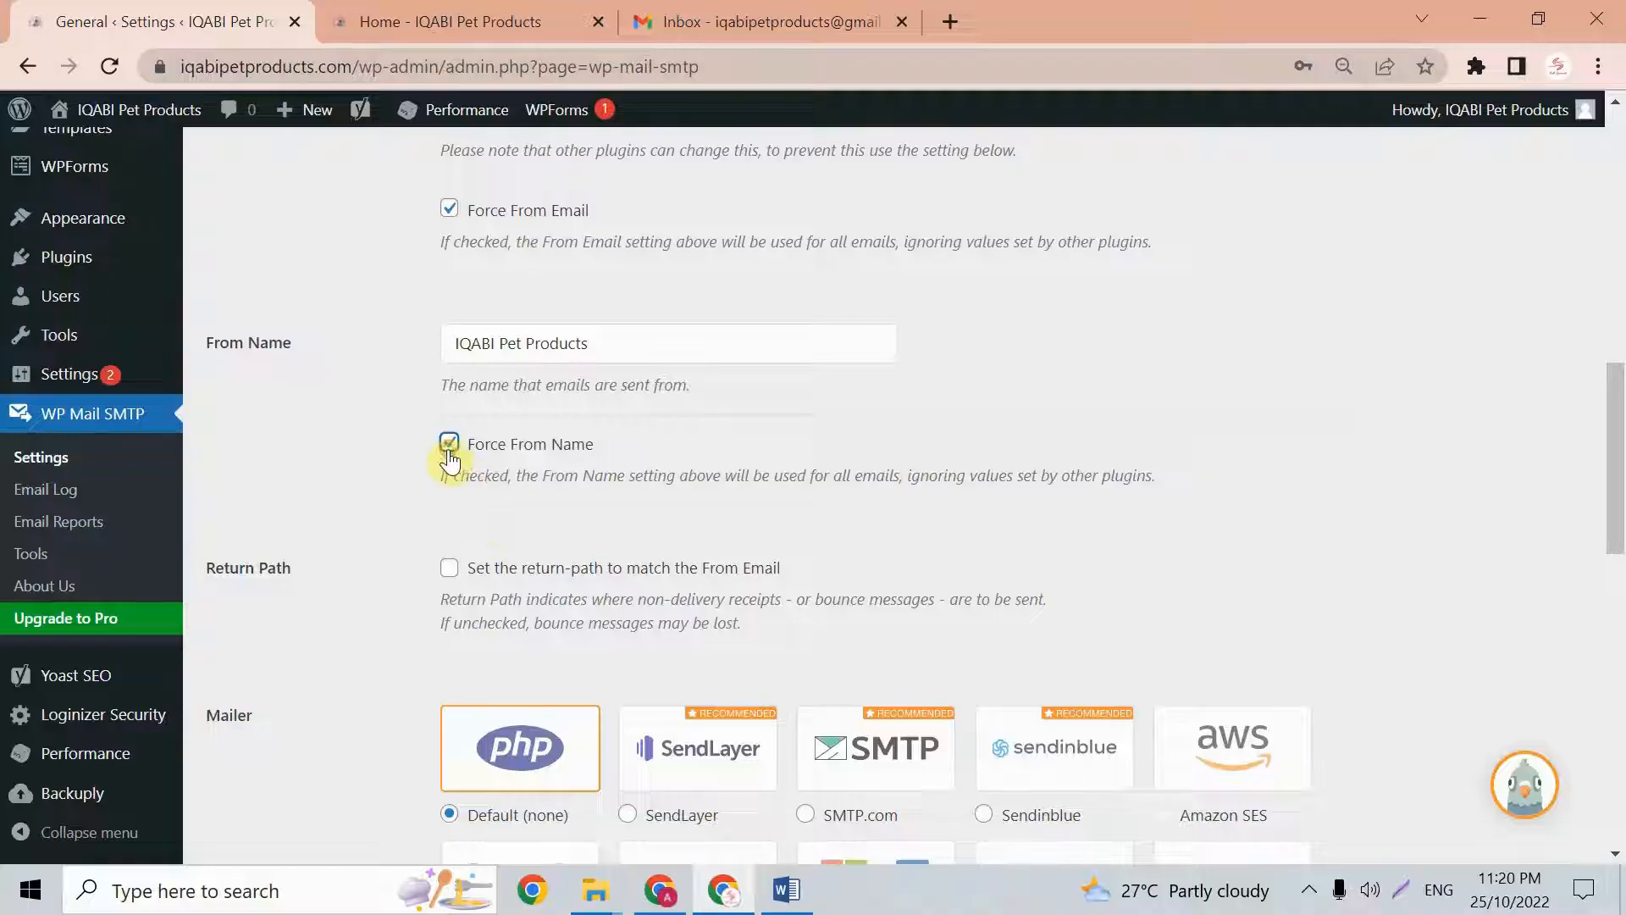
click(449, 568)
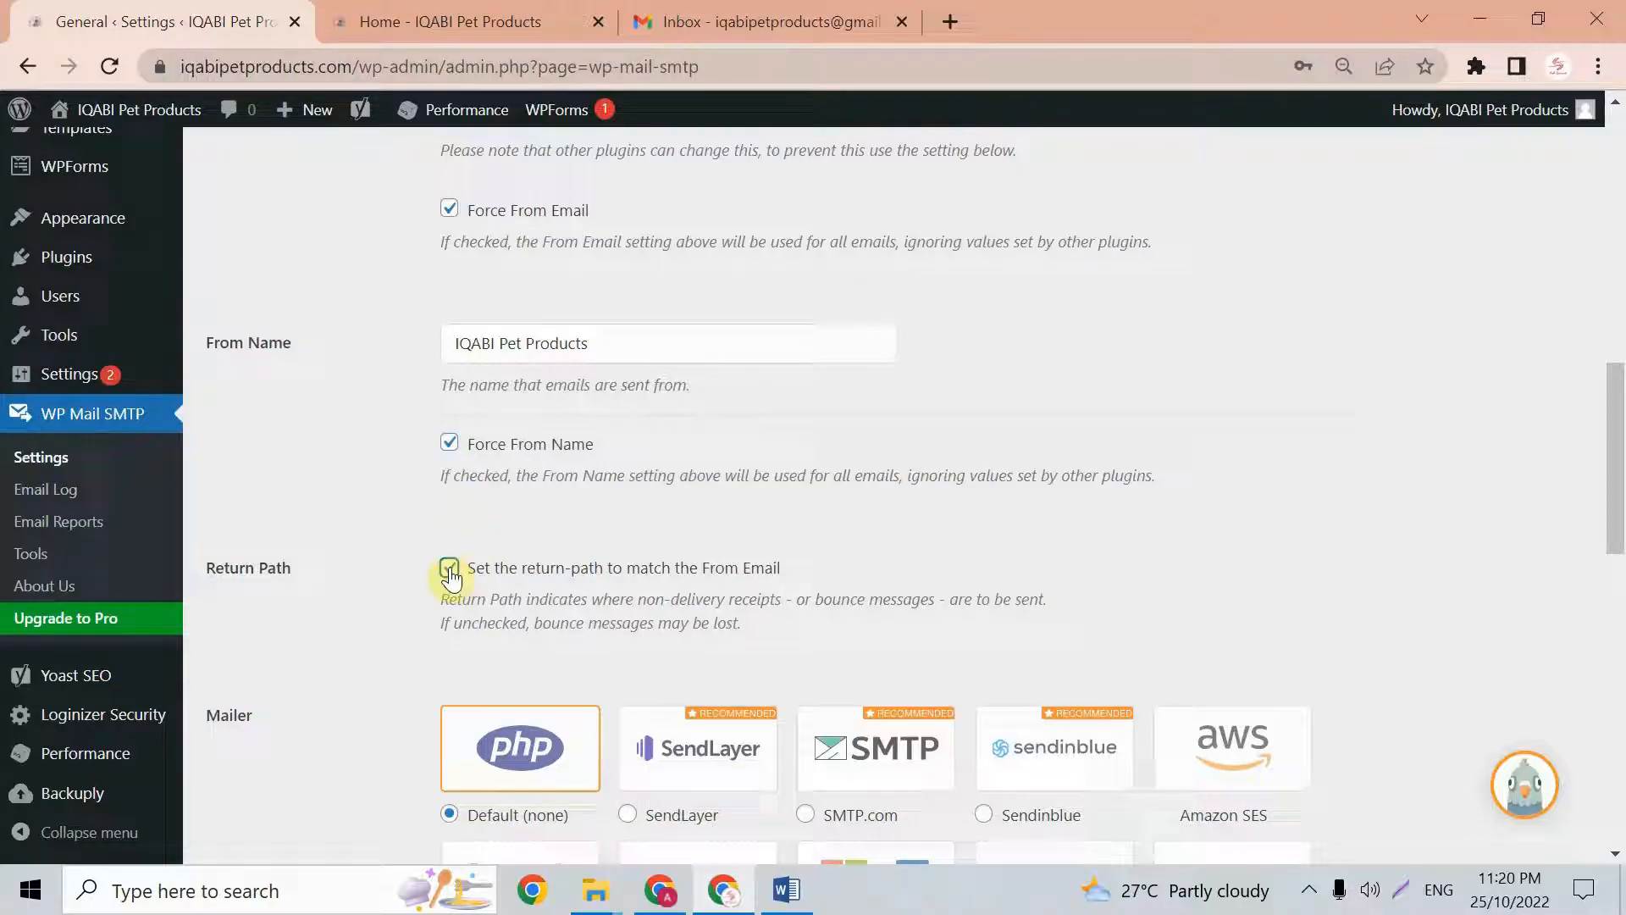
Step: Choose Other SMTP as the mailer
scroll(down, 3)
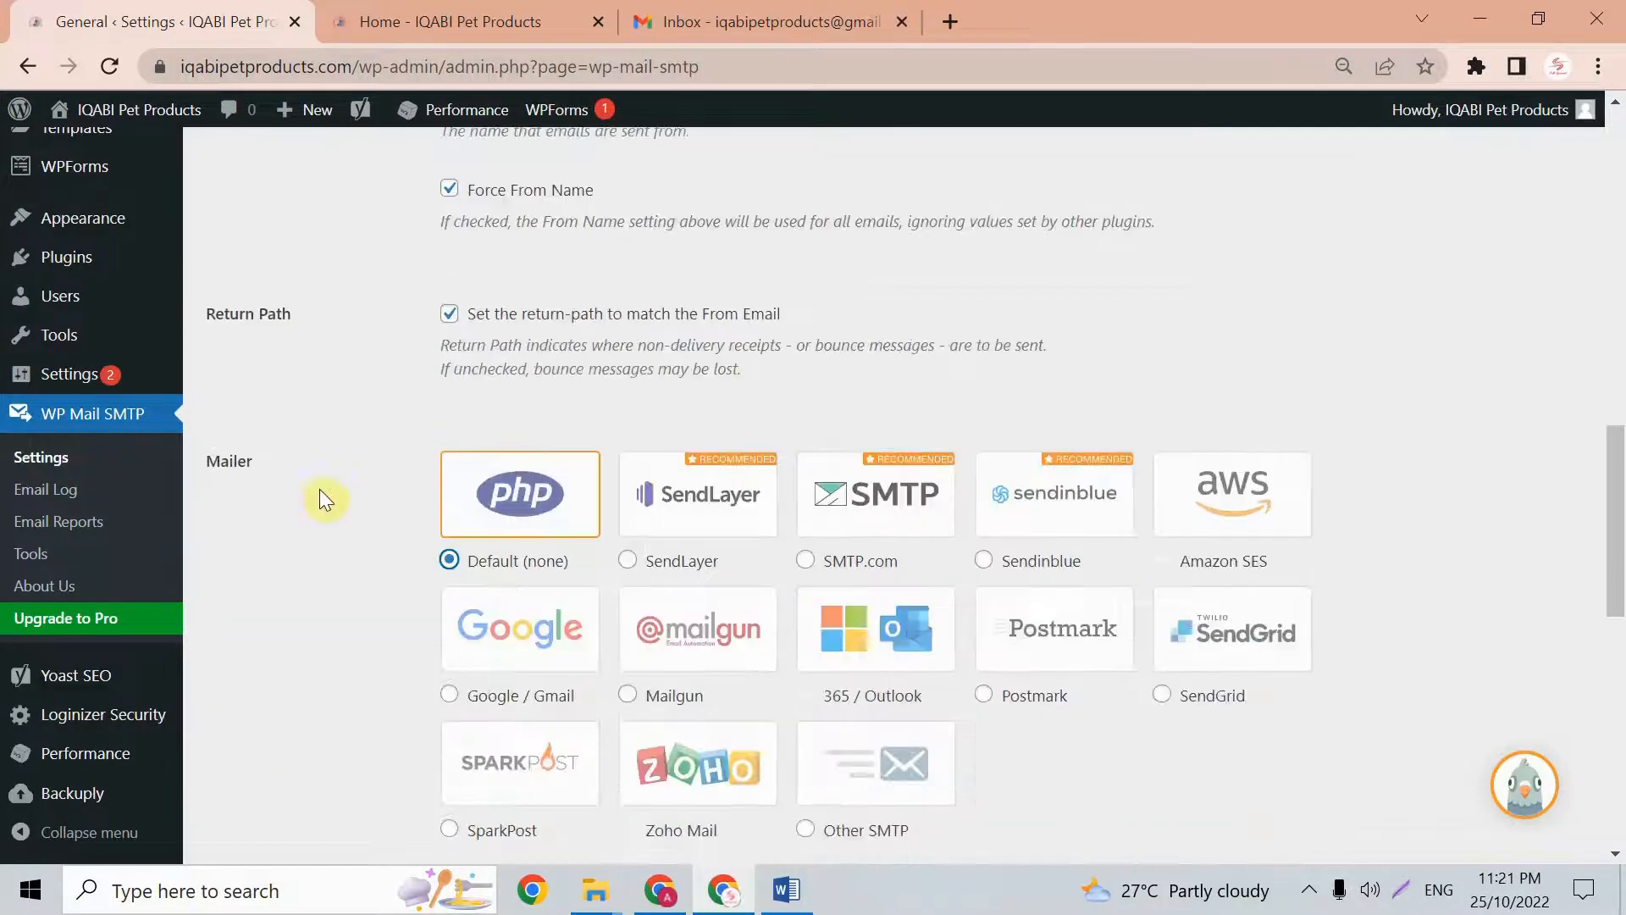
click(874, 764)
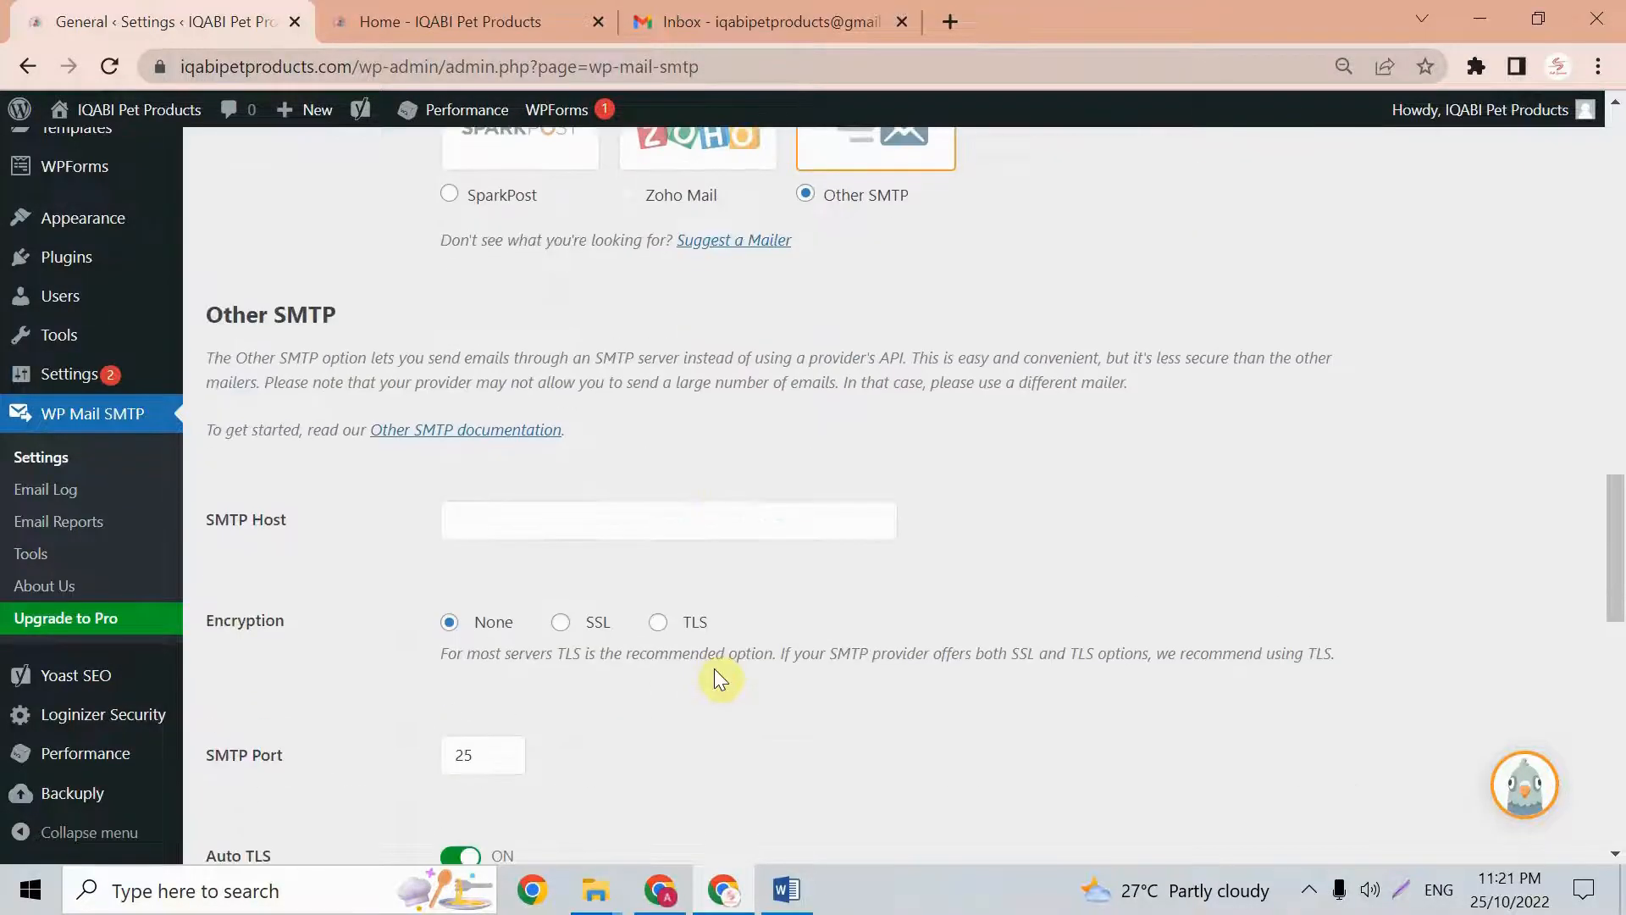
mouse_move(294, 509)
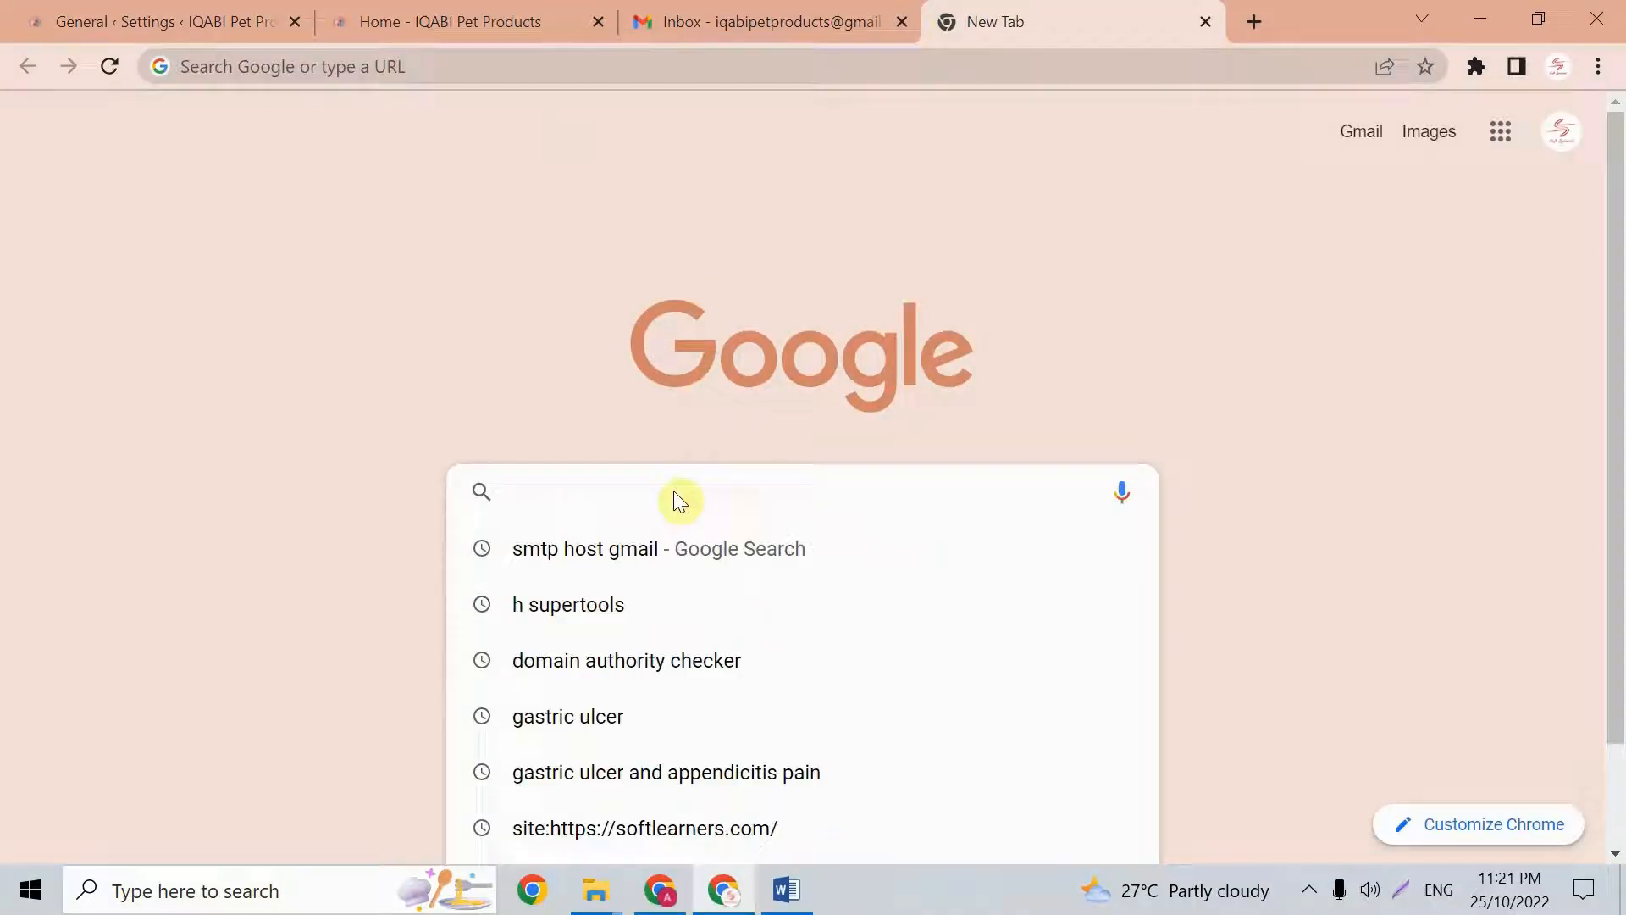
Step: Search Google for 'smtp host gmail' and copy smtp.gmail.com for the SMTP Host field
click(584, 549)
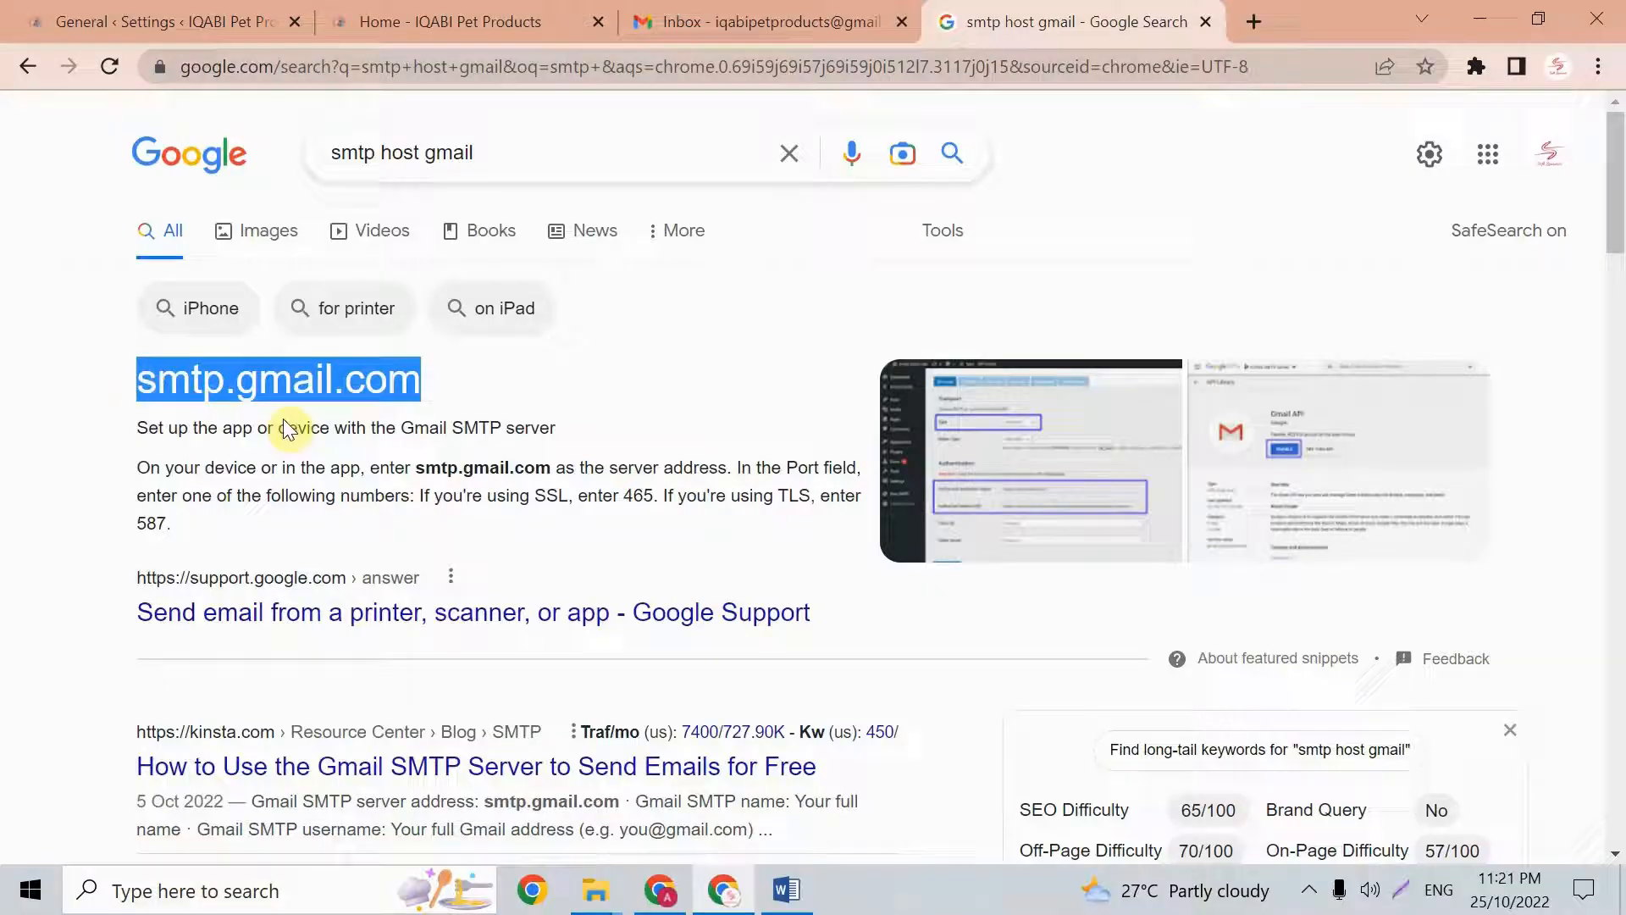
click(156, 22)
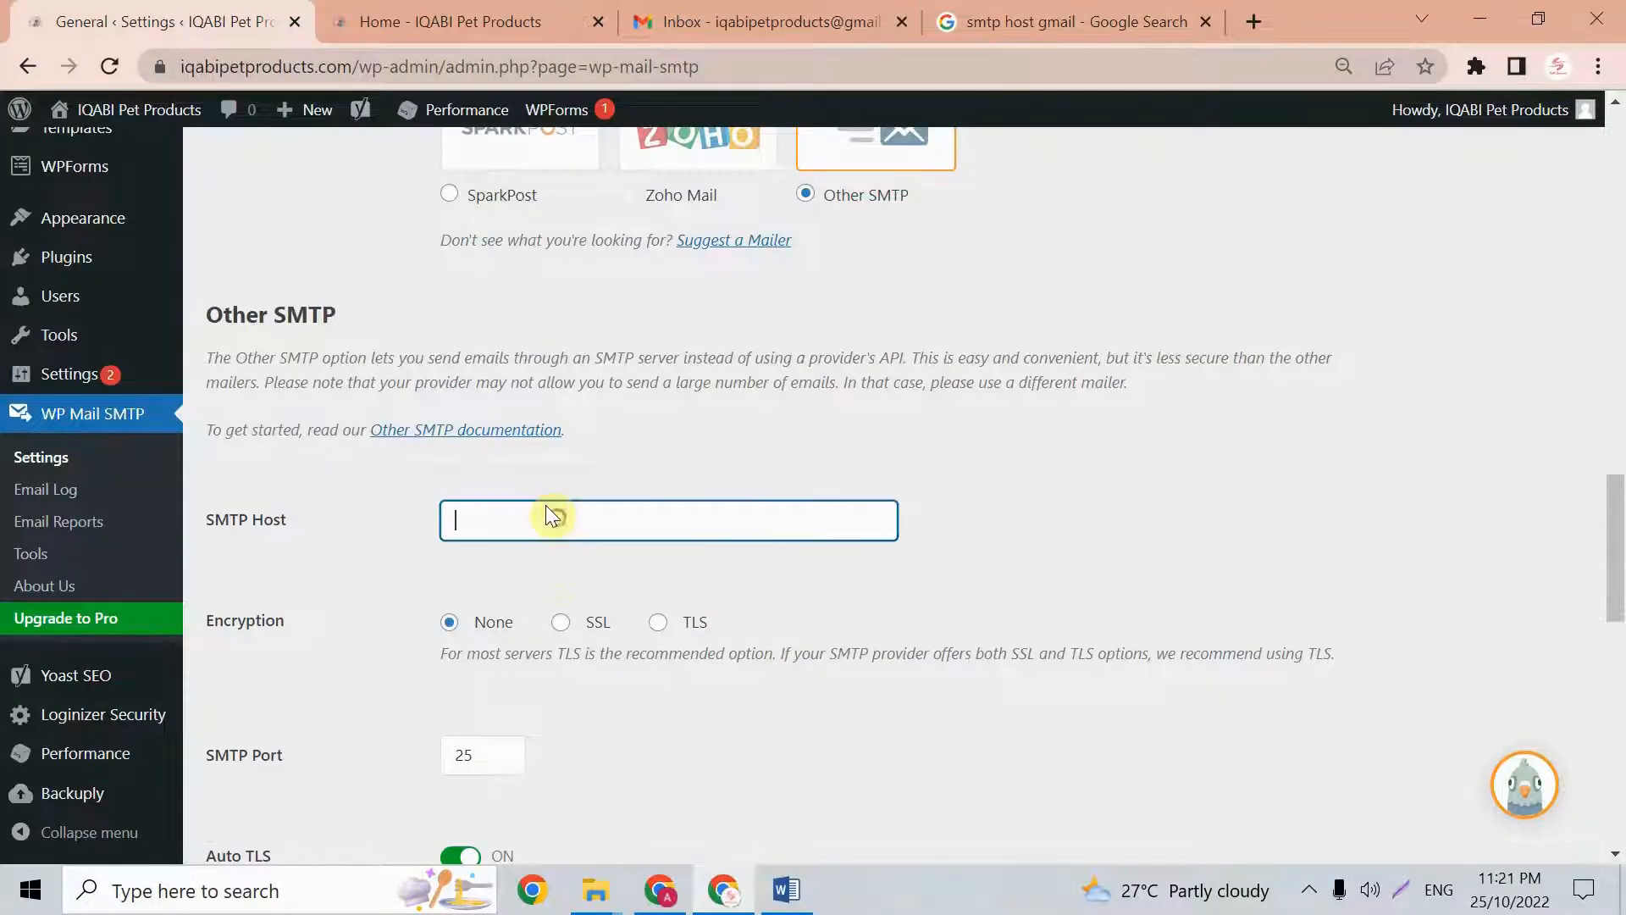
Step: Enter smtp.gmail.com as SMTP host with TLS encryption, then fill the Gmail username and app password
text(smtp.gmail.com)
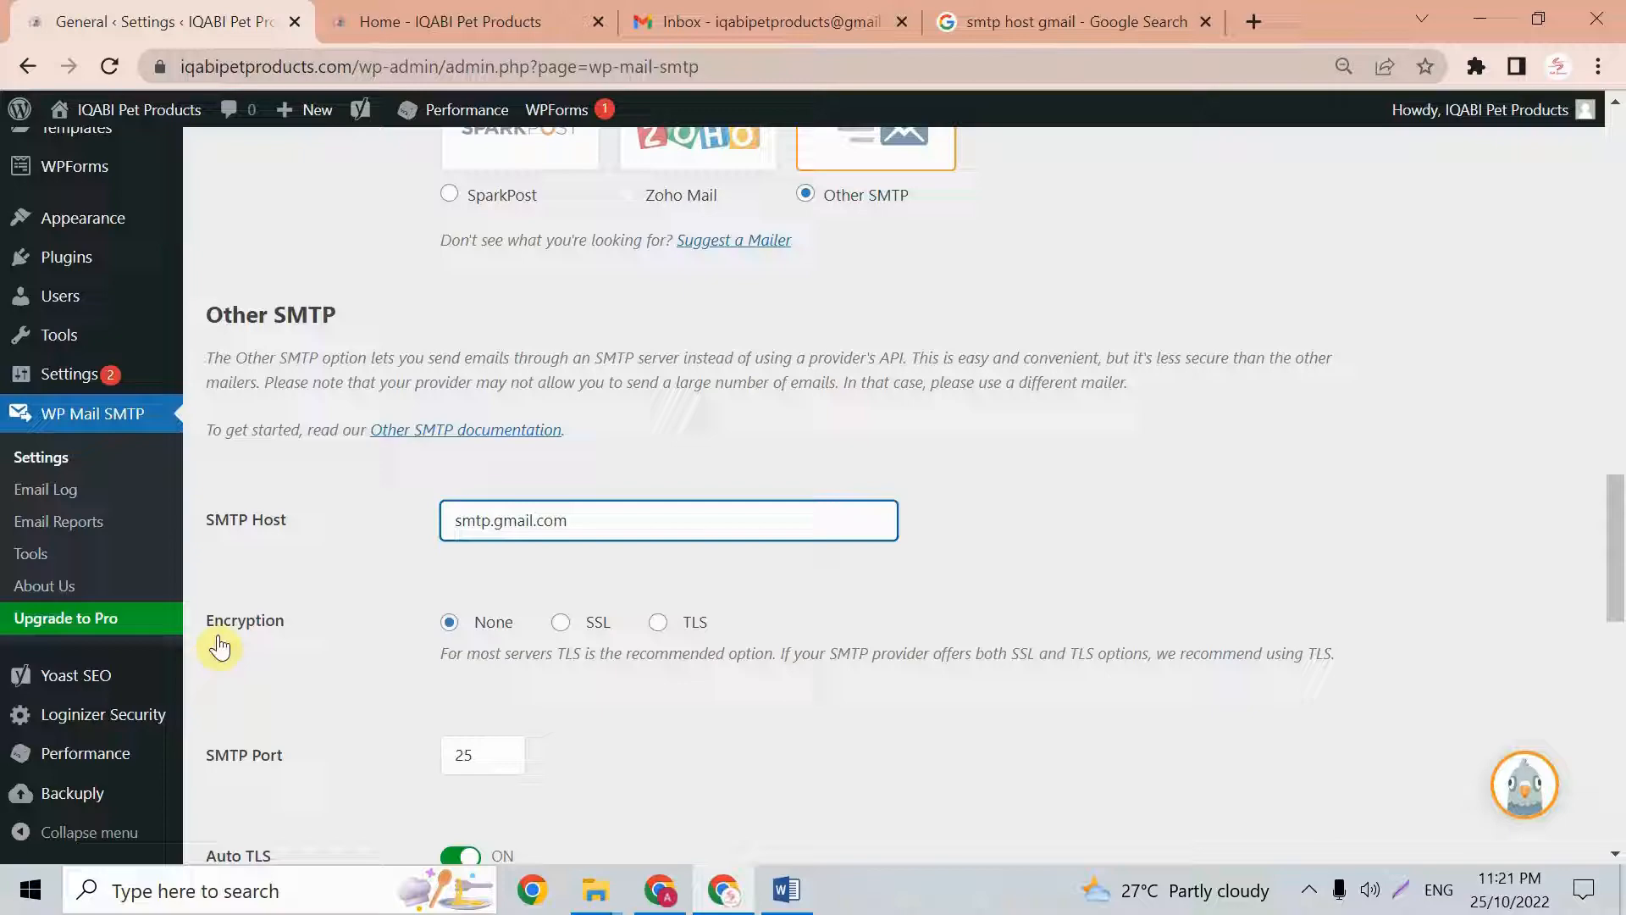
click(657, 622)
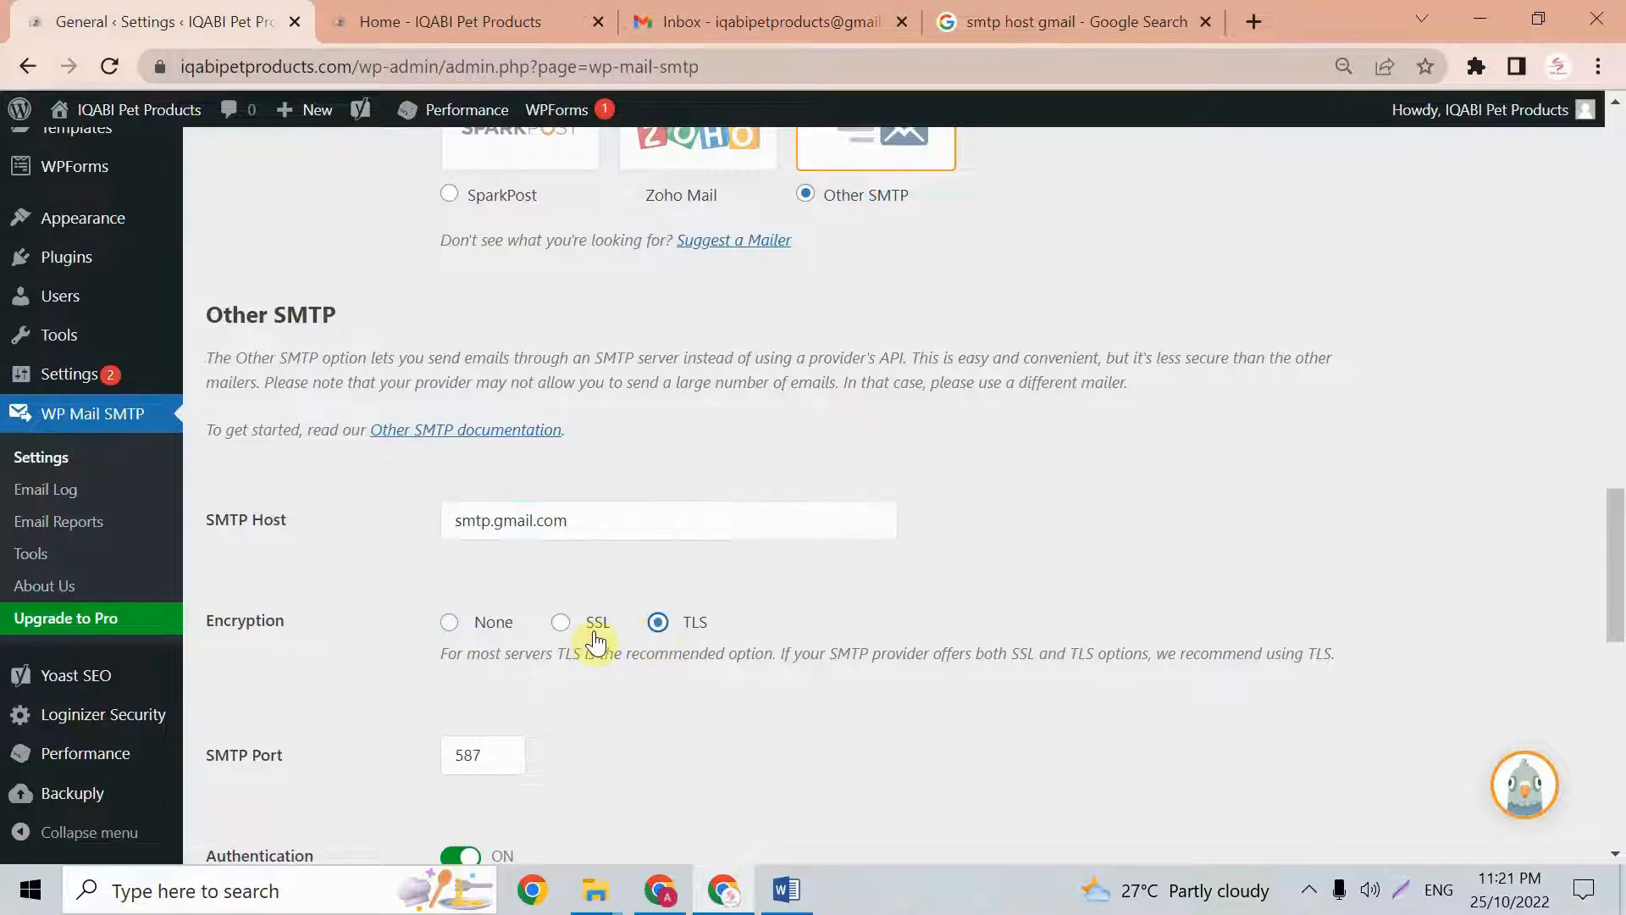
scroll(down, 3)
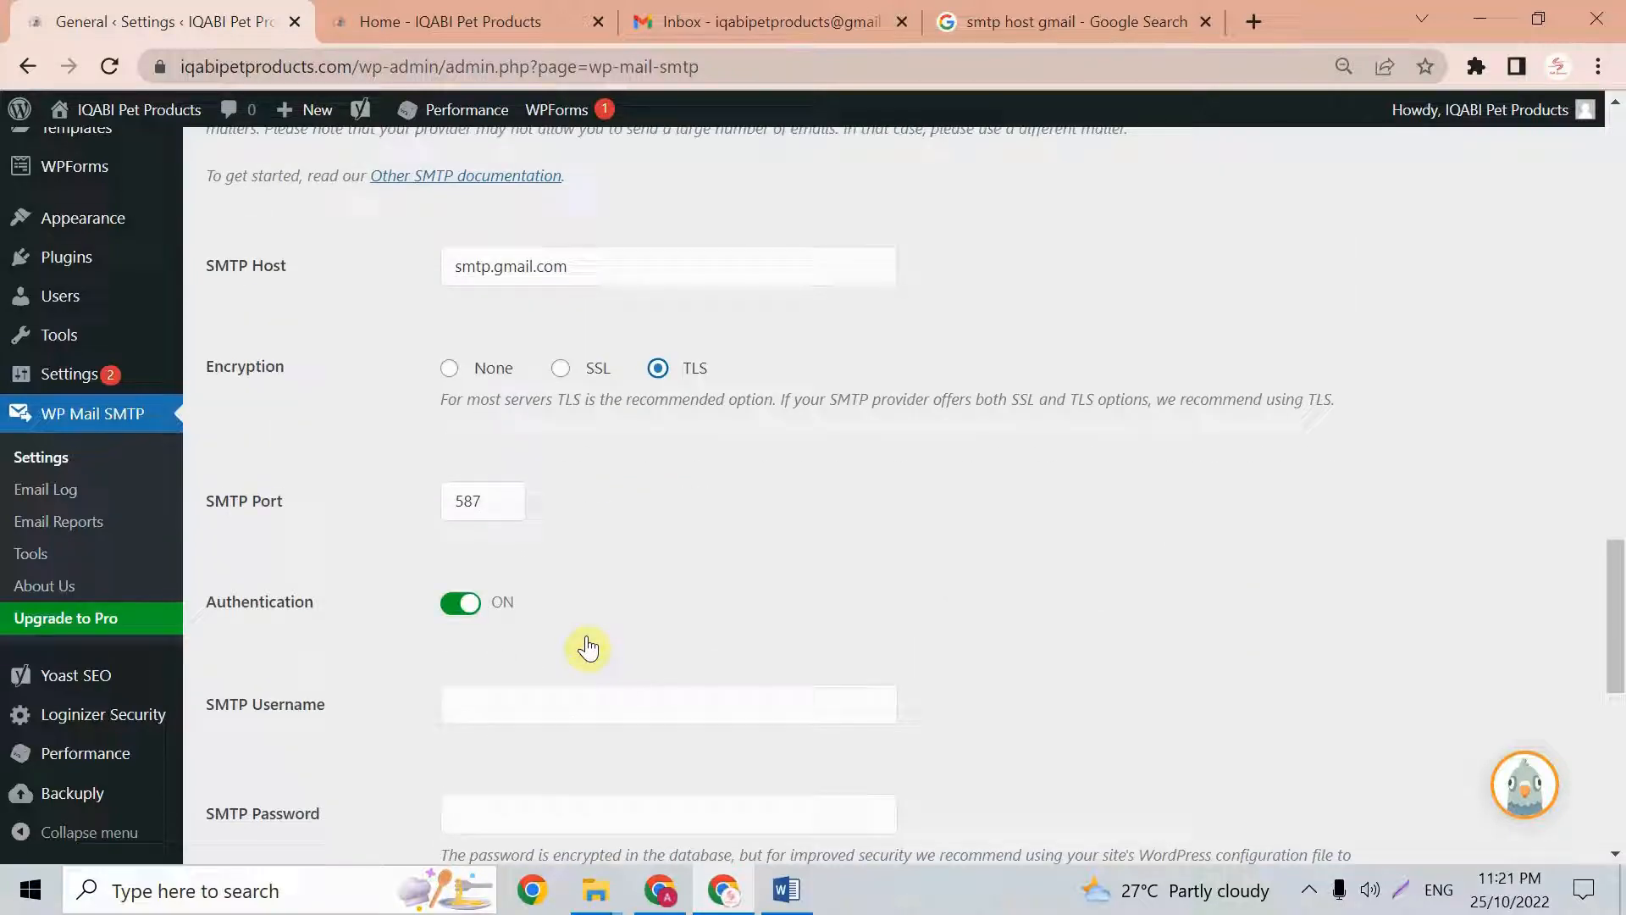
scroll(down, 3)
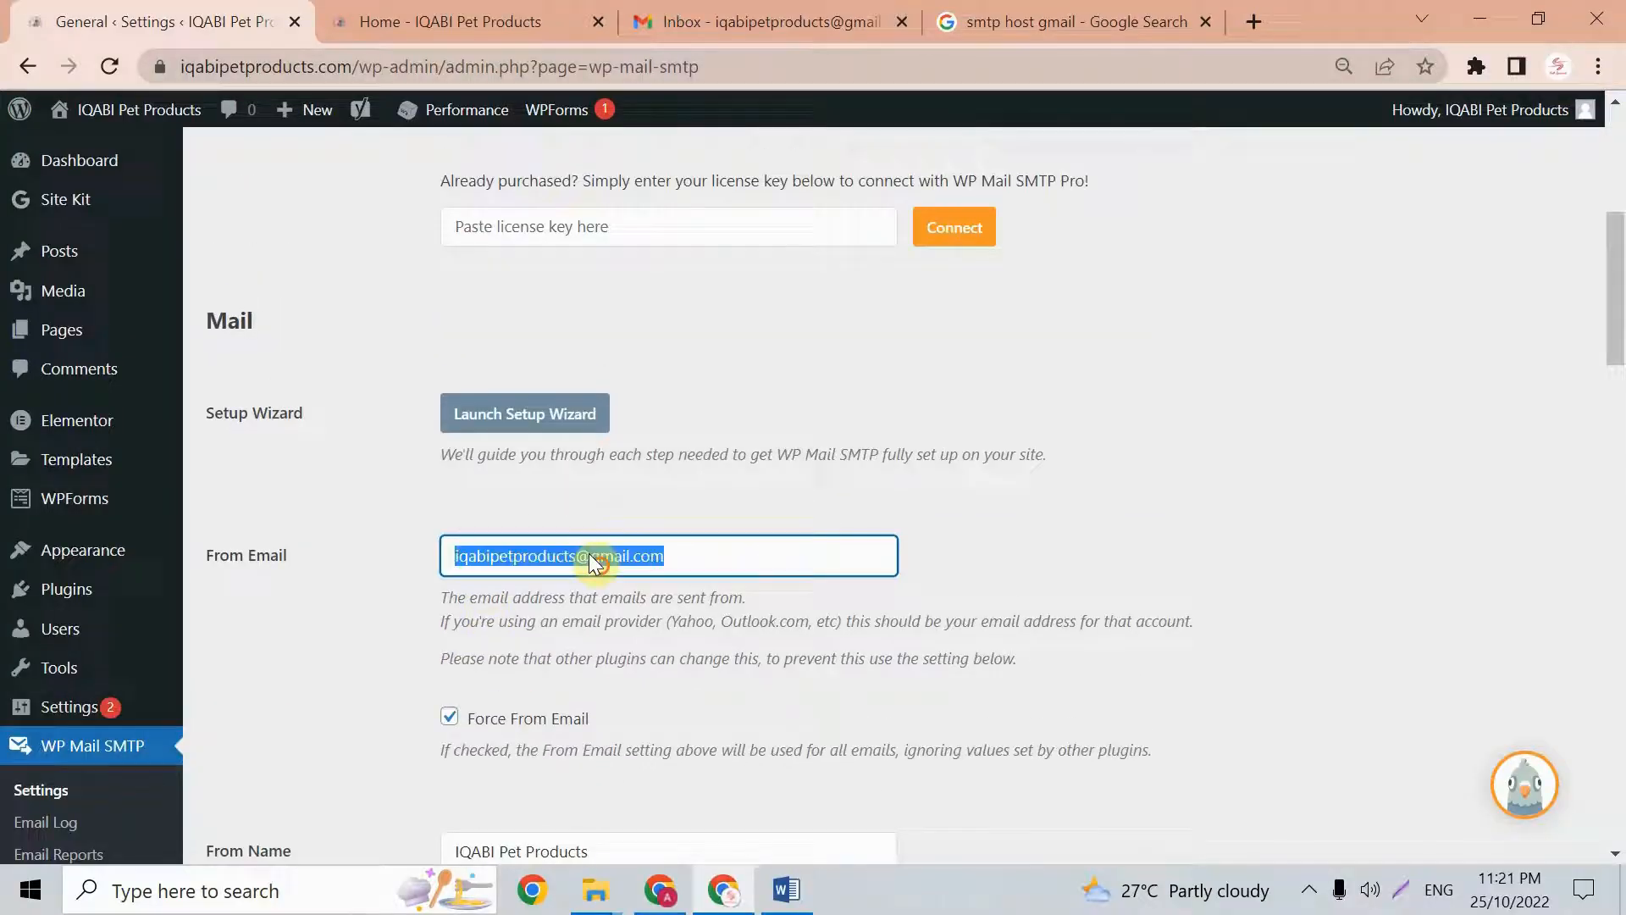
scroll(down, 3)
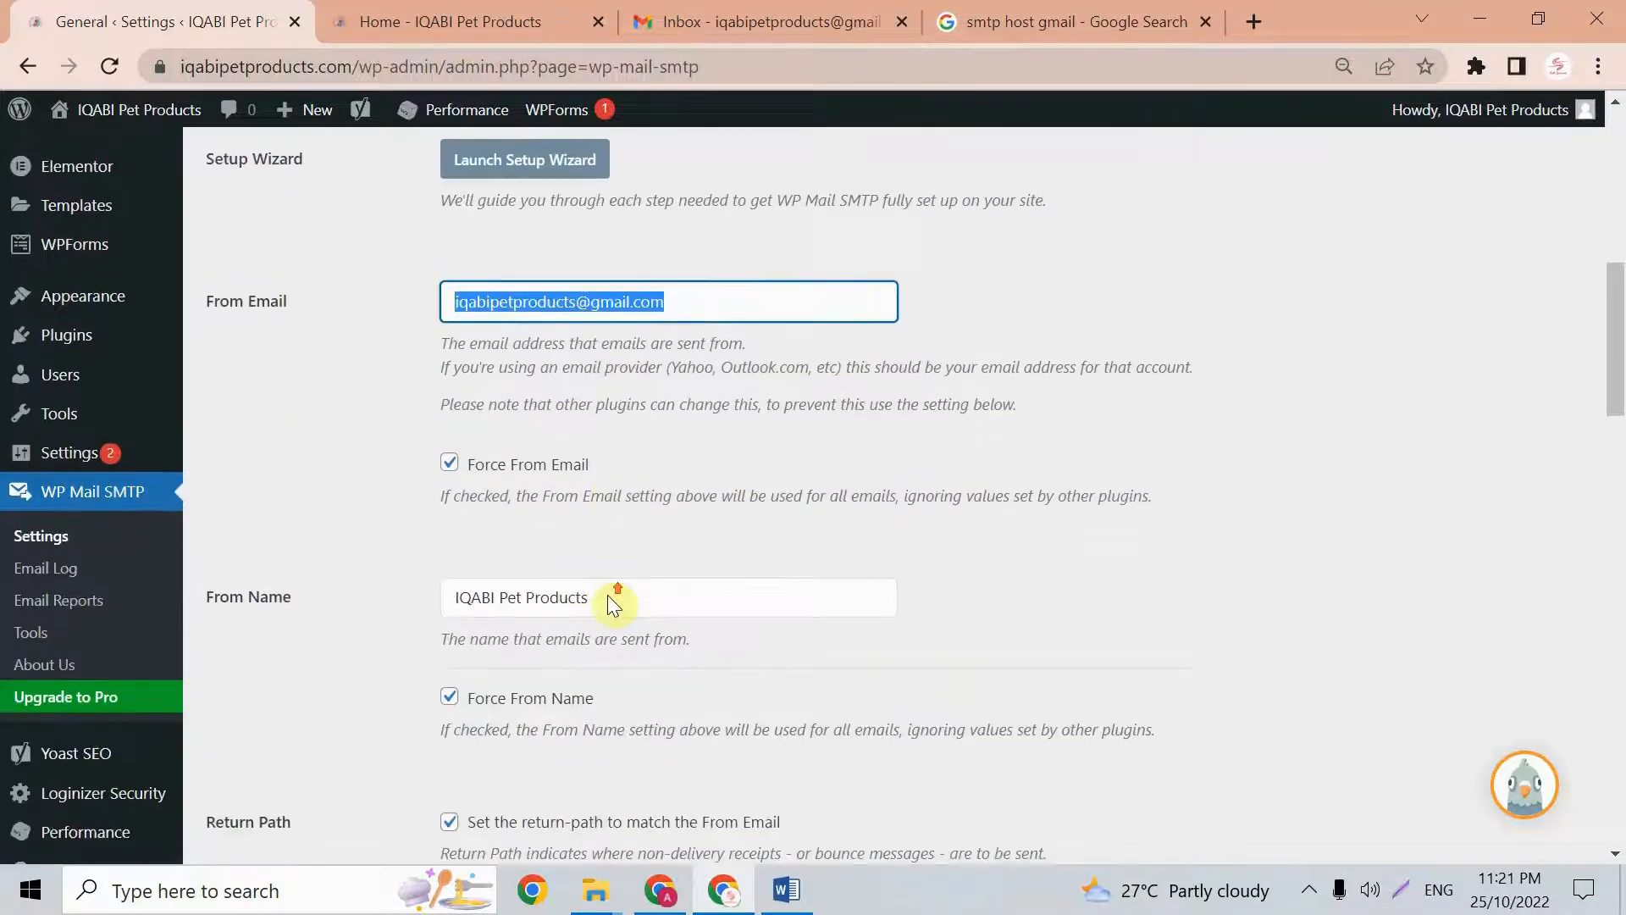
scroll(down, 3)
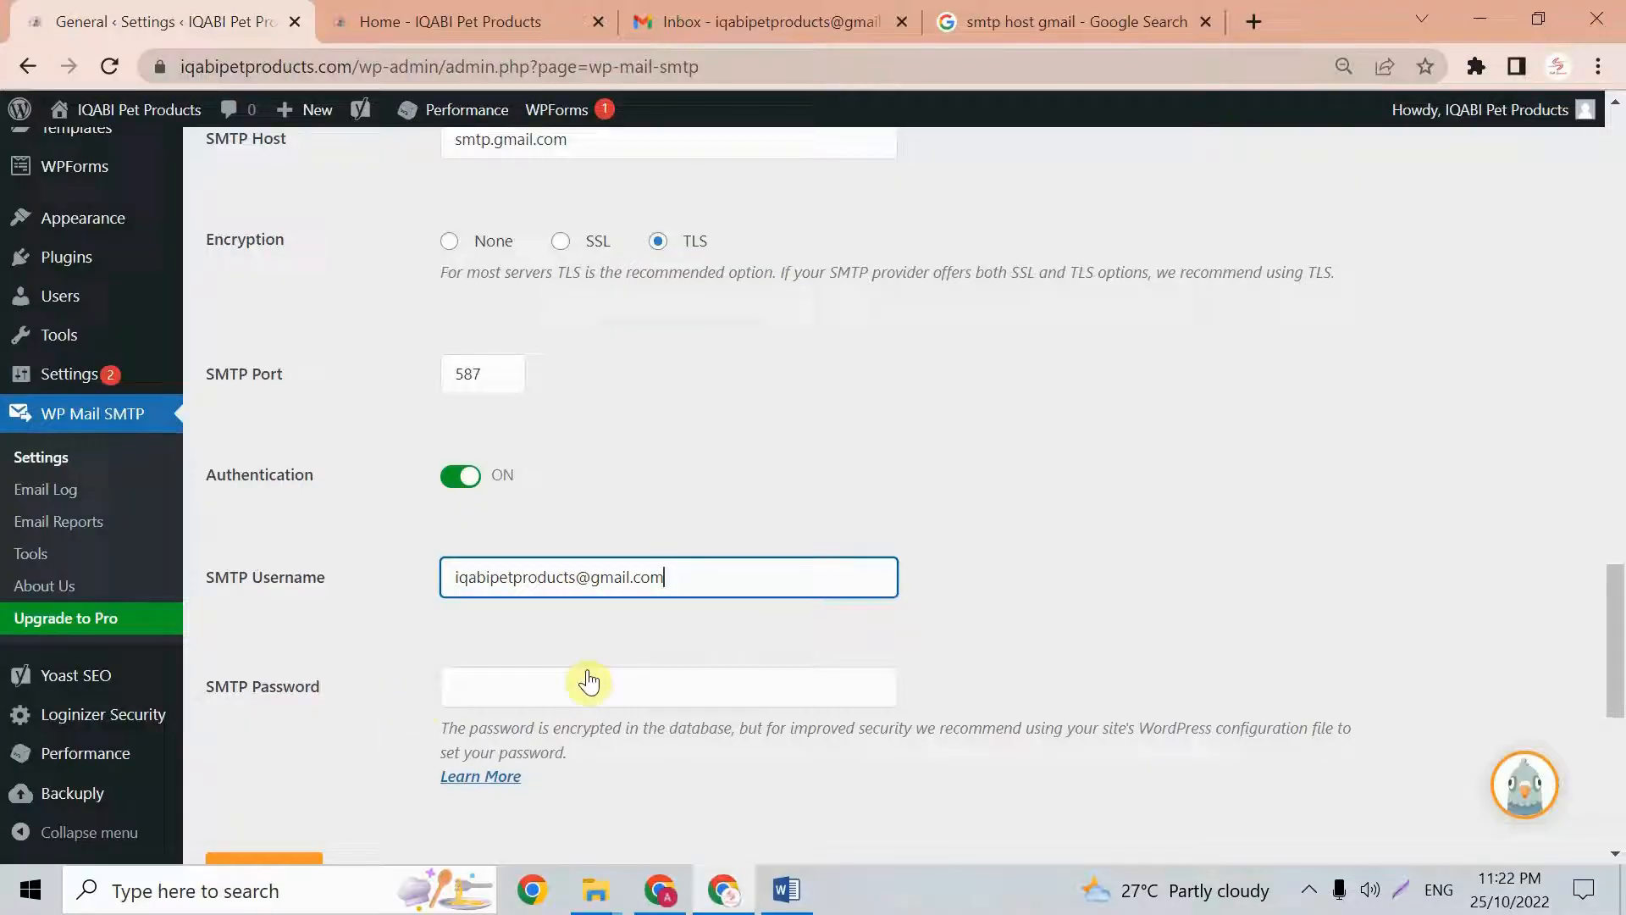
mouse_move(791, 829)
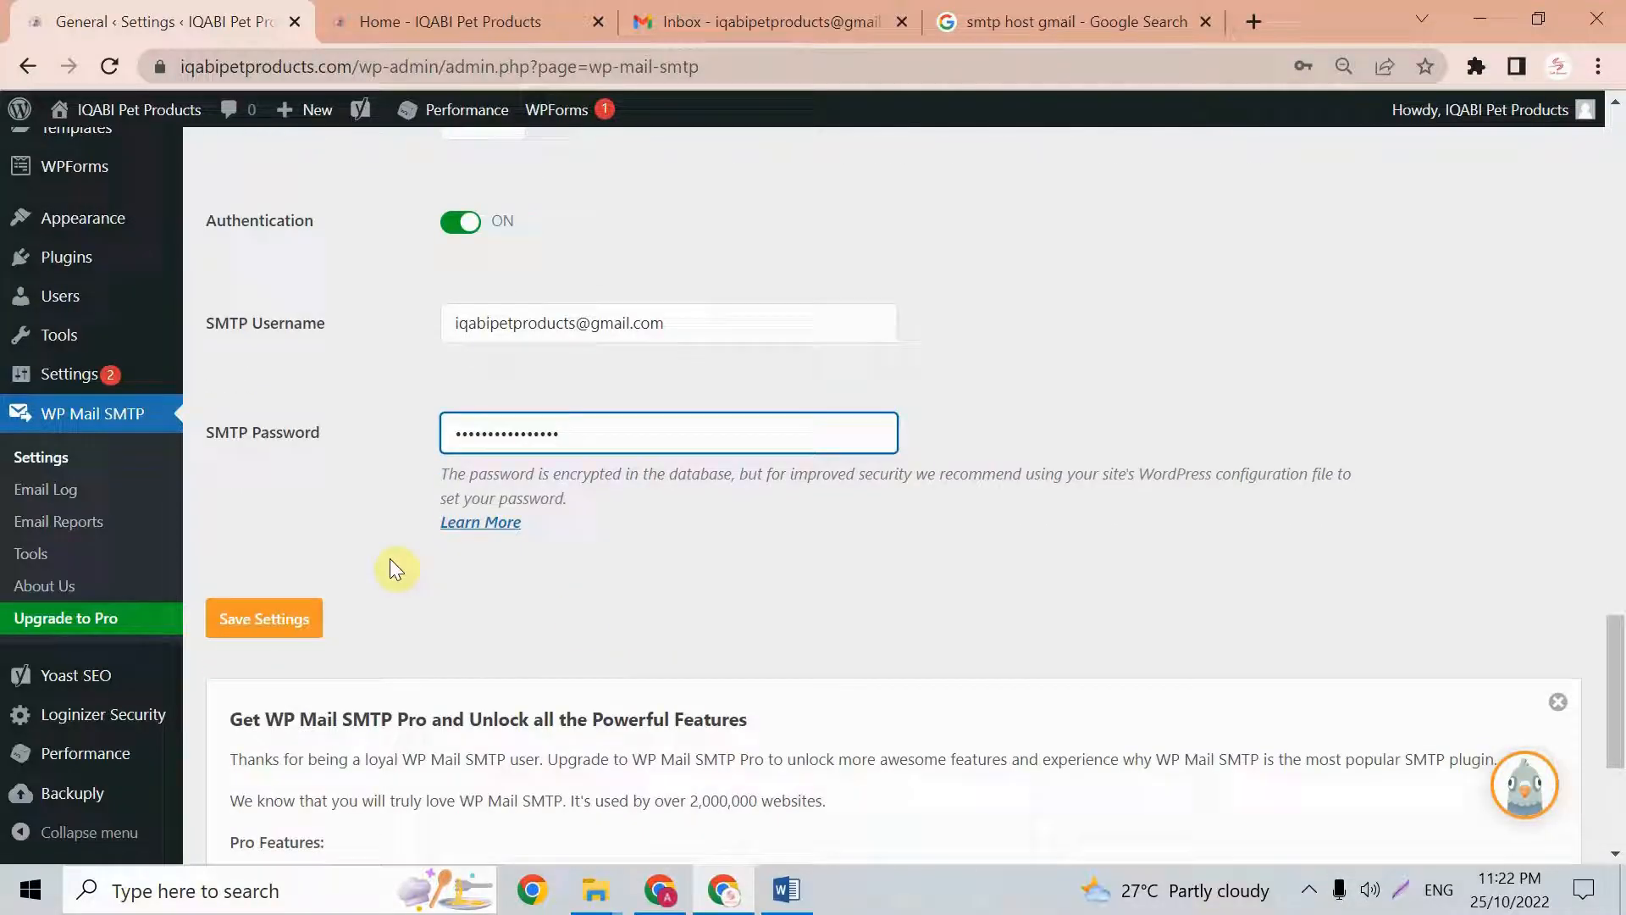
Step: Save the WP Mail SMTP settings and confirm they are stored
click(264, 618)
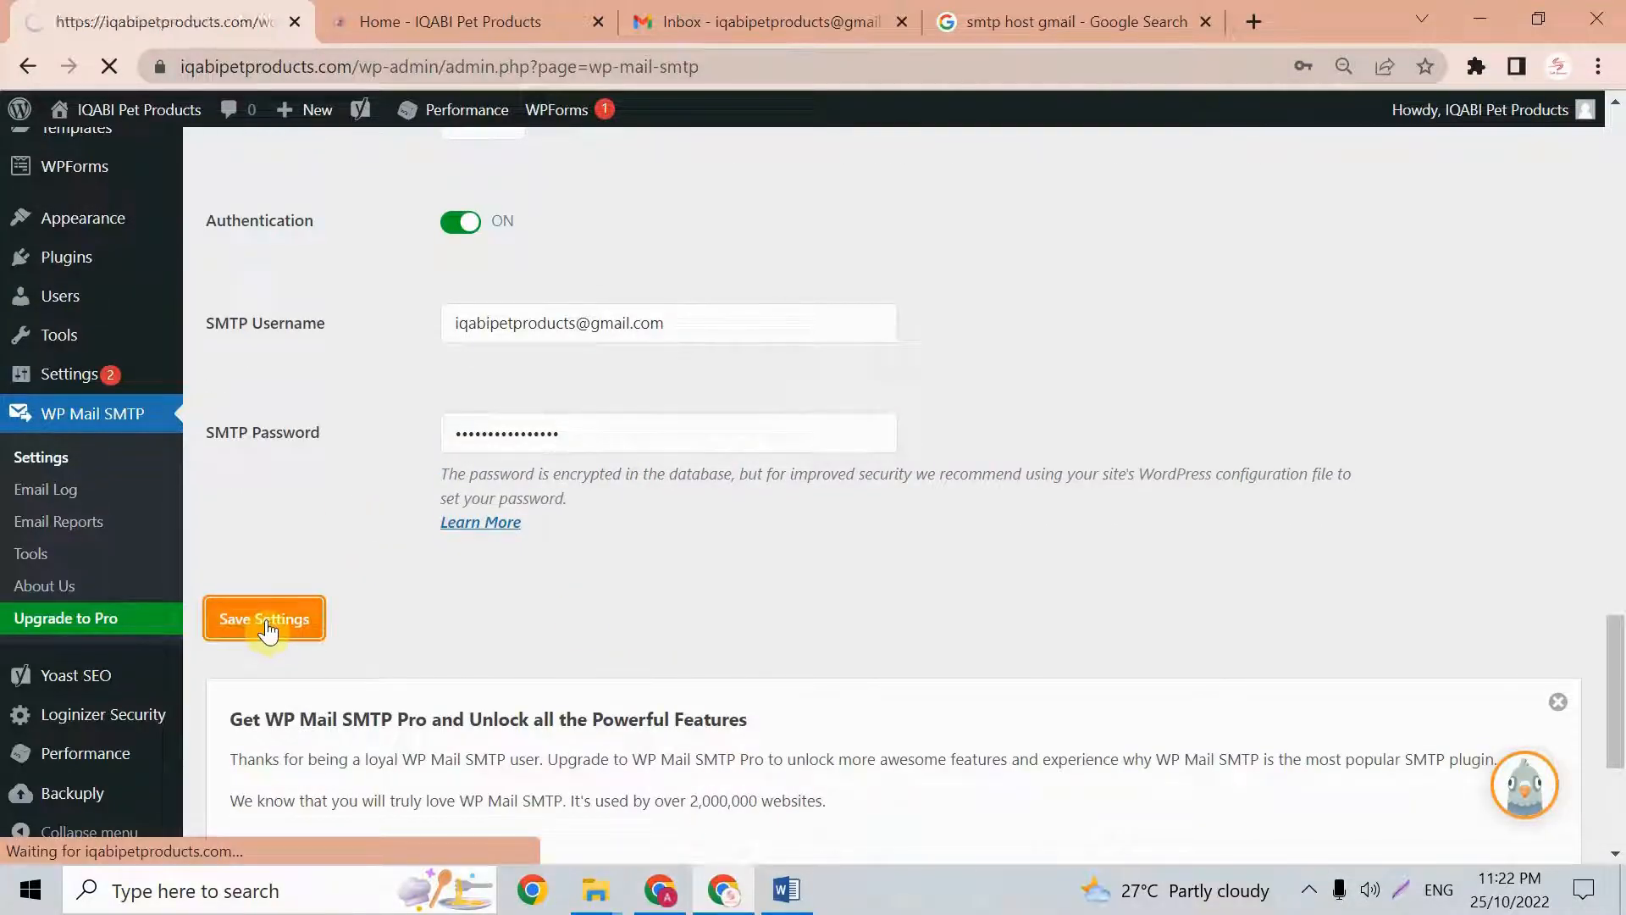
click(264, 618)
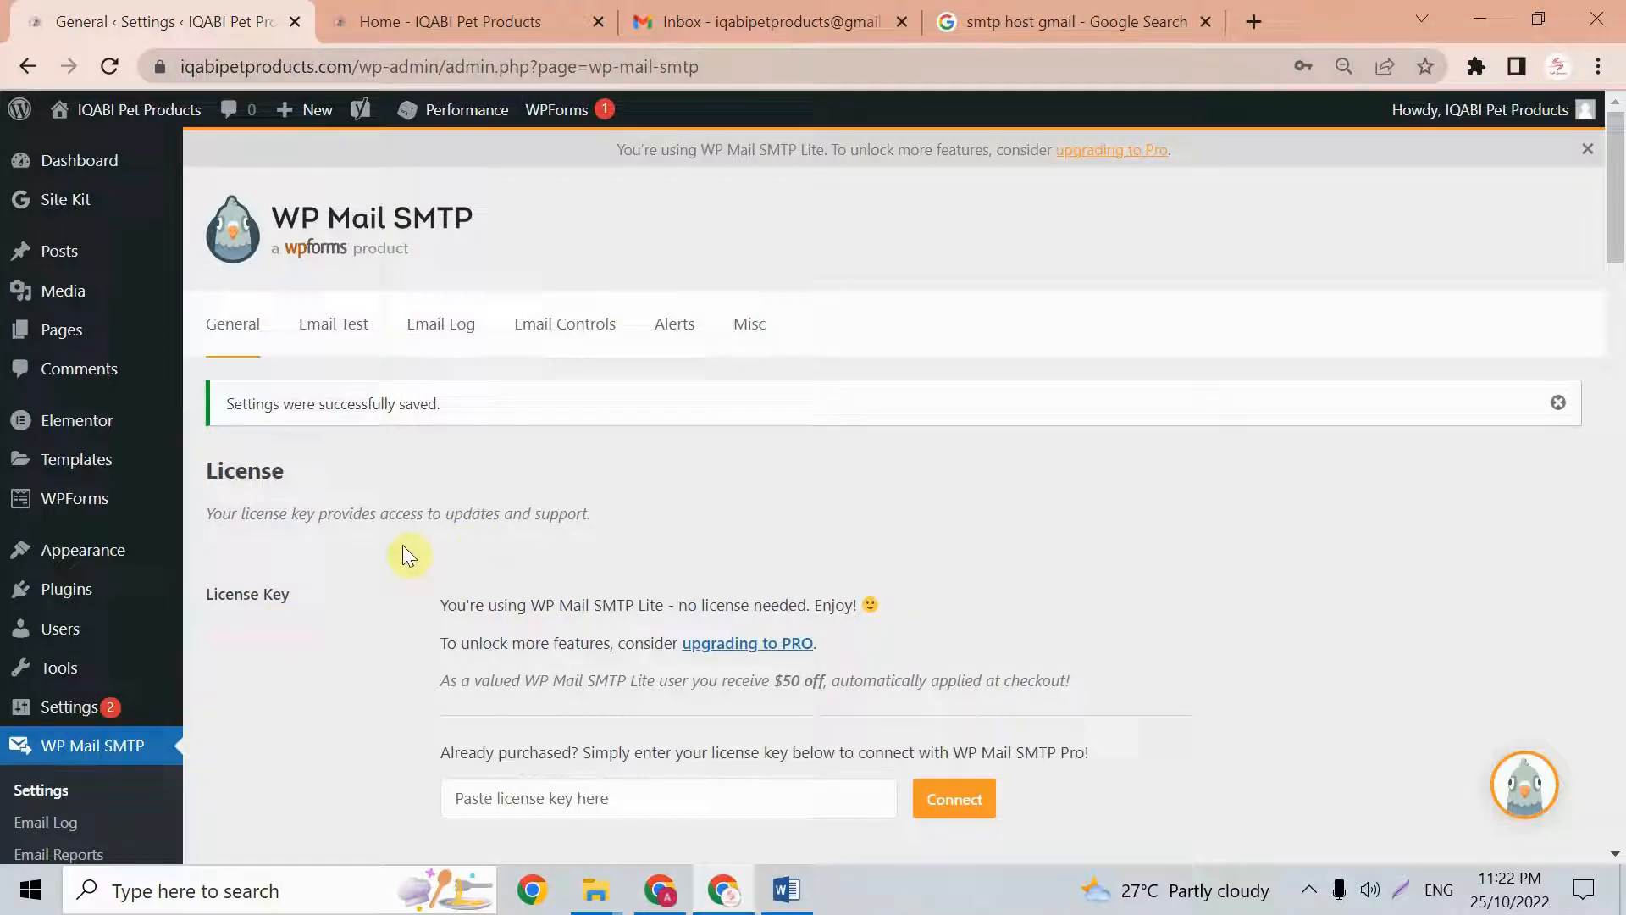
scroll(down, 3)
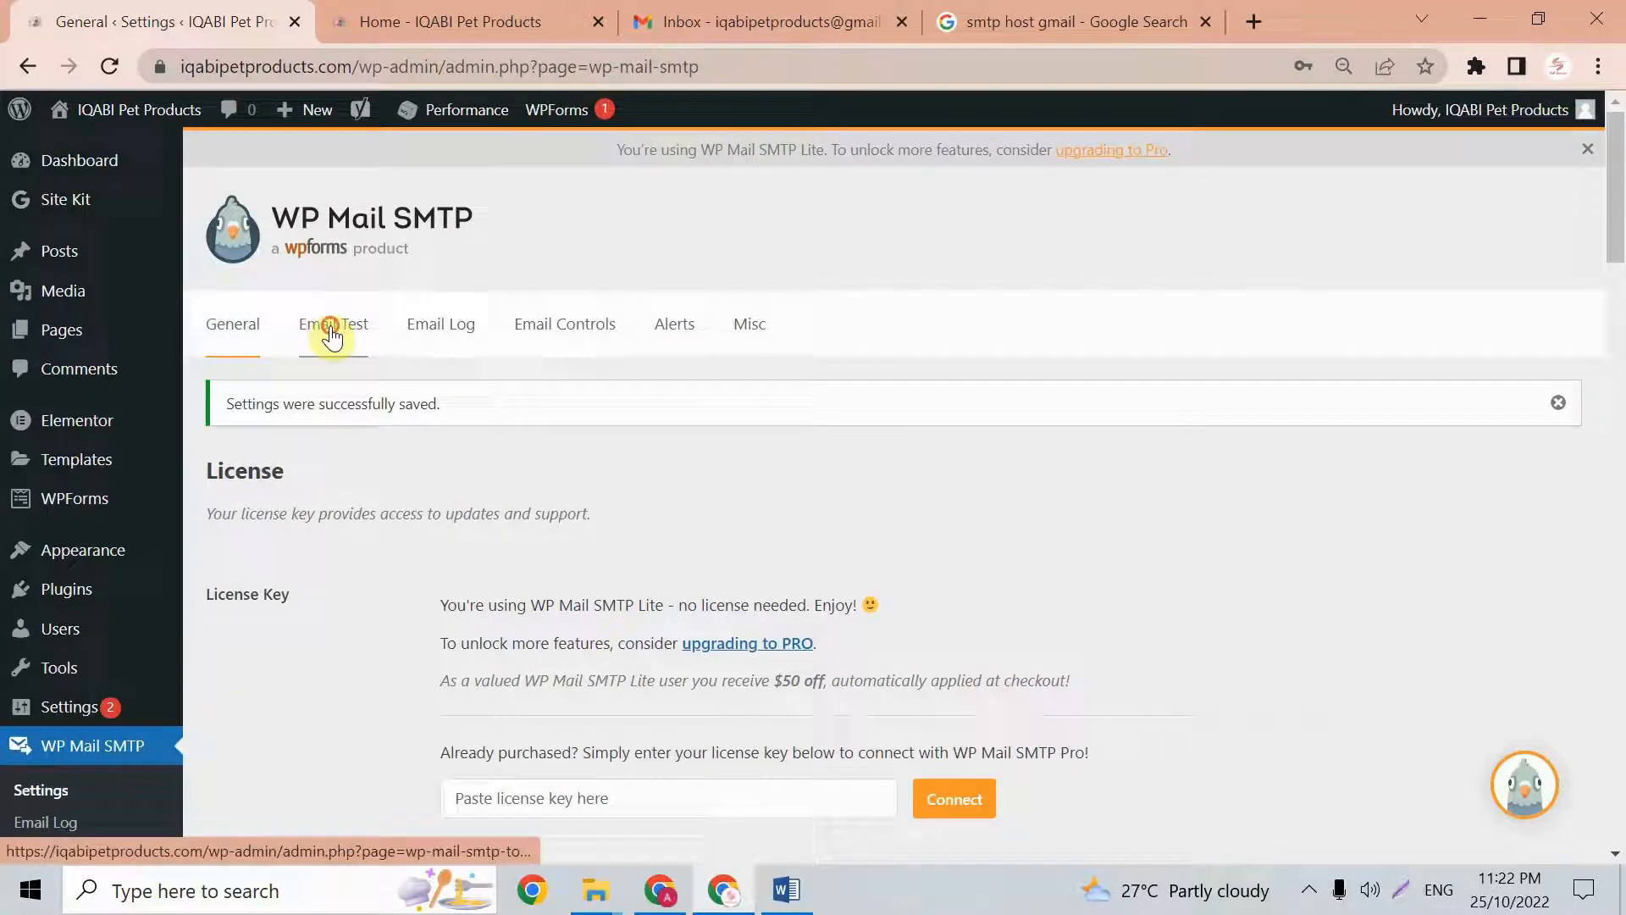
click(334, 324)
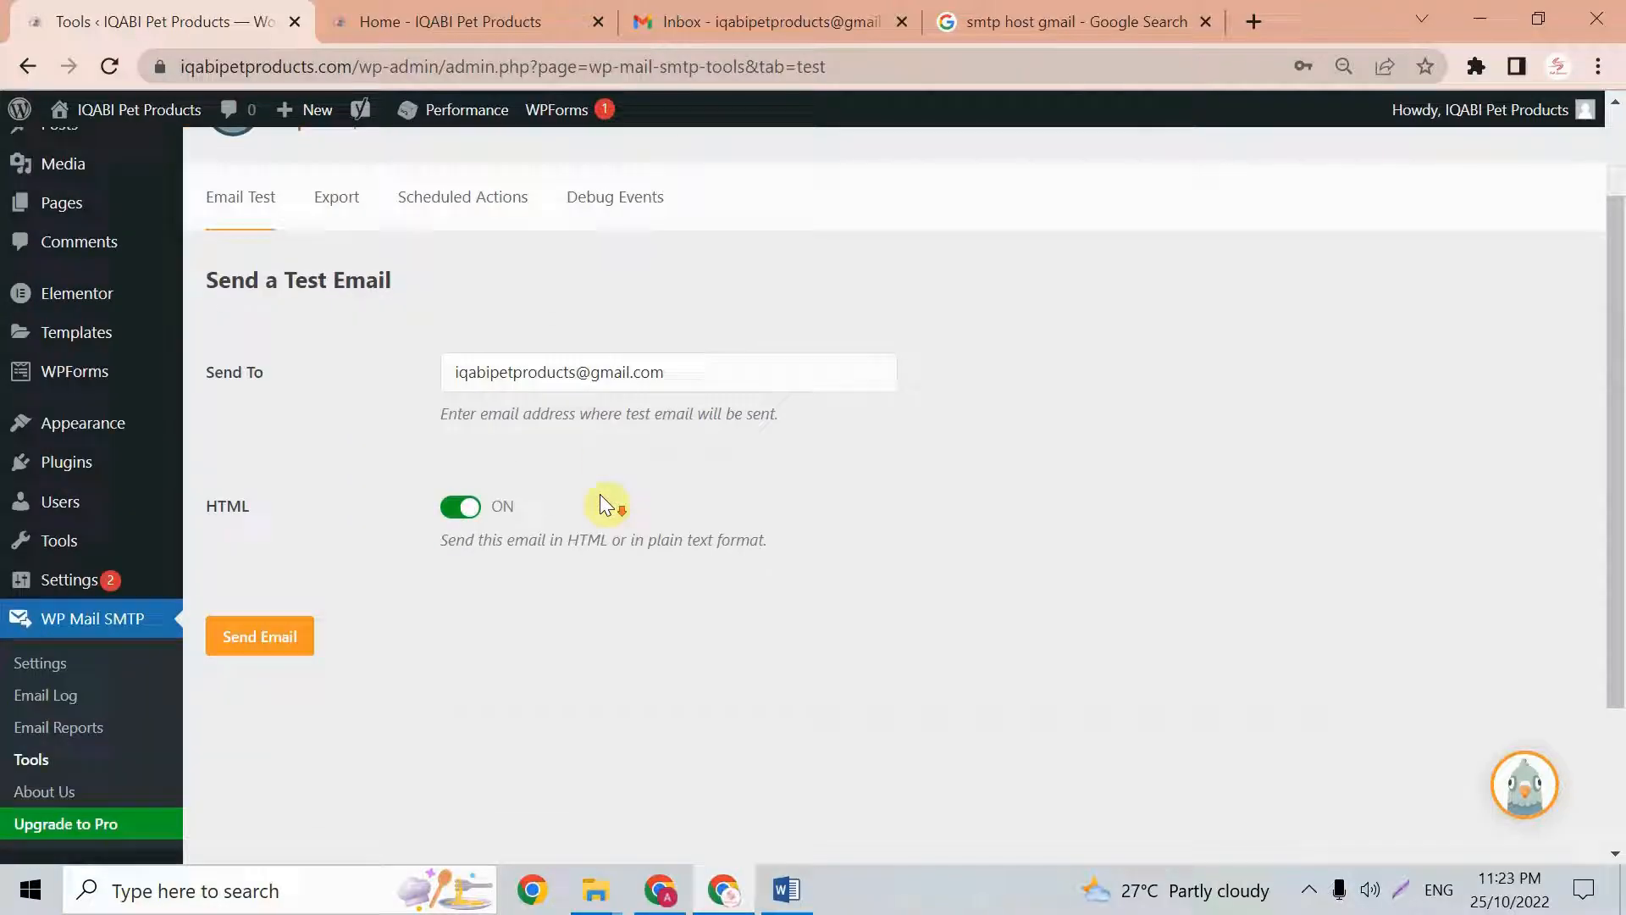
click(259, 635)
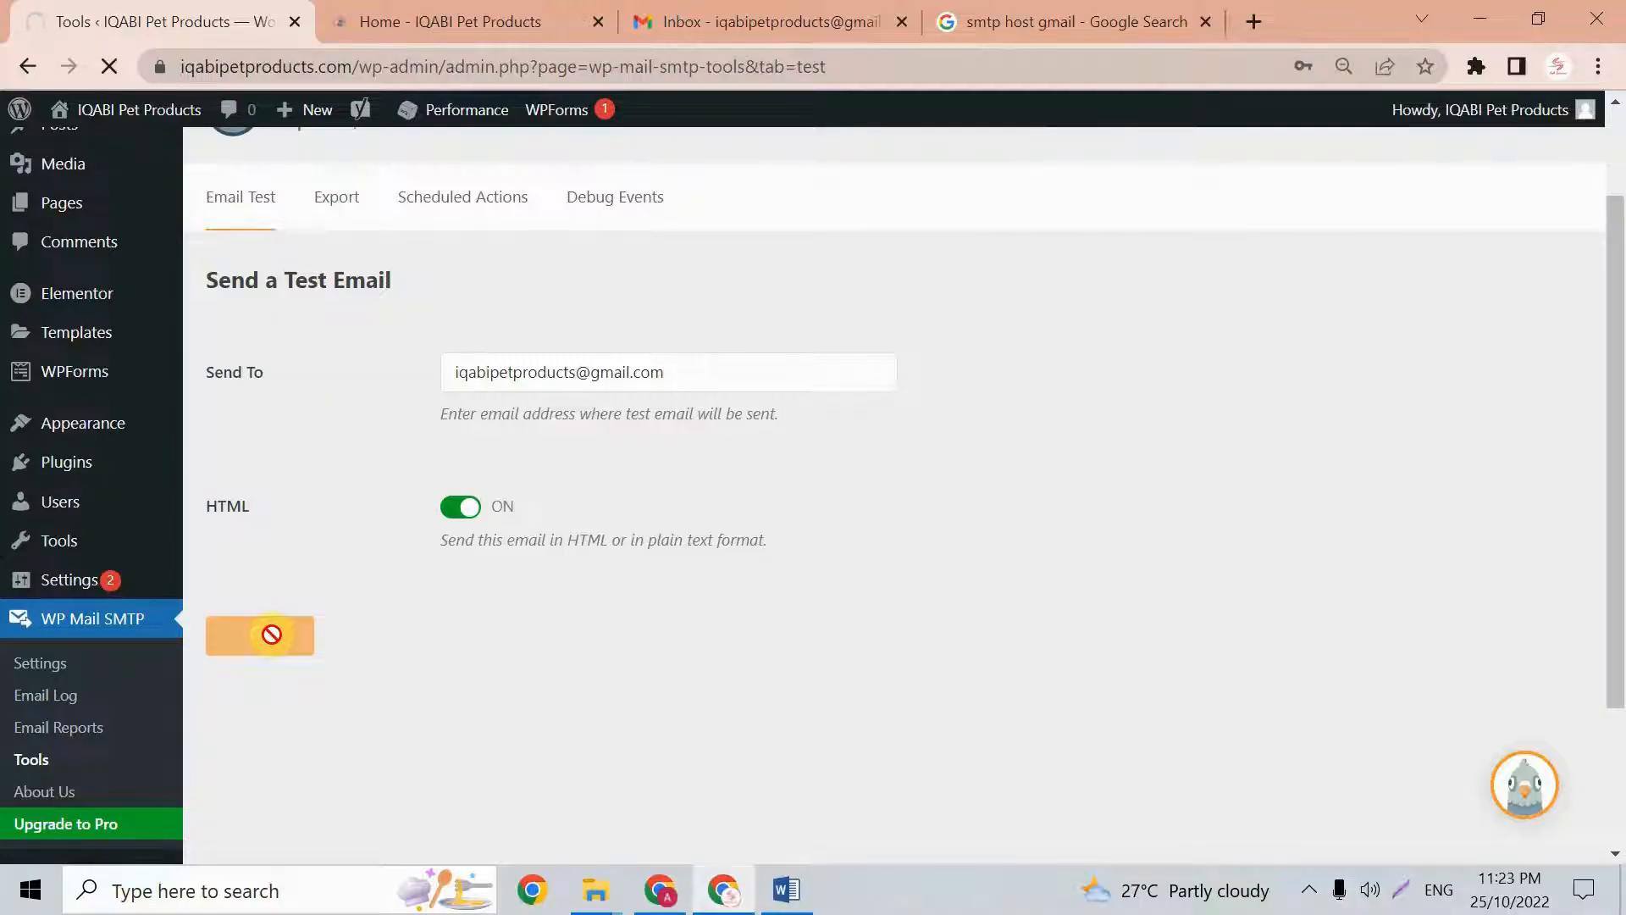
click(259, 636)
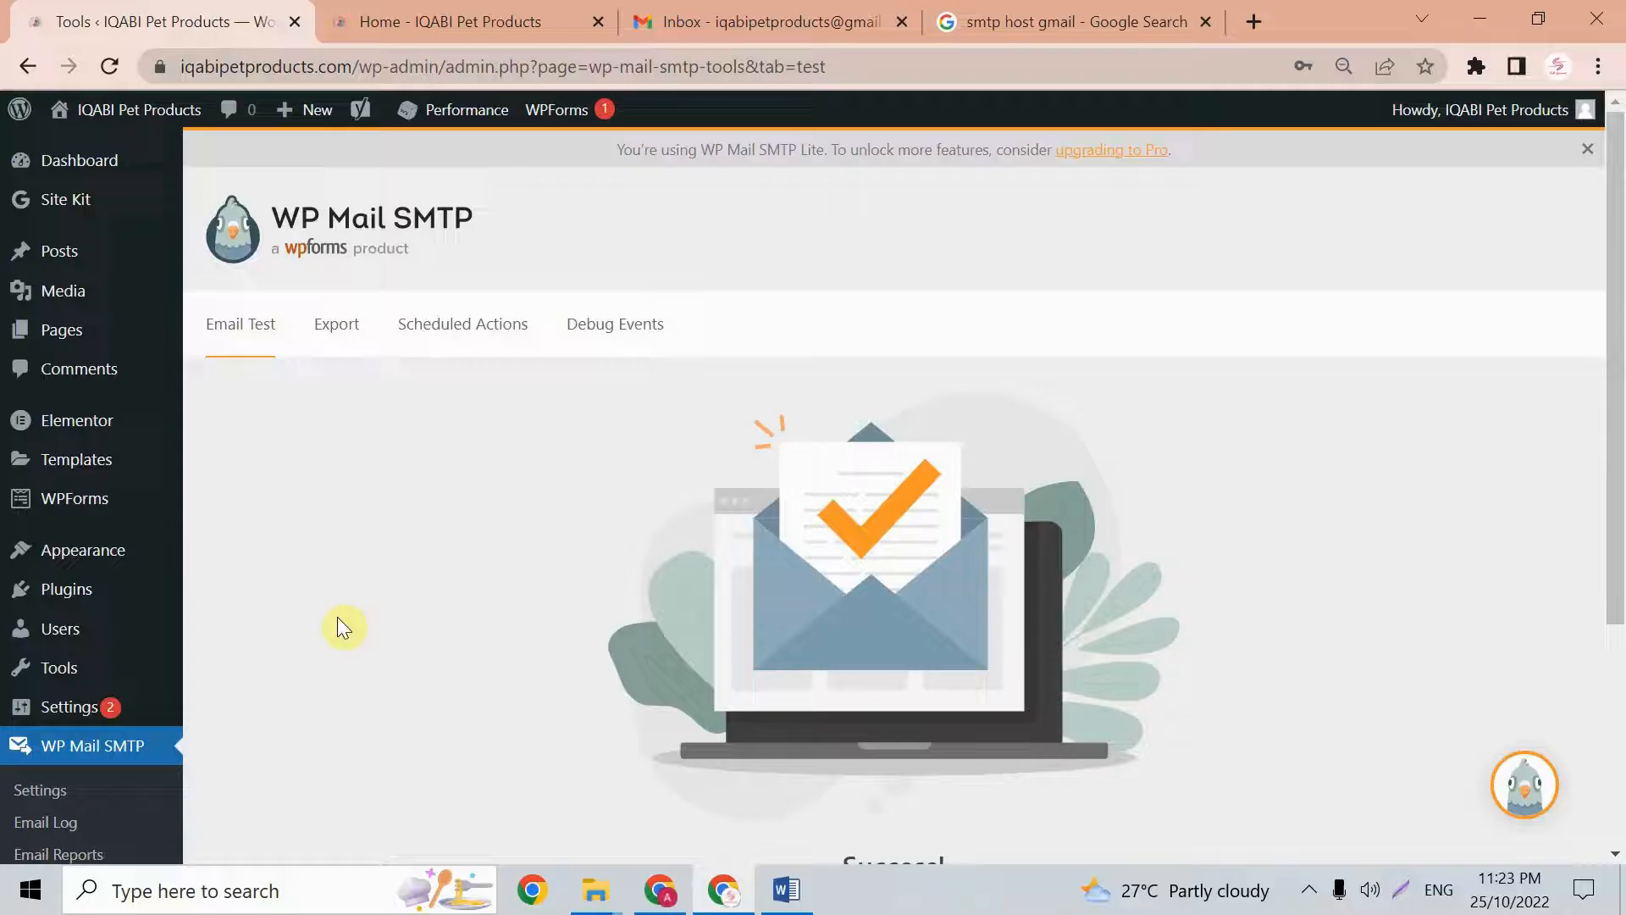
Step: Switch to the Gmail inbox to look for the test email
scroll(down, 3)
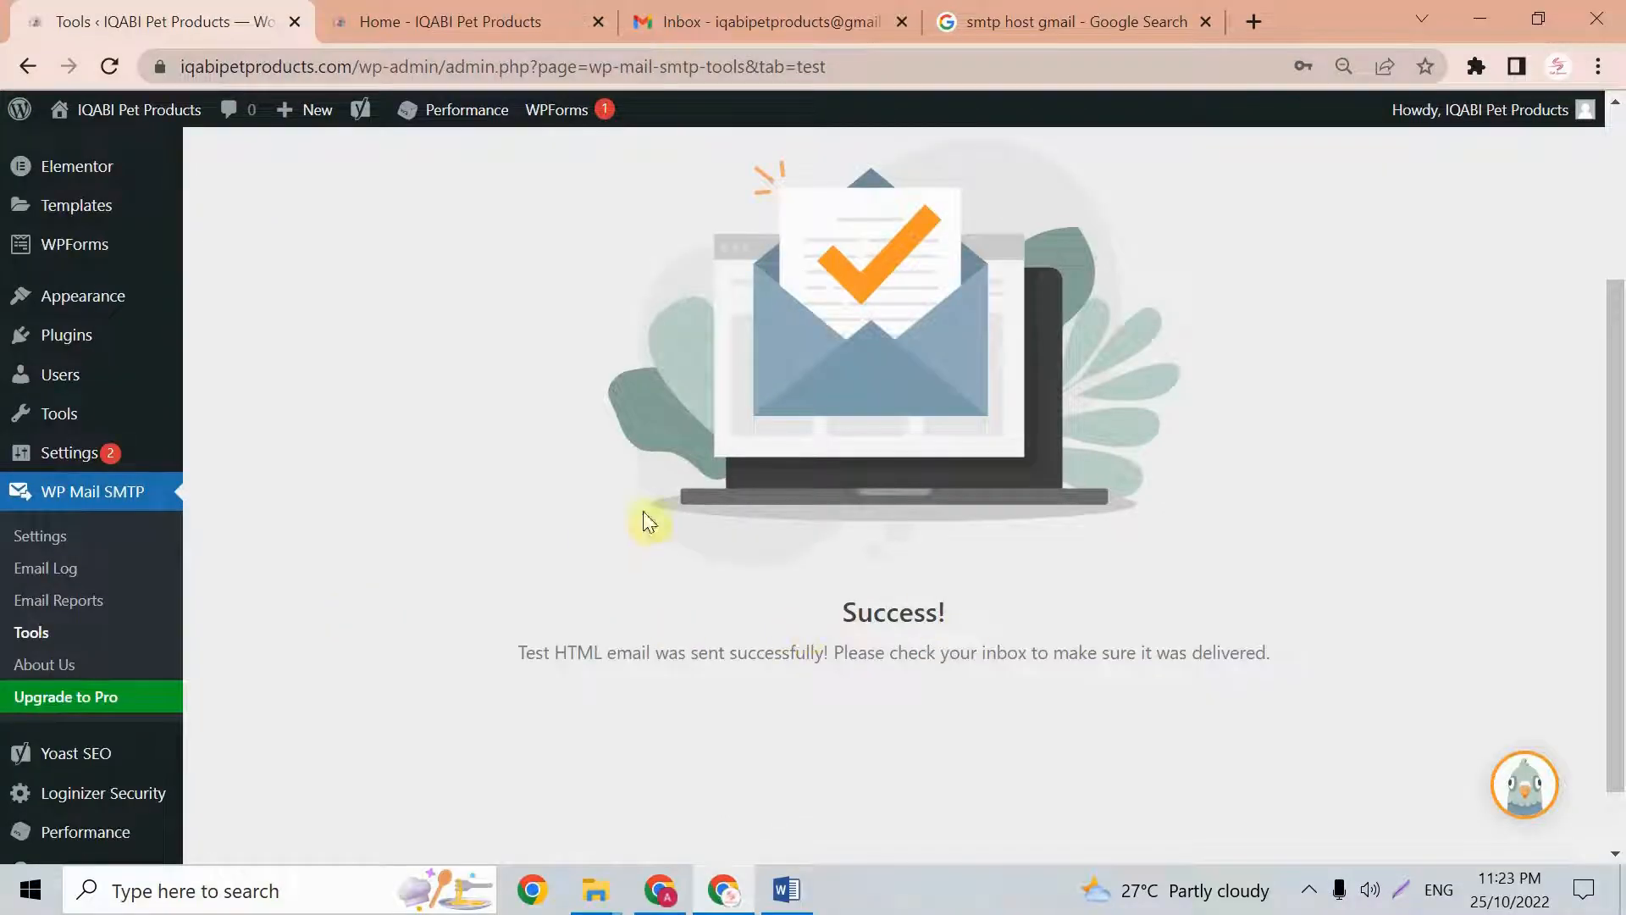
mouse_move(723, 349)
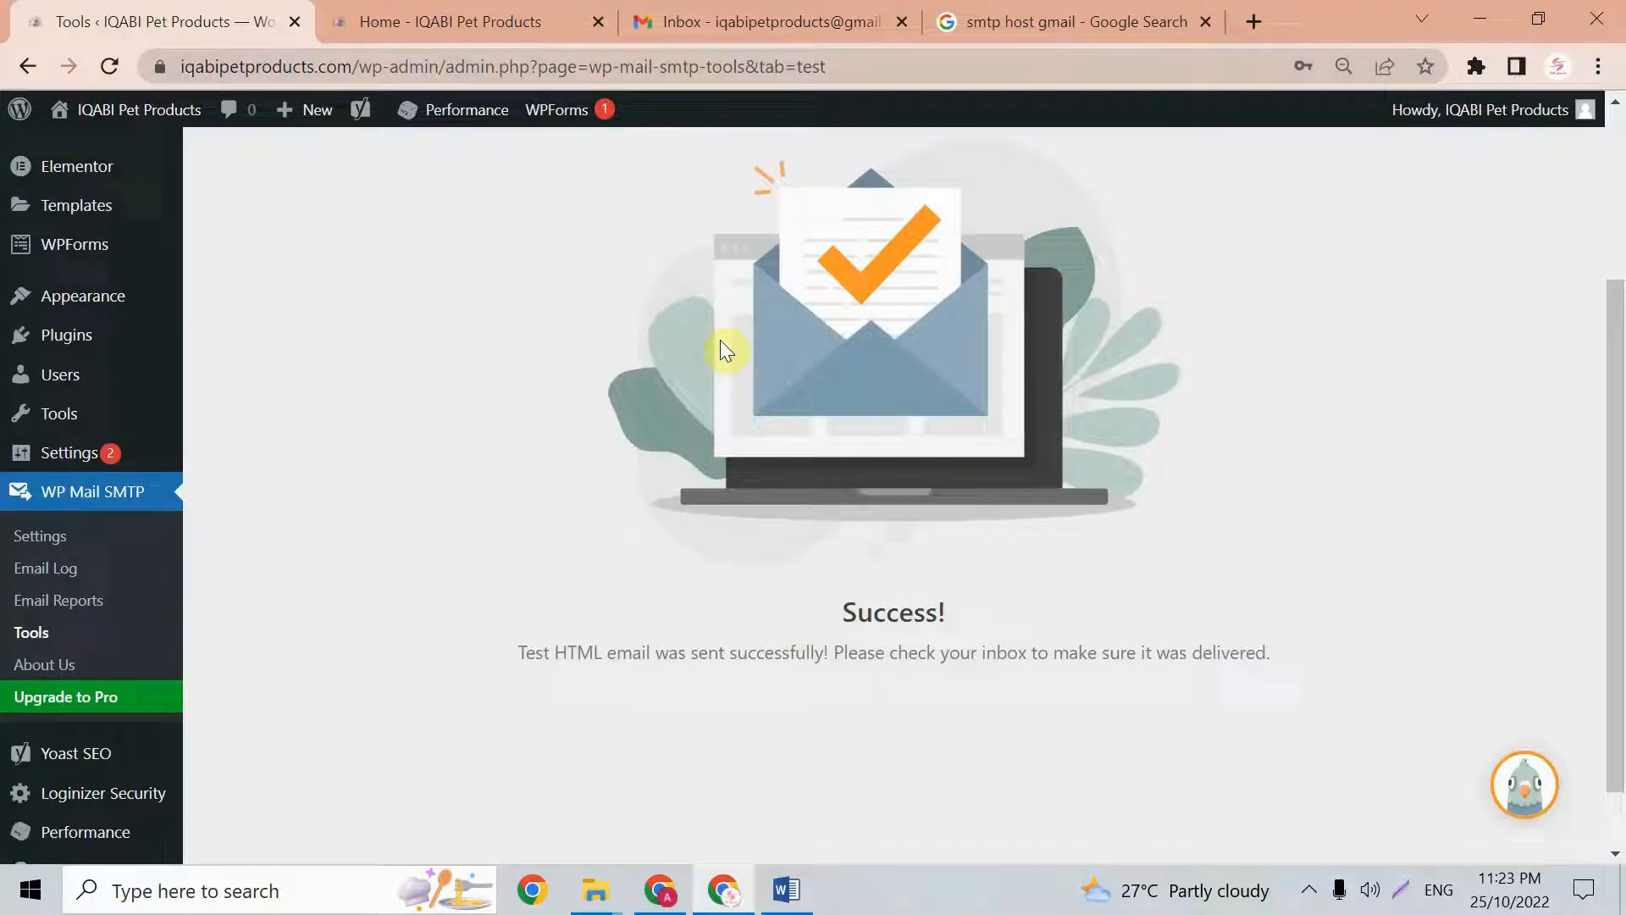
click(767, 22)
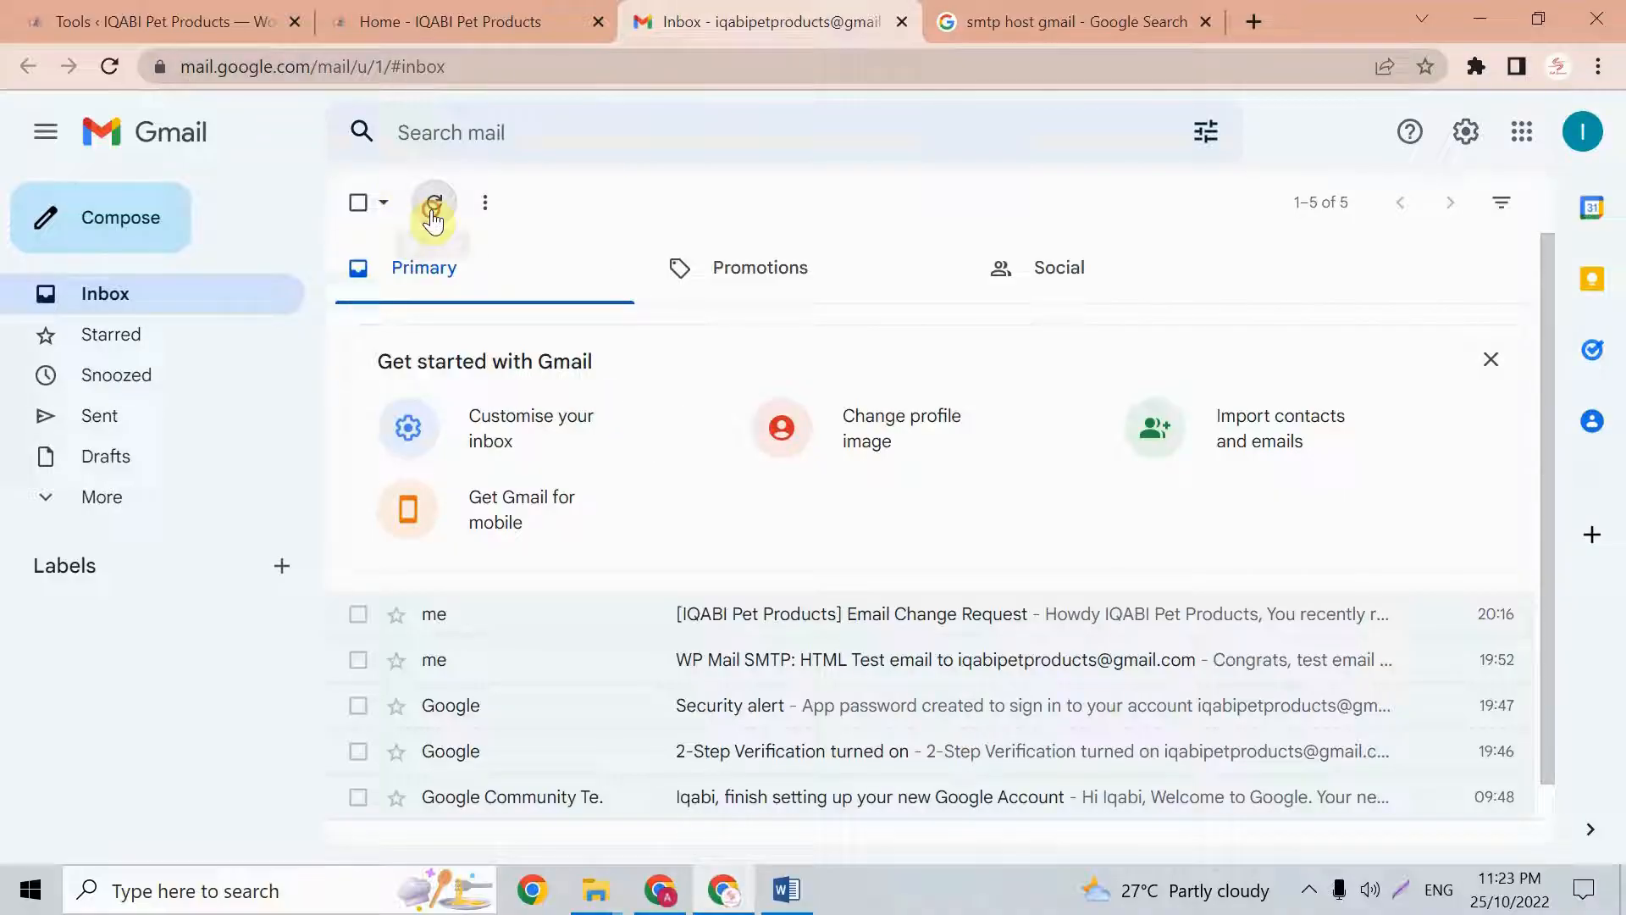
Step: Refresh Gmail, view the WP Mail SMTP test email, and return to the WordPress test results
click(434, 202)
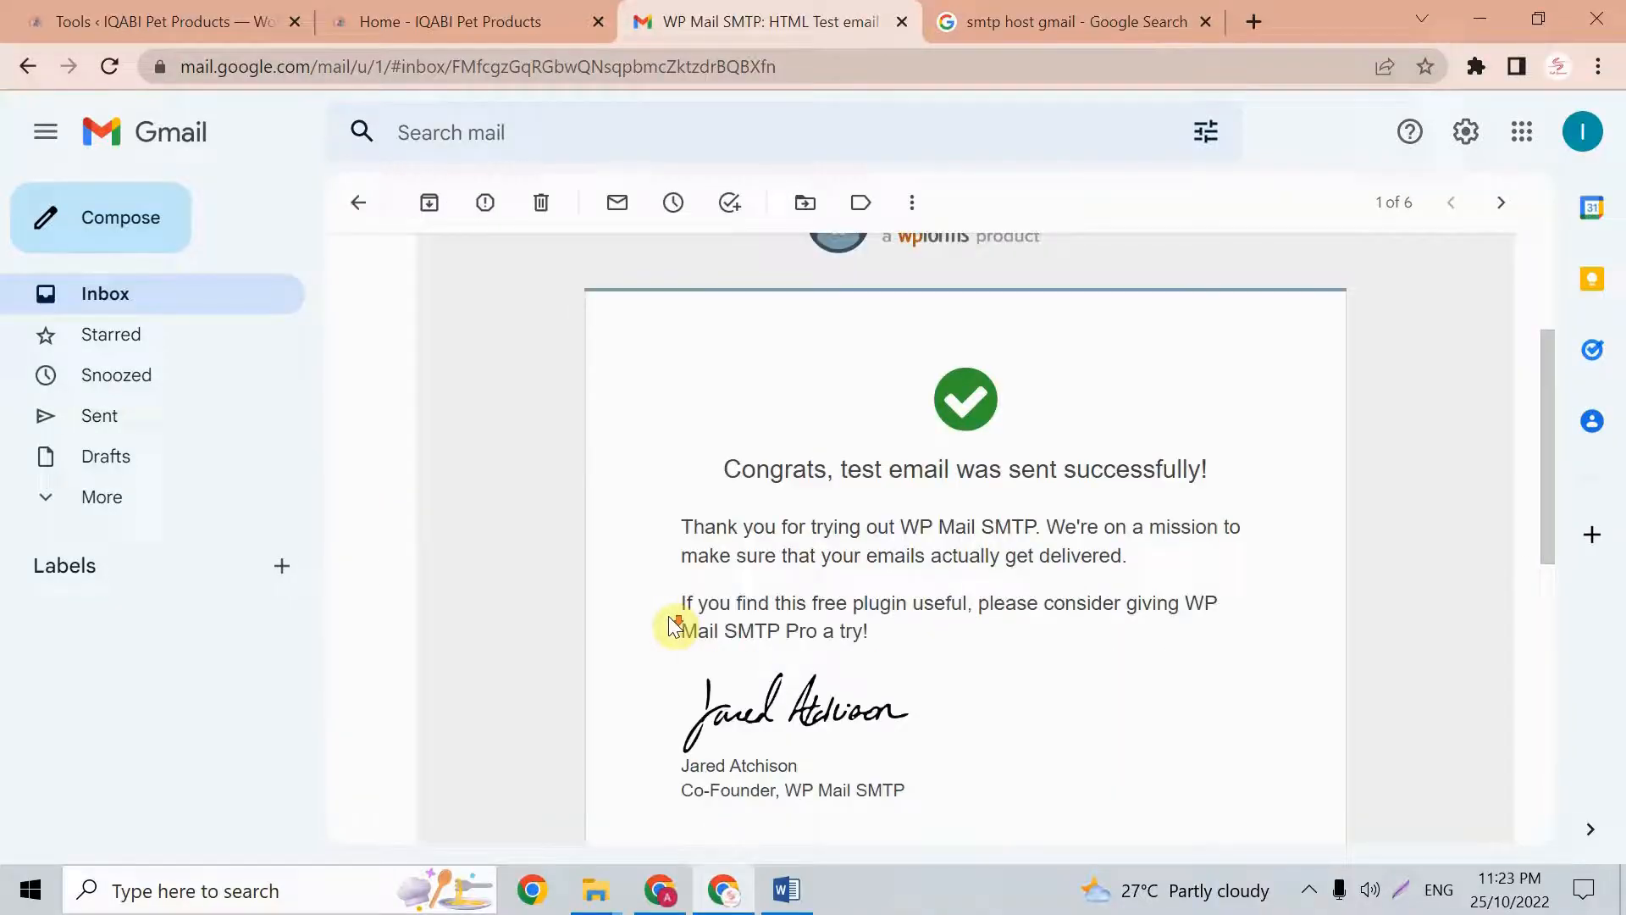
mouse_move(1001, 549)
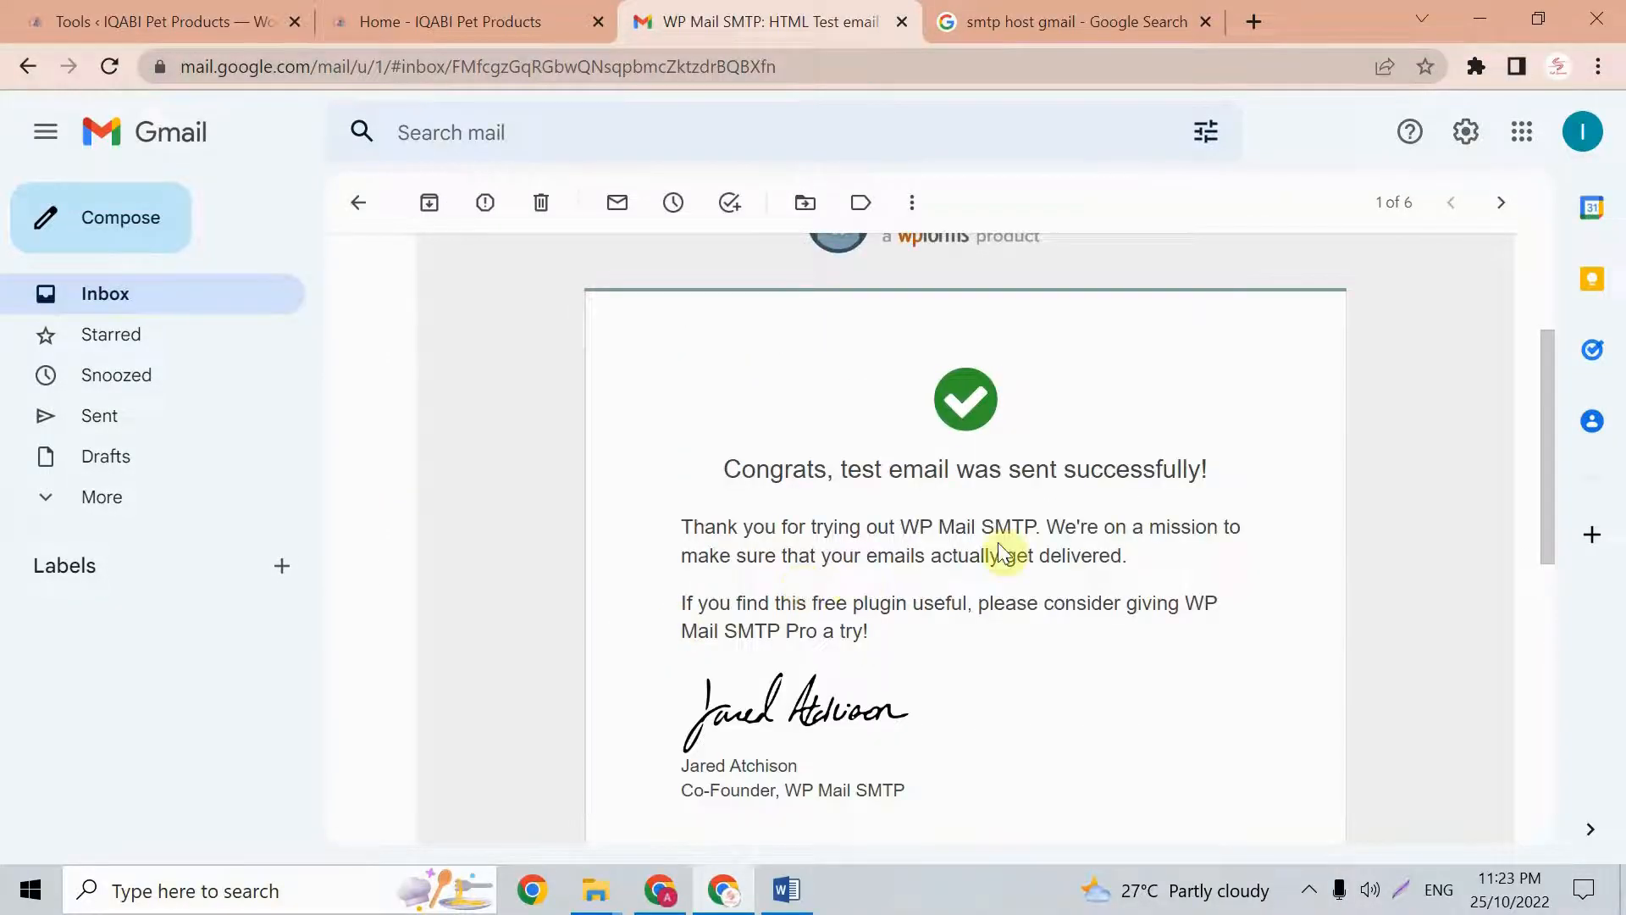
scroll(down, 3)
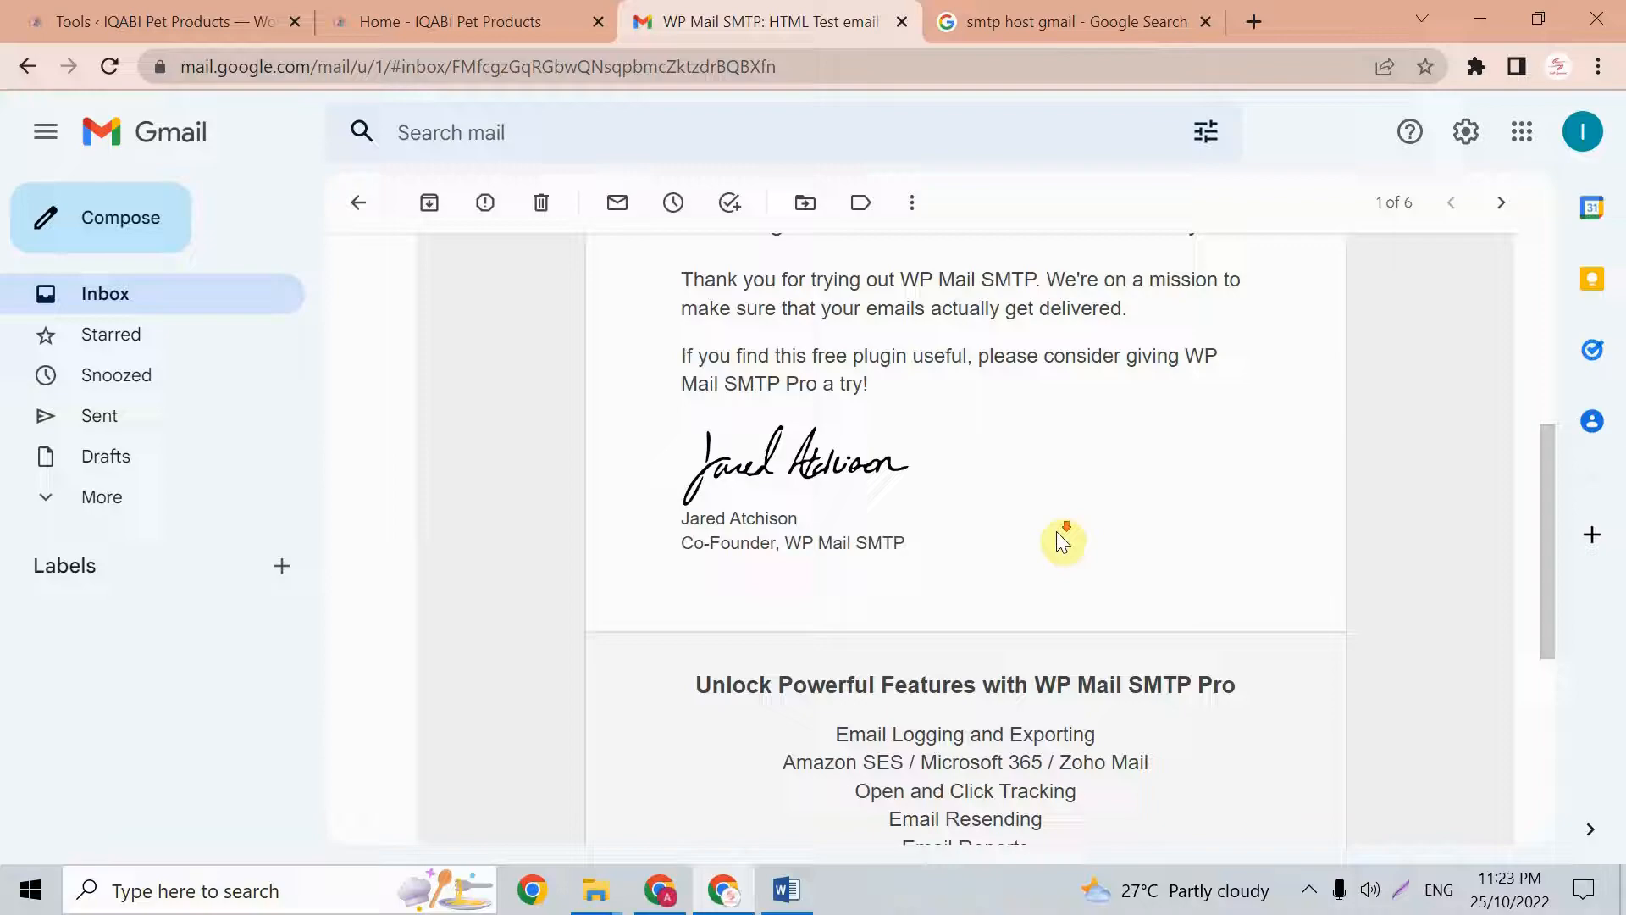
click(156, 21)
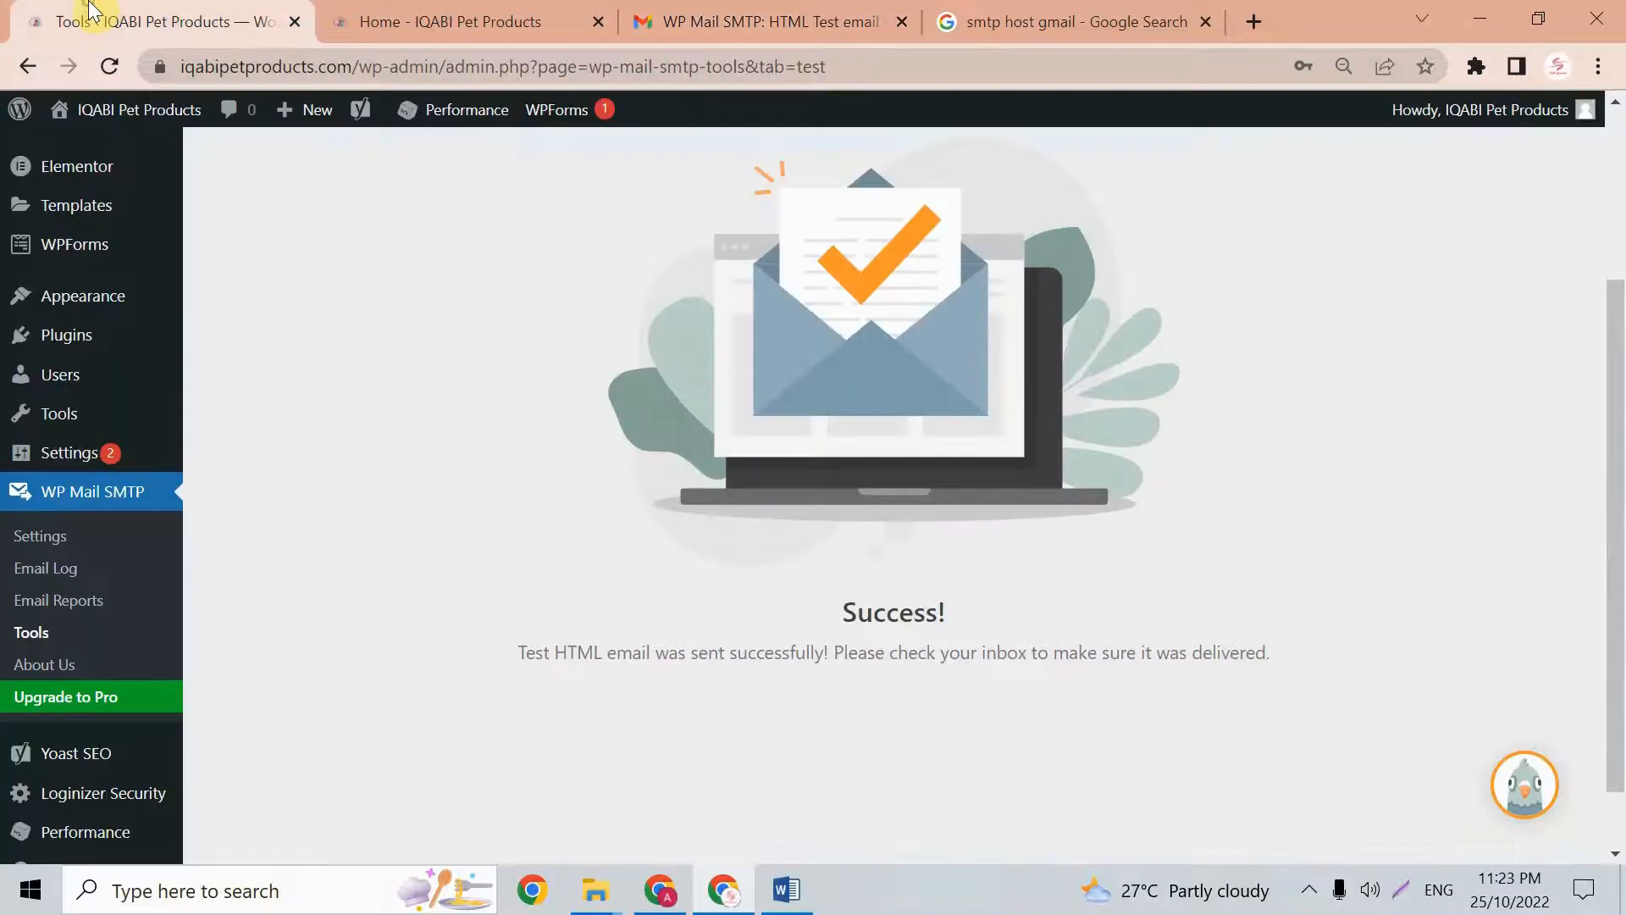